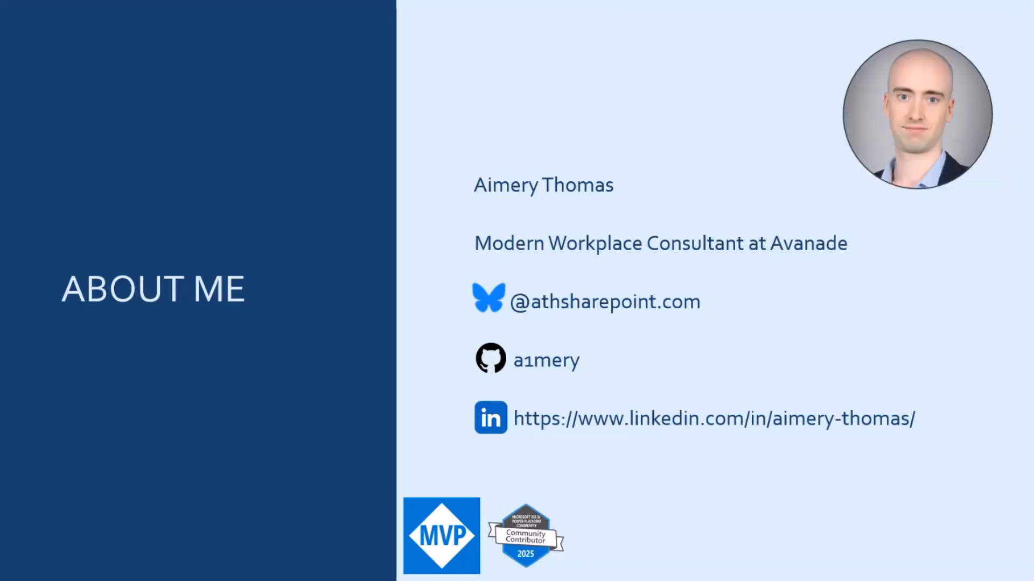
mouse_move(471, 550)
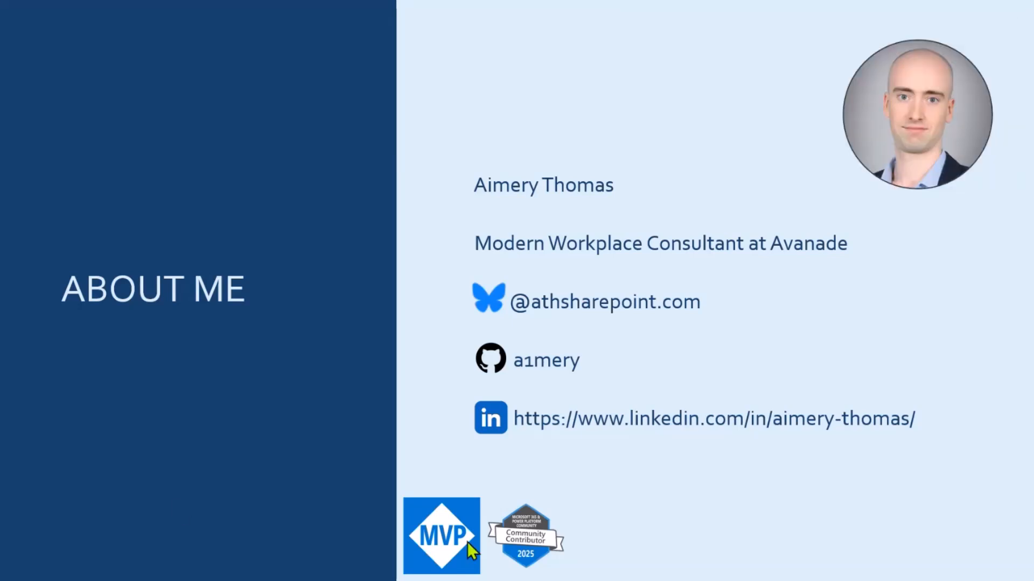
mouse_move(883, 524)
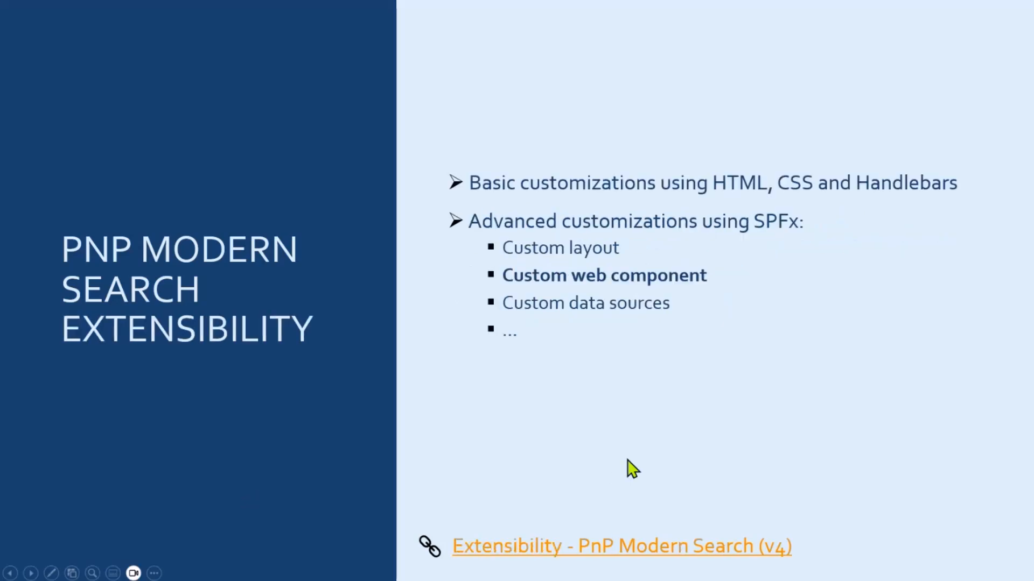
mouse_move(744, 314)
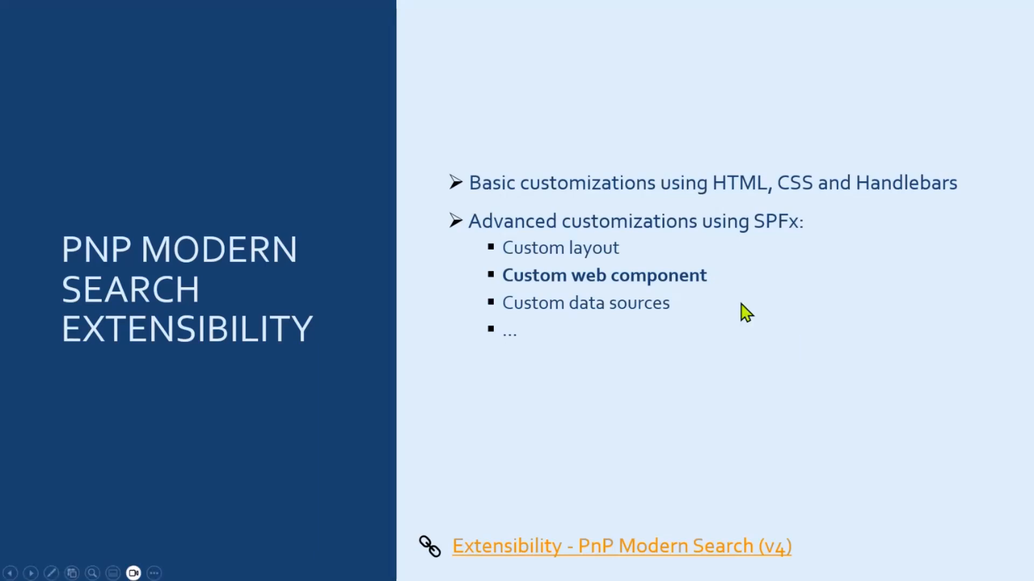
mouse_move(620, 288)
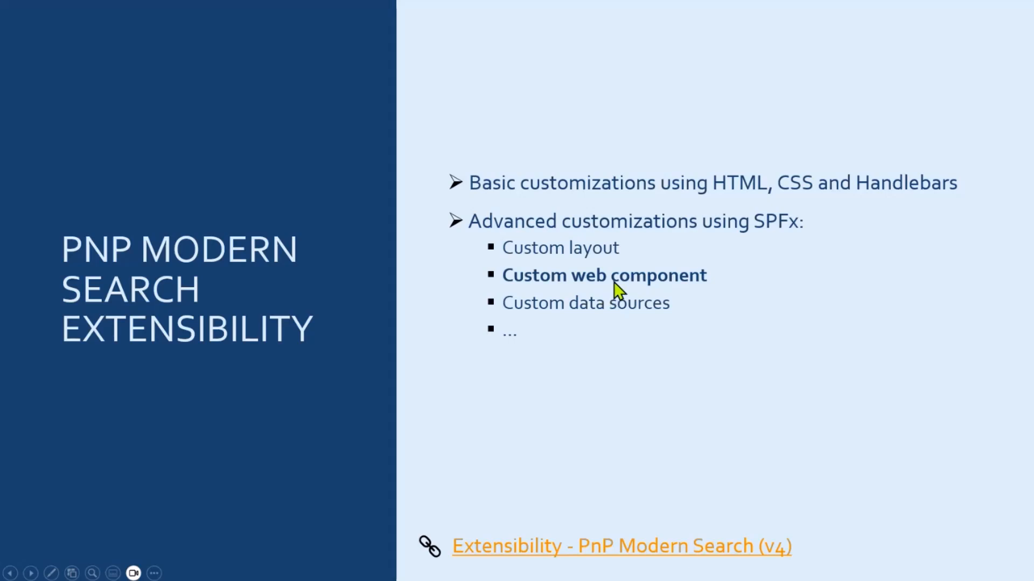
mouse_move(620, 295)
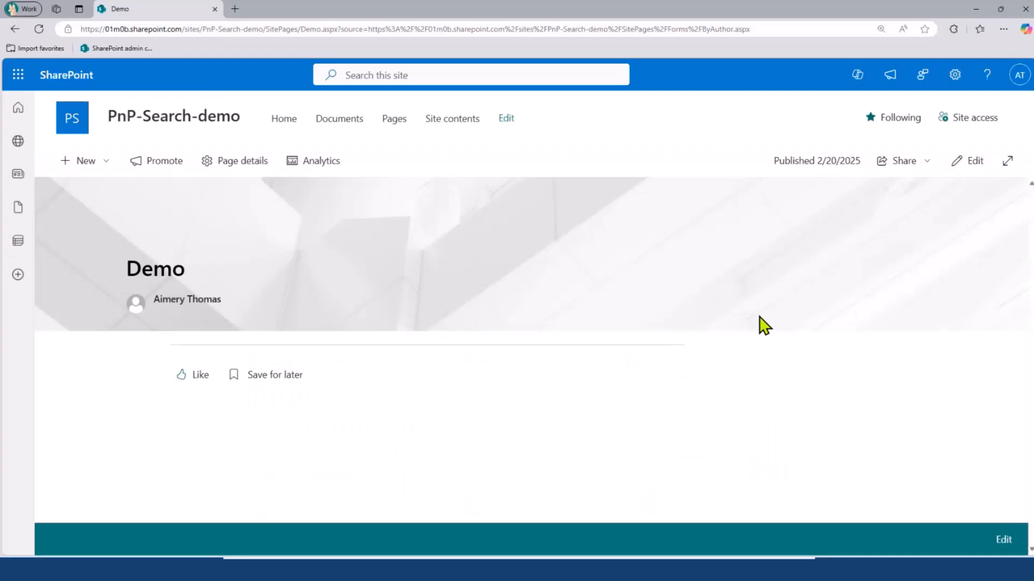
mouse_move(960, 195)
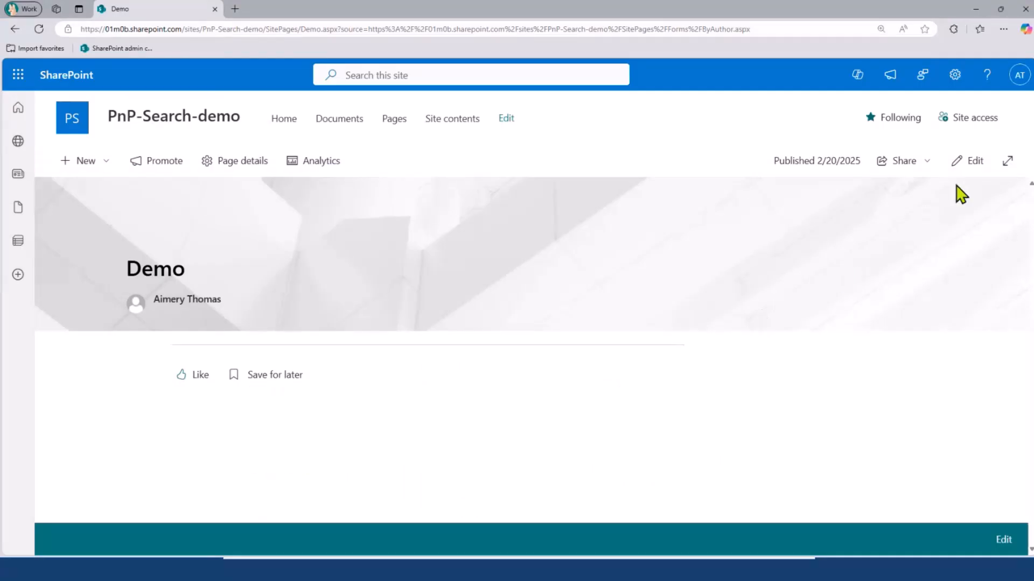
Step: Edit the Demo page and filter the column-one web part picker to 'search'
click(968, 160)
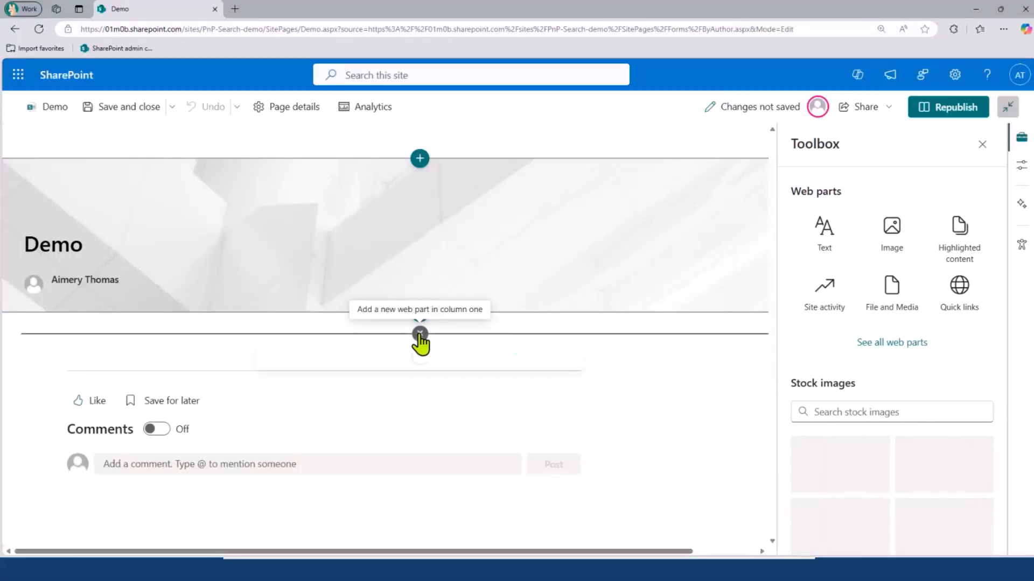
click(418, 333)
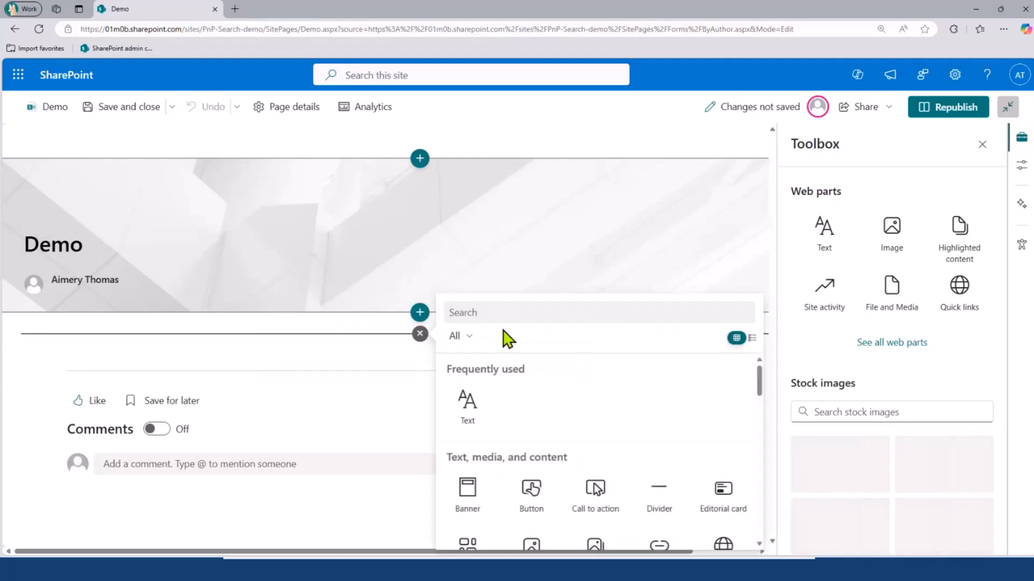
text(re)
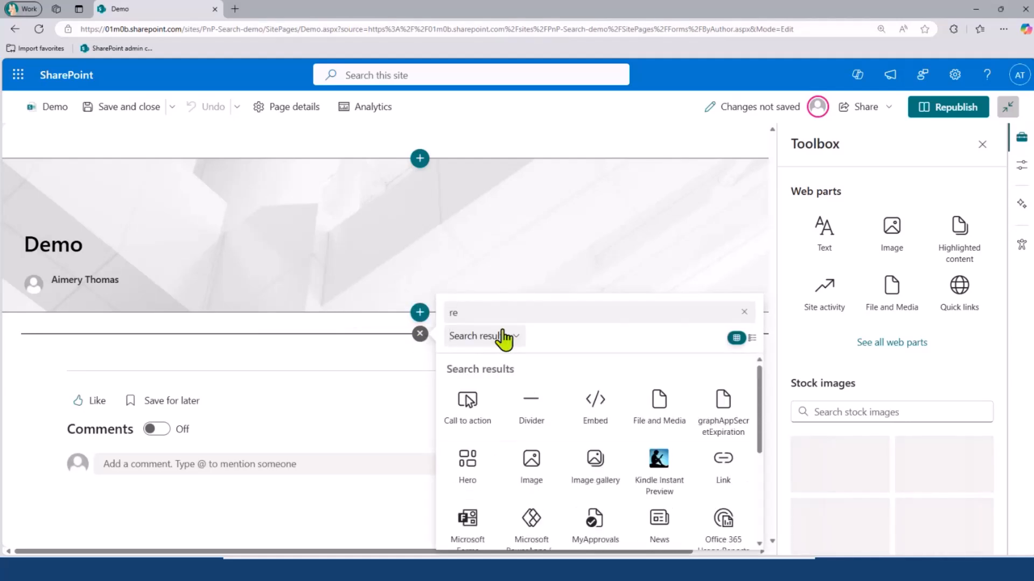
text(se)
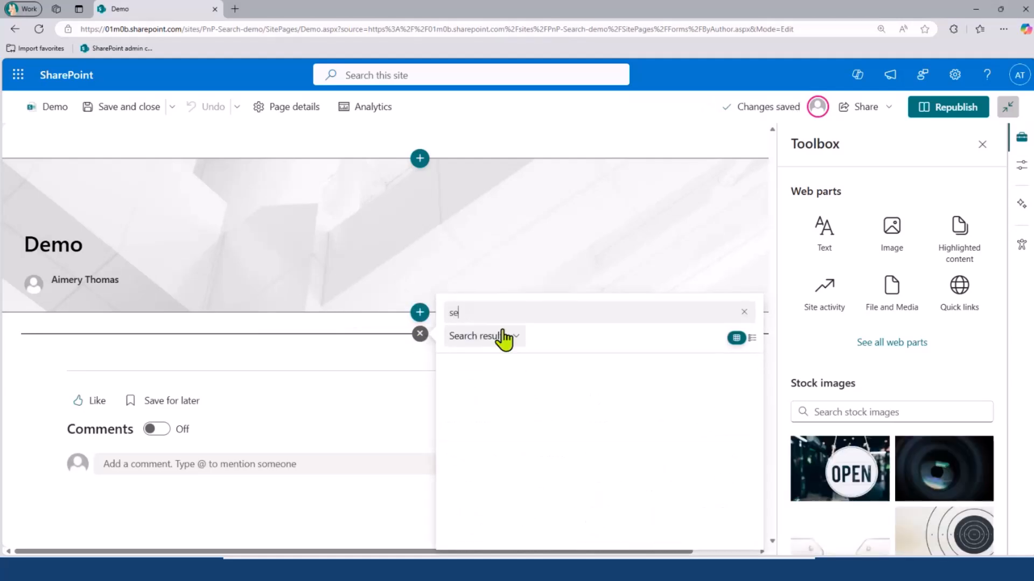
text(arch)
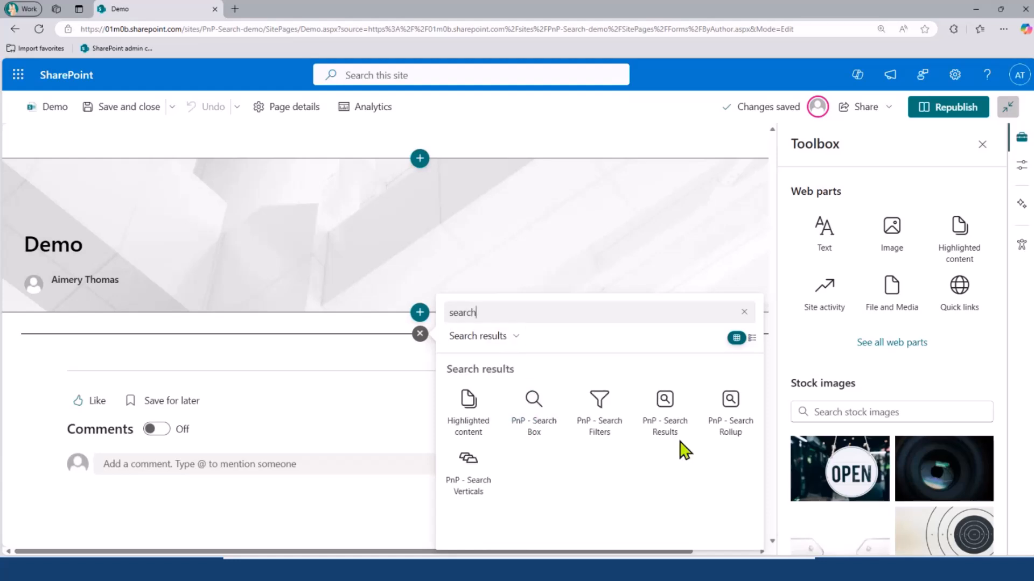
mouse_move(599, 412)
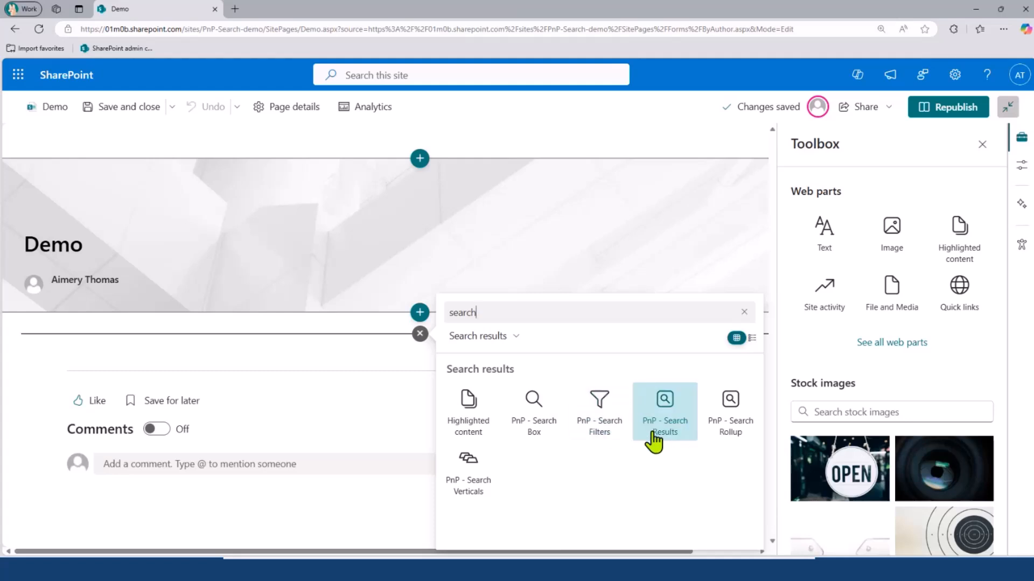
mouse_move(660, 419)
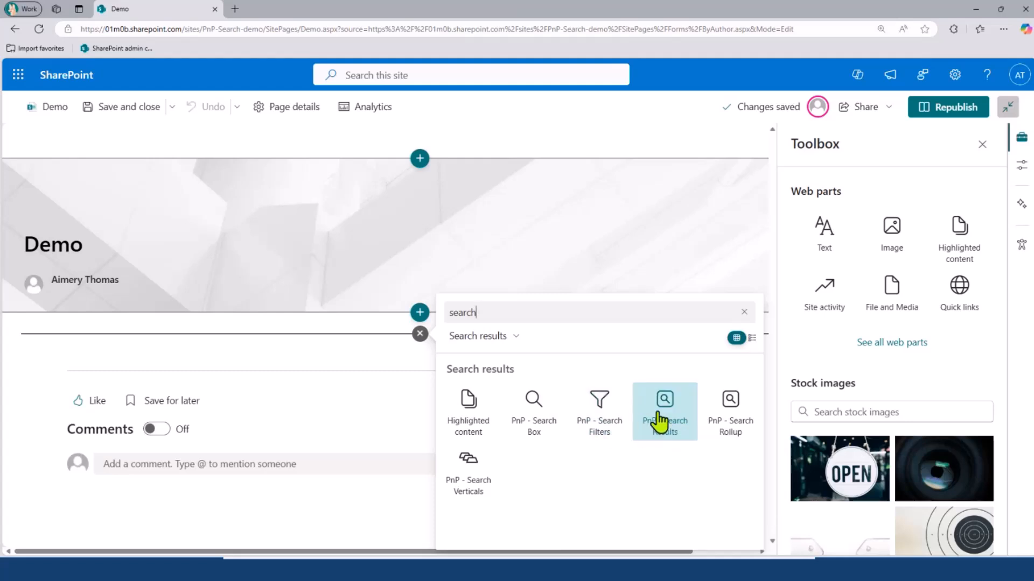
Step: Add a PnP Search Results web part using SharePoint Search and review its selected properties
click(664, 410)
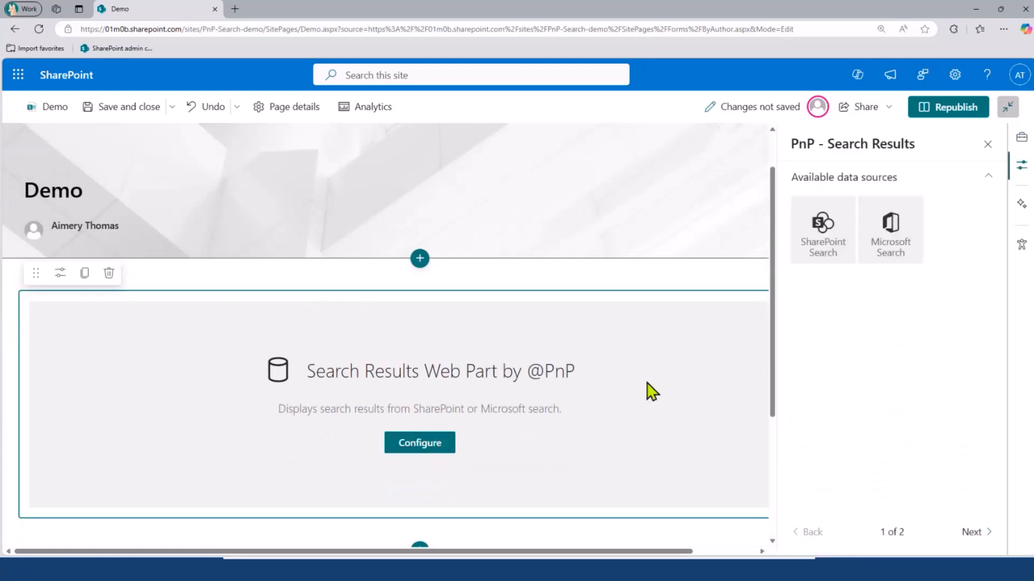
click(822, 231)
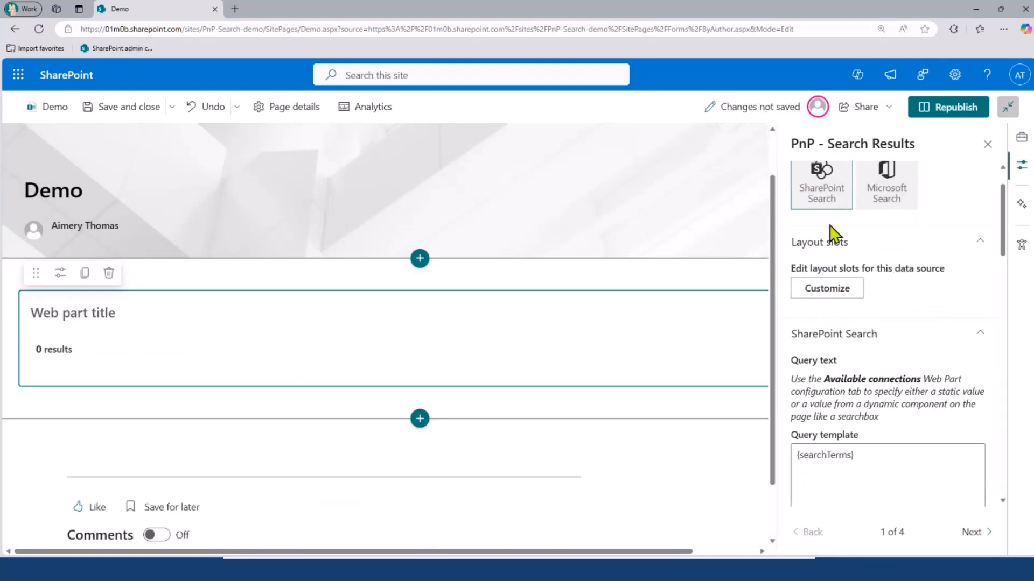
scroll(down, 3)
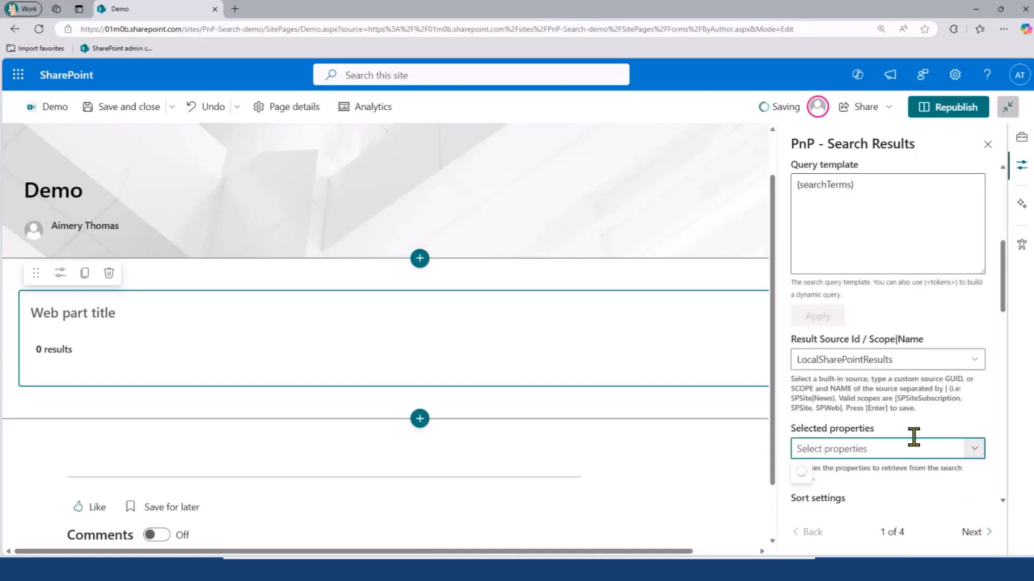
click(885, 447)
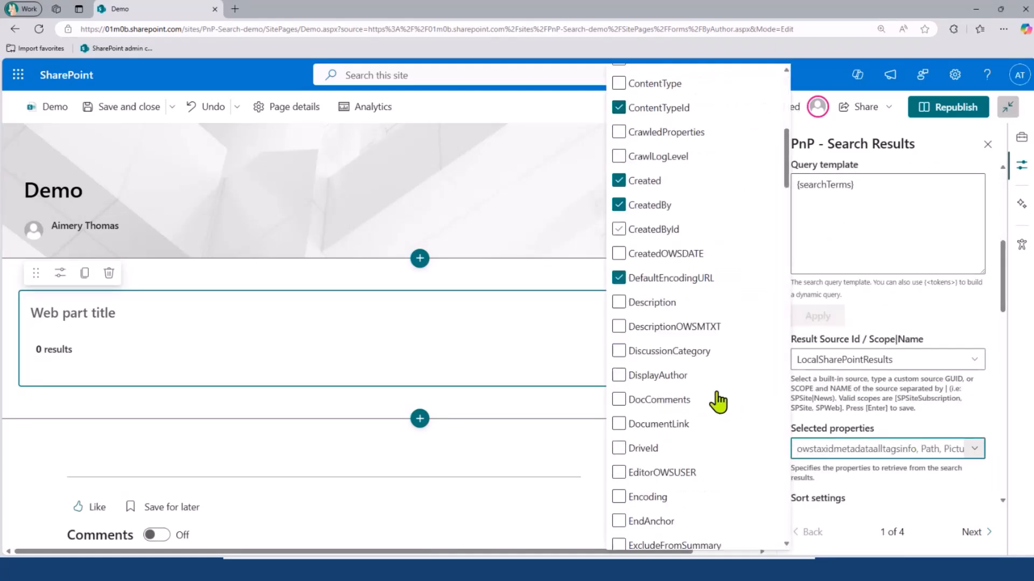
scroll(down, 3)
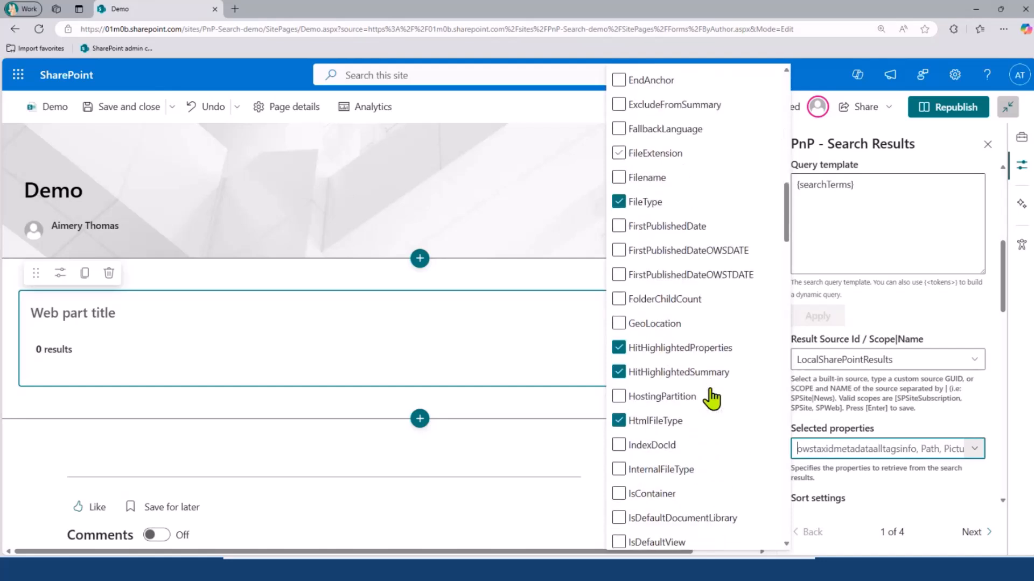
scroll(down, 3)
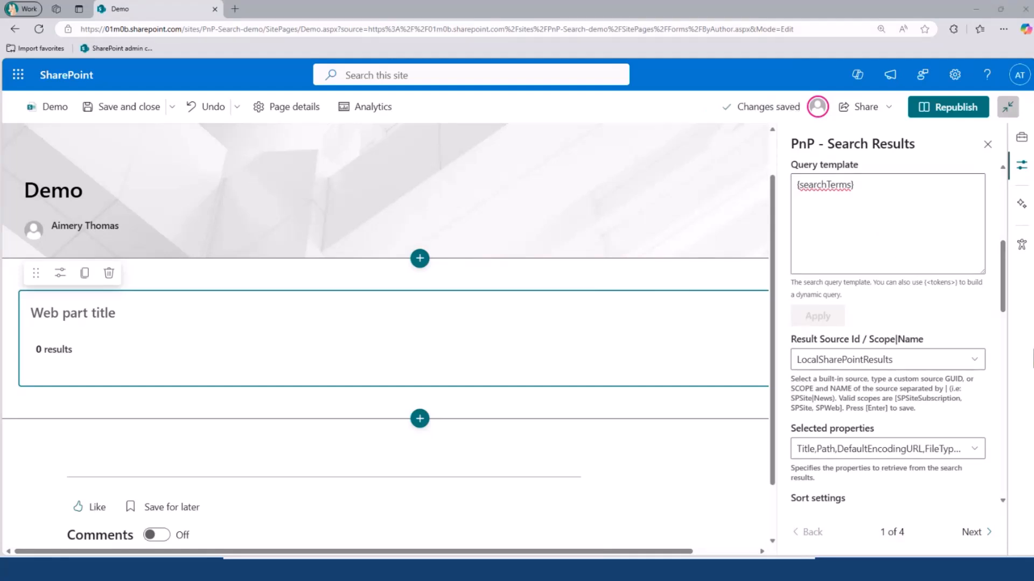
Step: Apply a query template limited to aspx pages under the two article-site Paths, excluding Home.aspx
double_click(823, 184)
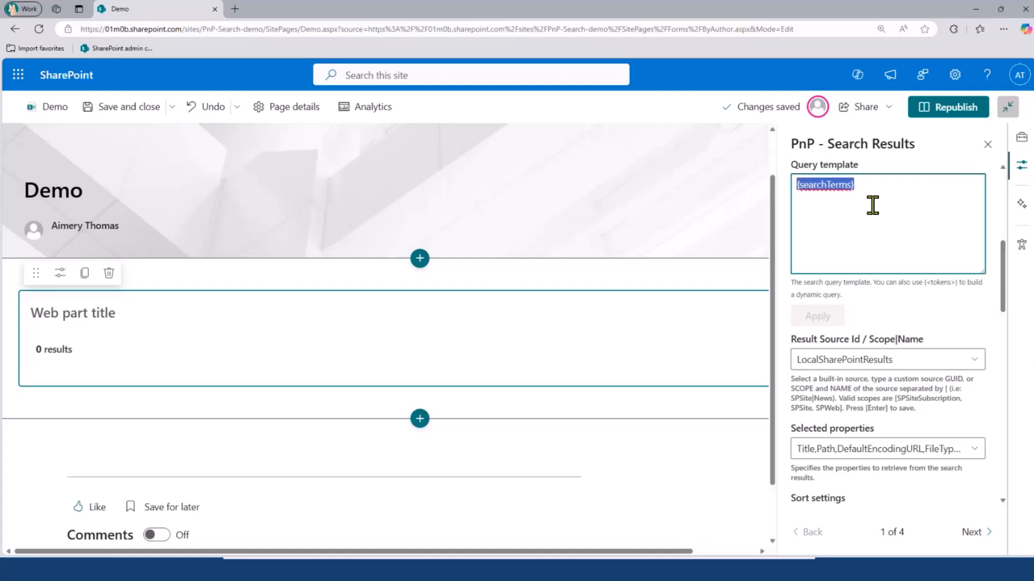
text(Path:"https://01m0b.sharepoint.com/sites/nature-article" Path:"https://01m0b.sharepoint.com/sites/other-articles" IsDocument:"True" FileExtension:aspx Filename:(-"Home.aspx"))
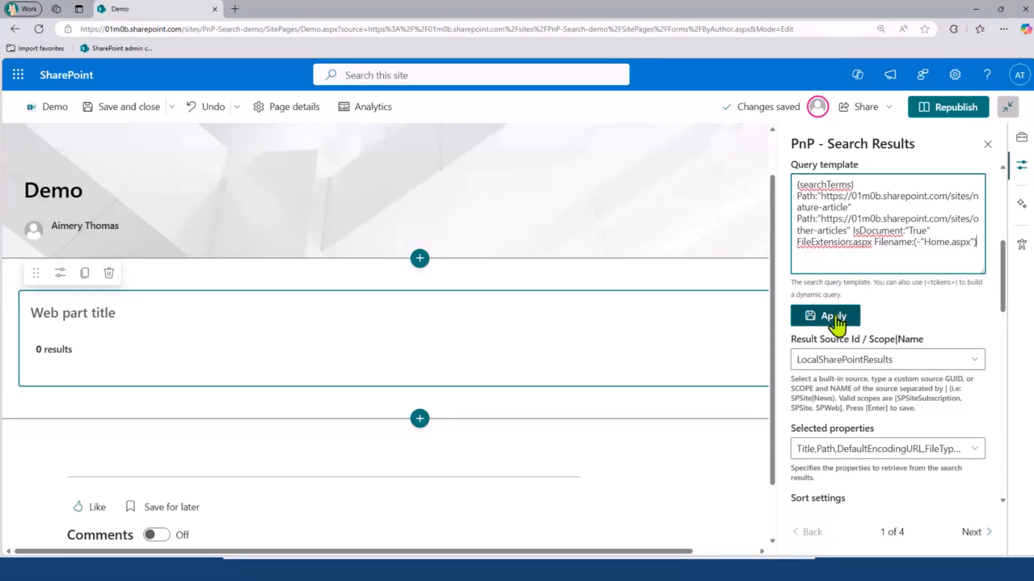
click(825, 315)
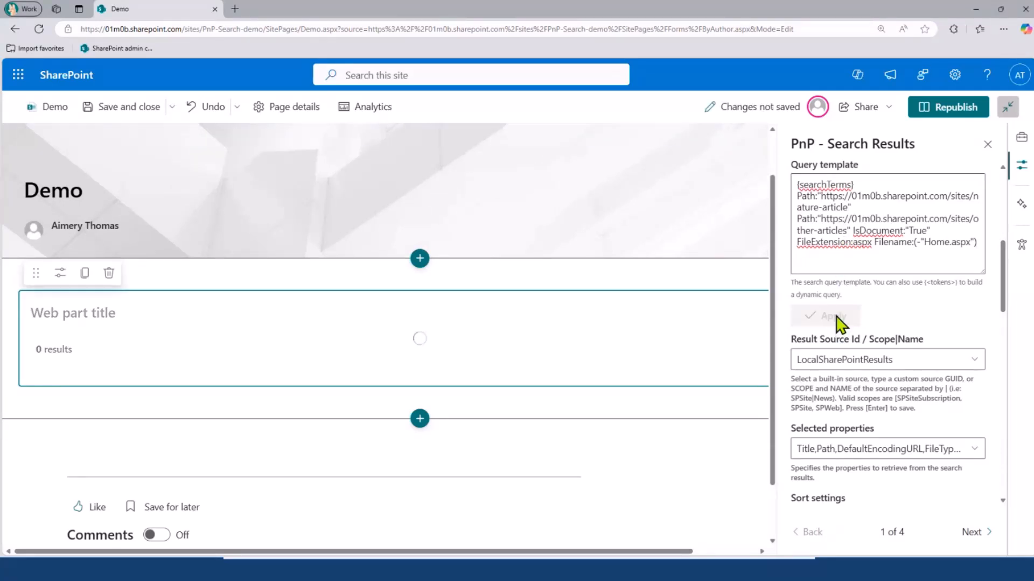
Step: Go to page 2 of the web part property pane showing the available layouts
click(824, 315)
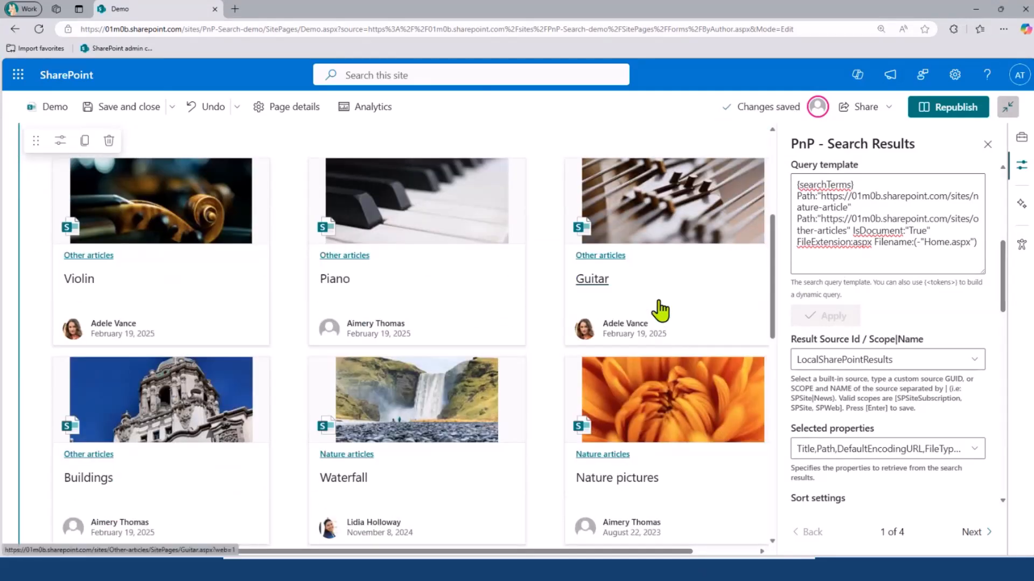
click(972, 532)
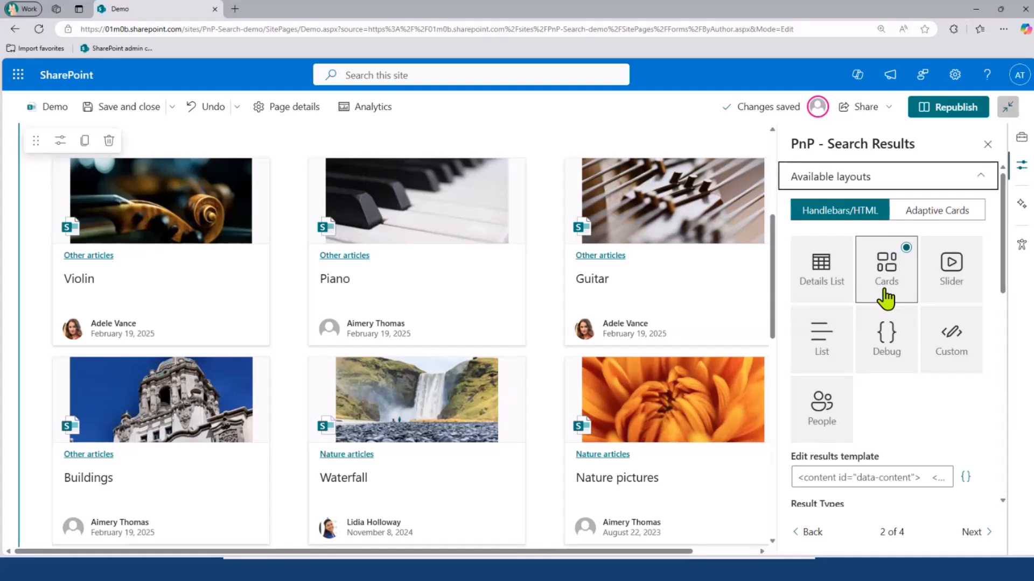
mouse_move(941, 387)
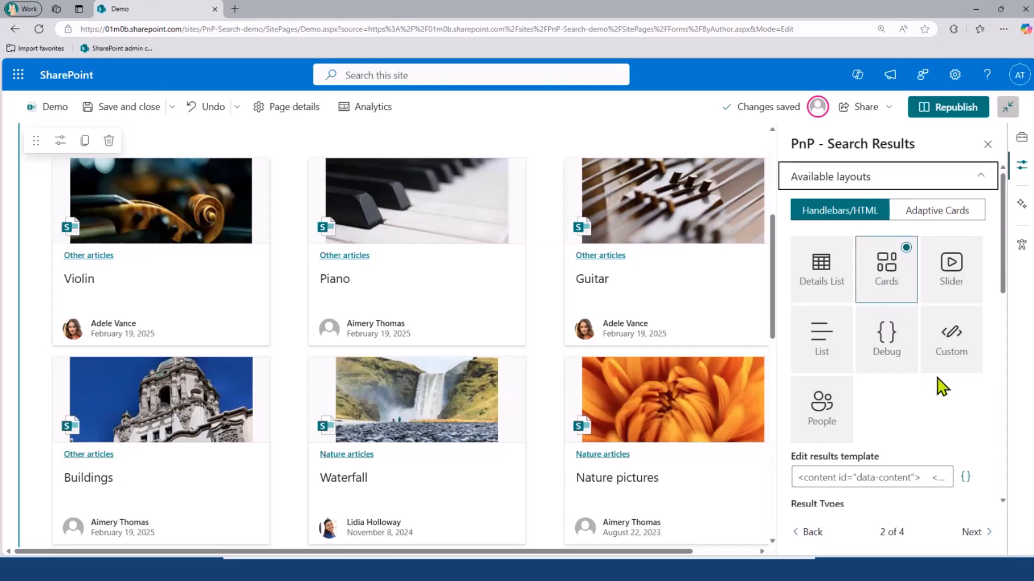
mouse_move(948, 402)
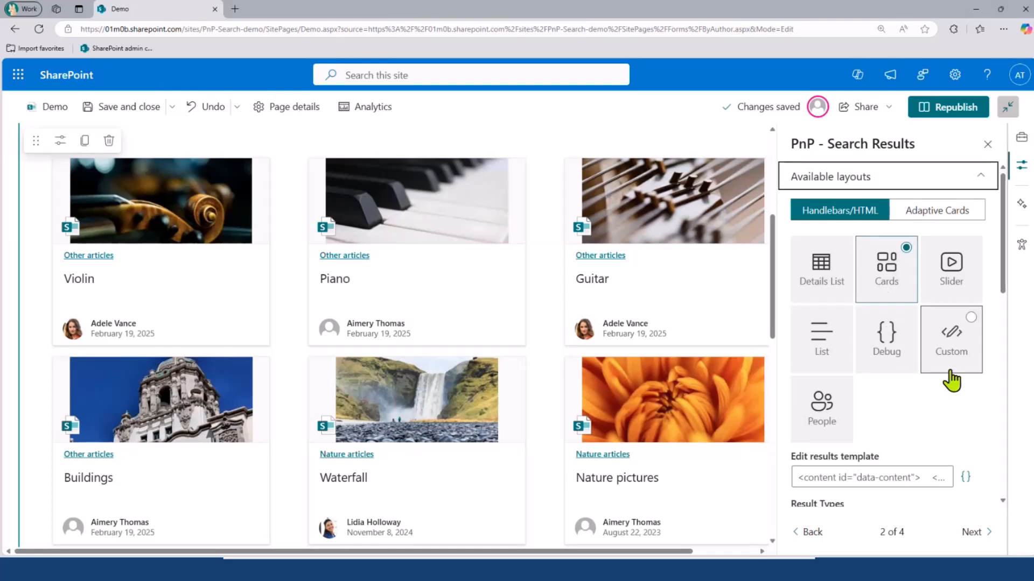
mouse_move(959, 363)
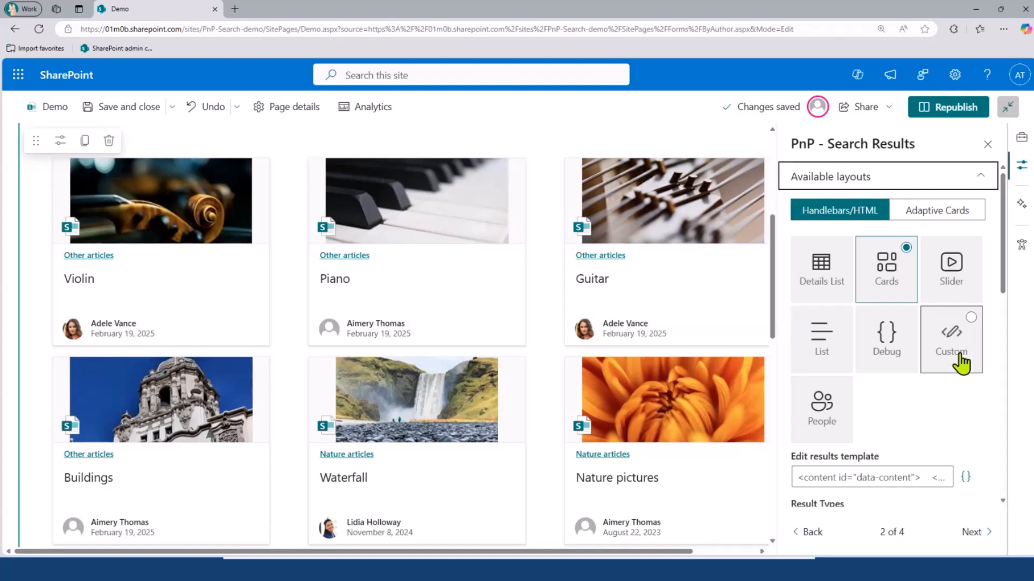
mouse_move(911, 360)
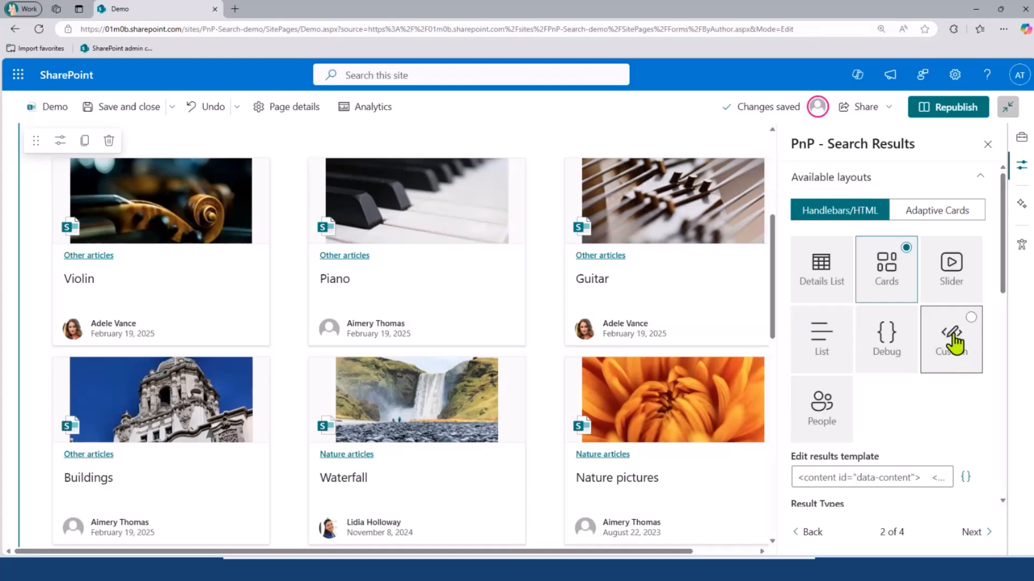
Step: Switch the results layout to Custom and place the Layout_init.html card markup in the template editor
click(949, 333)
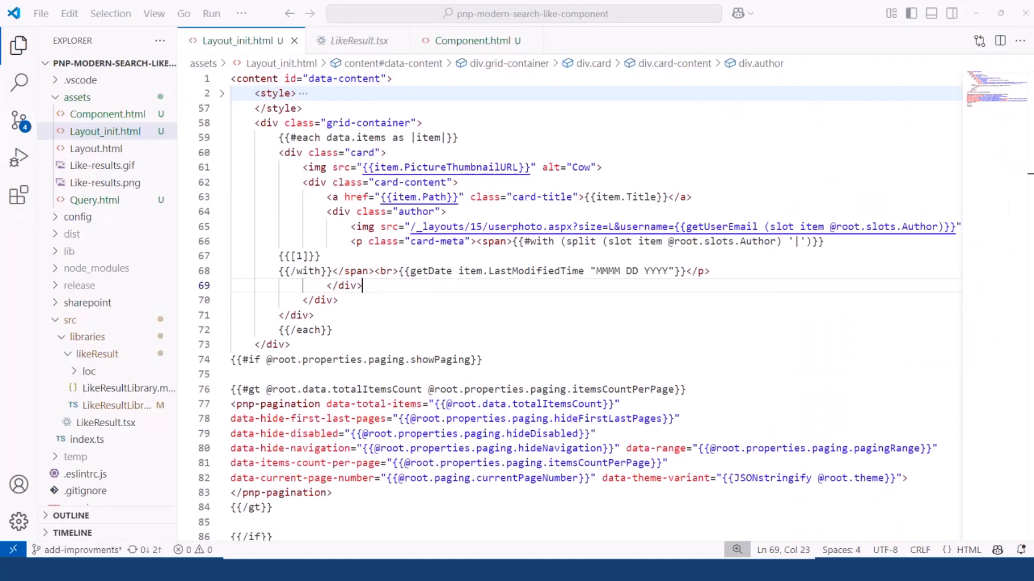
mouse_move(386, 176)
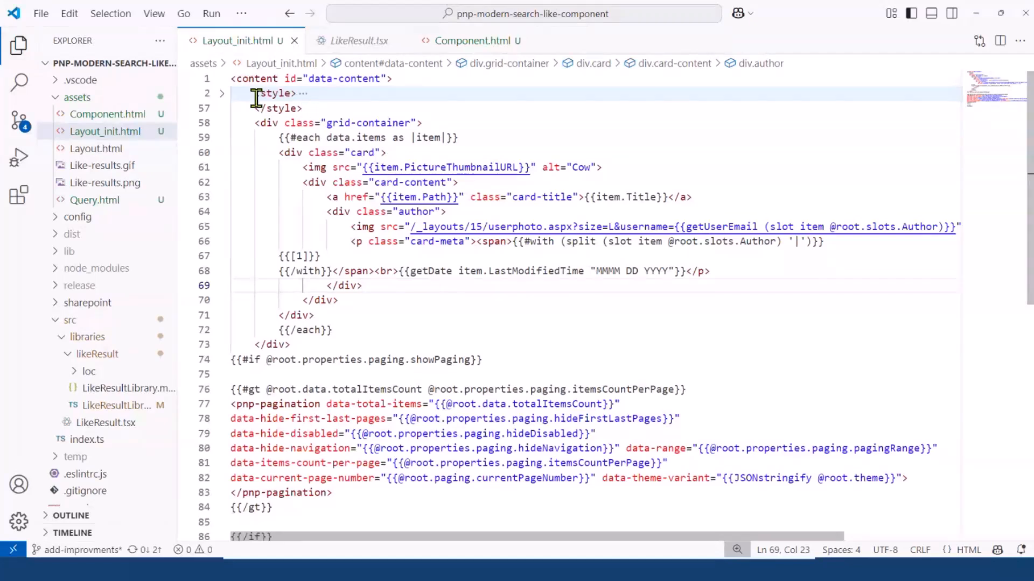
mouse_move(300, 122)
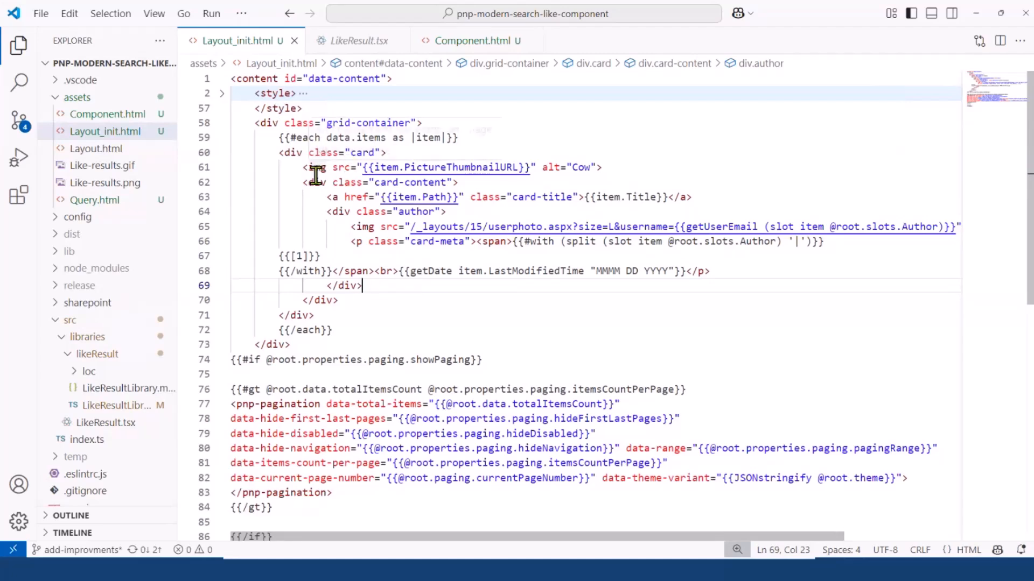
mouse_move(441, 158)
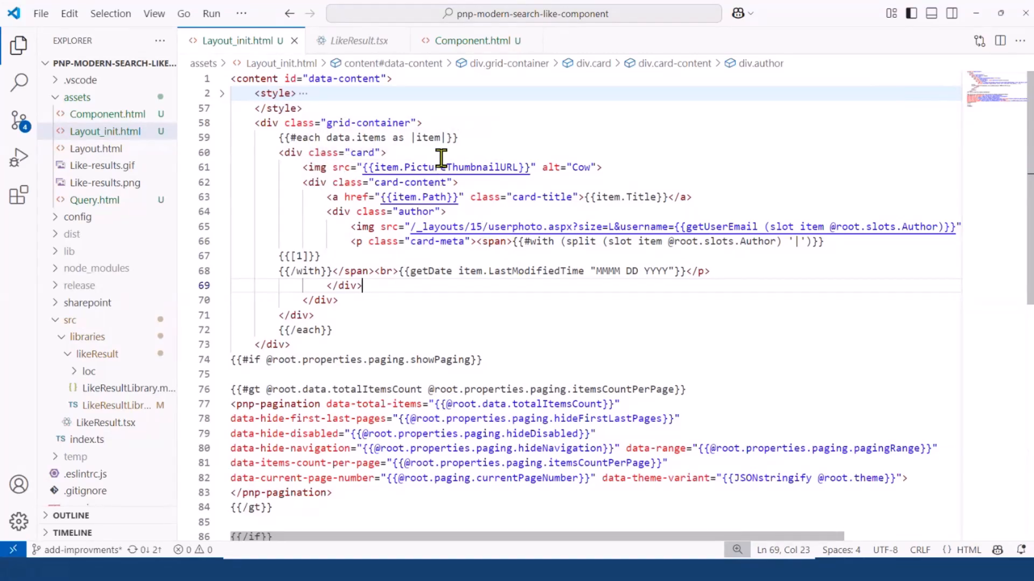
mouse_move(385, 226)
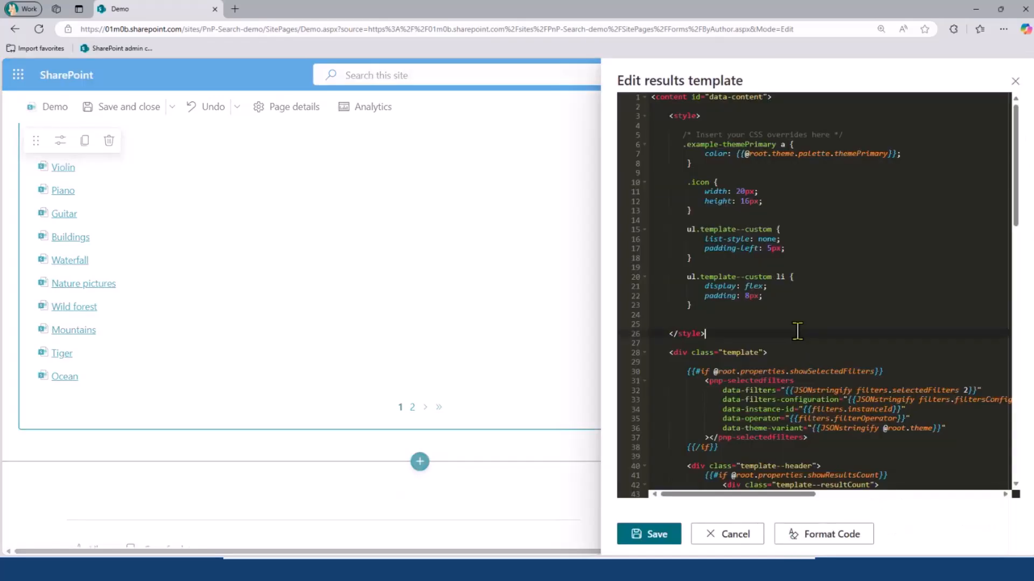
scroll(down, 3)
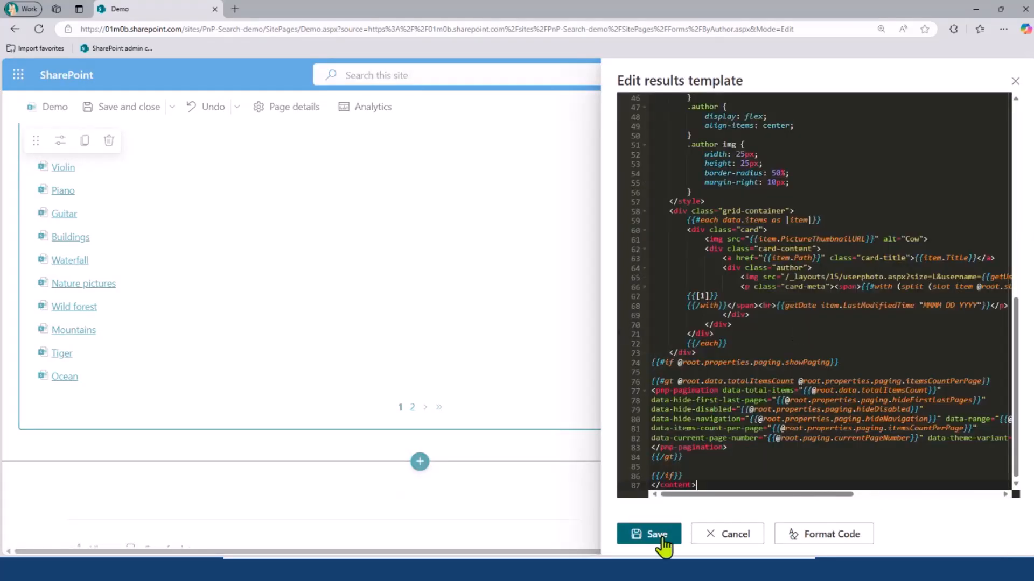
Step: Save the results template so results render as image cards with author and date
click(648, 534)
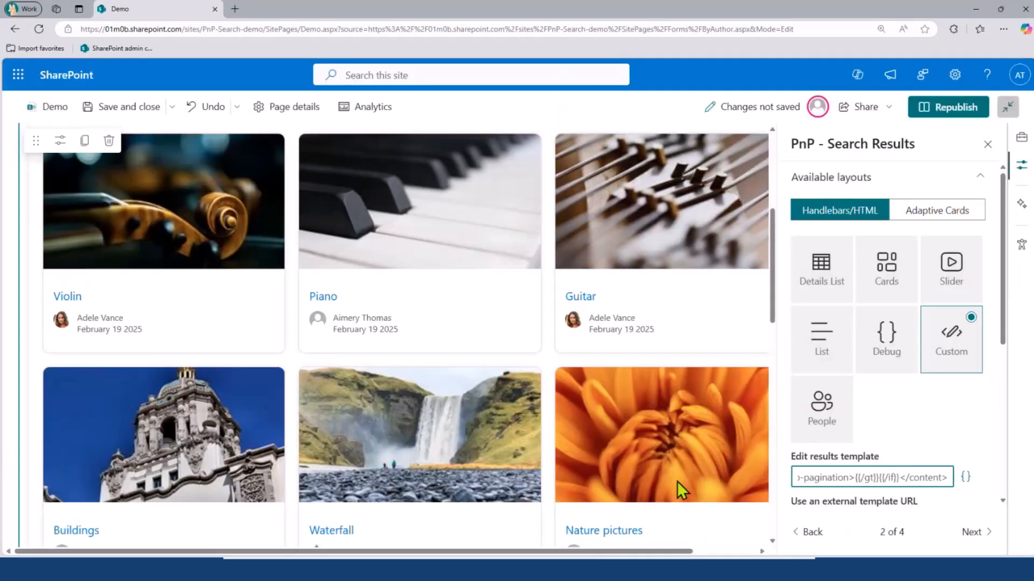
mouse_move(656, 323)
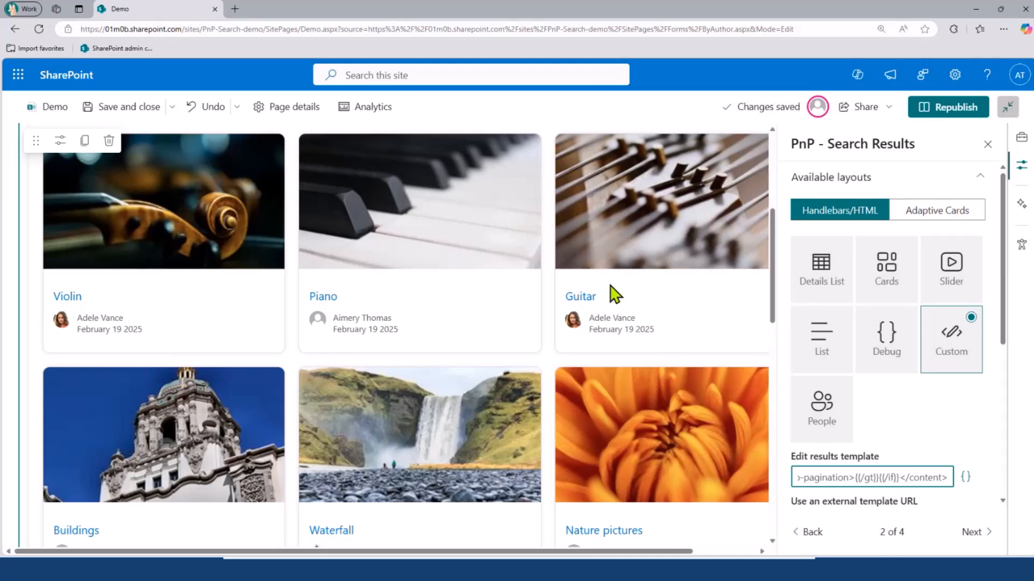
mouse_move(595, 313)
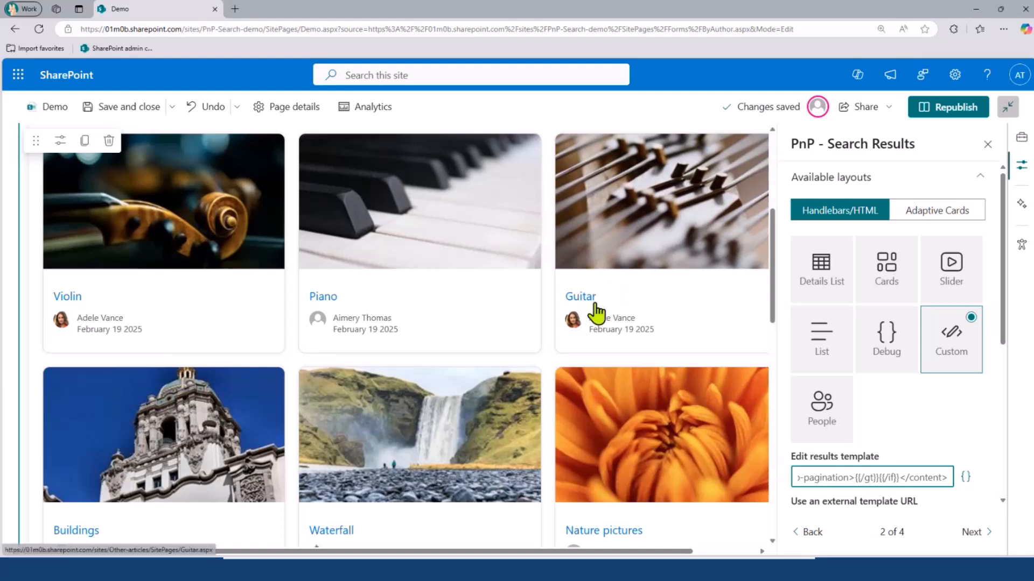
mouse_move(626, 295)
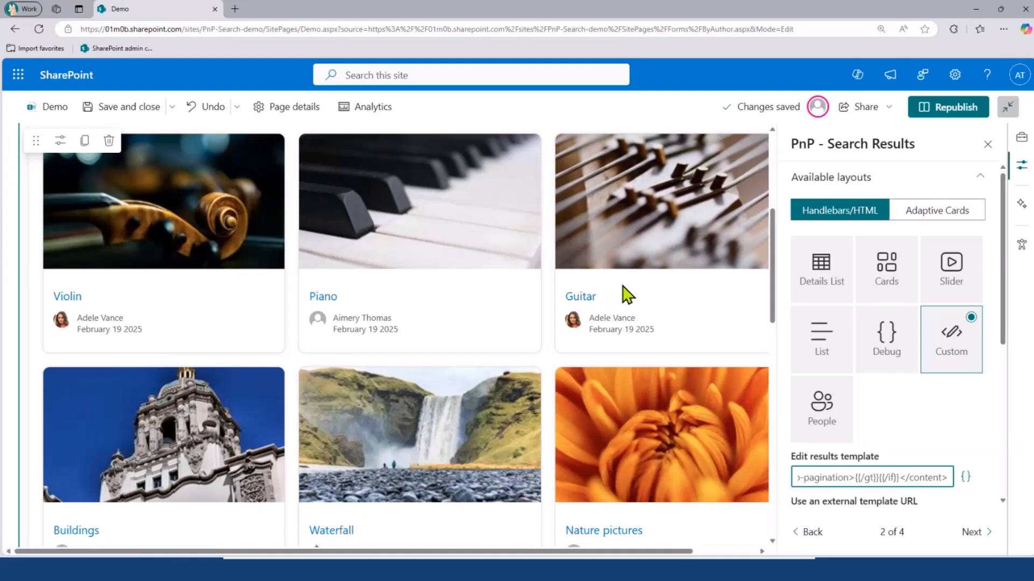
mouse_move(624, 313)
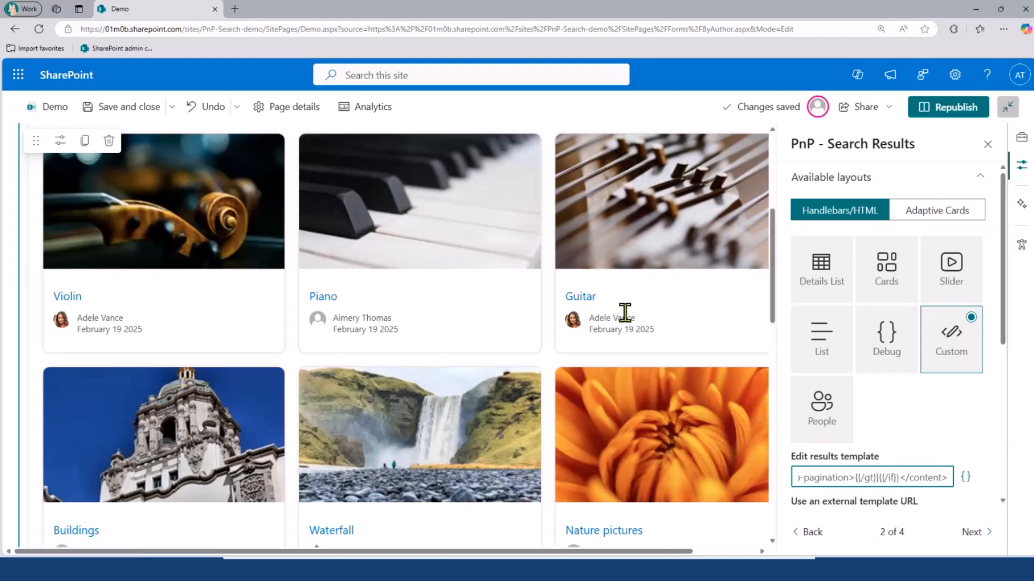
mouse_move(605, 351)
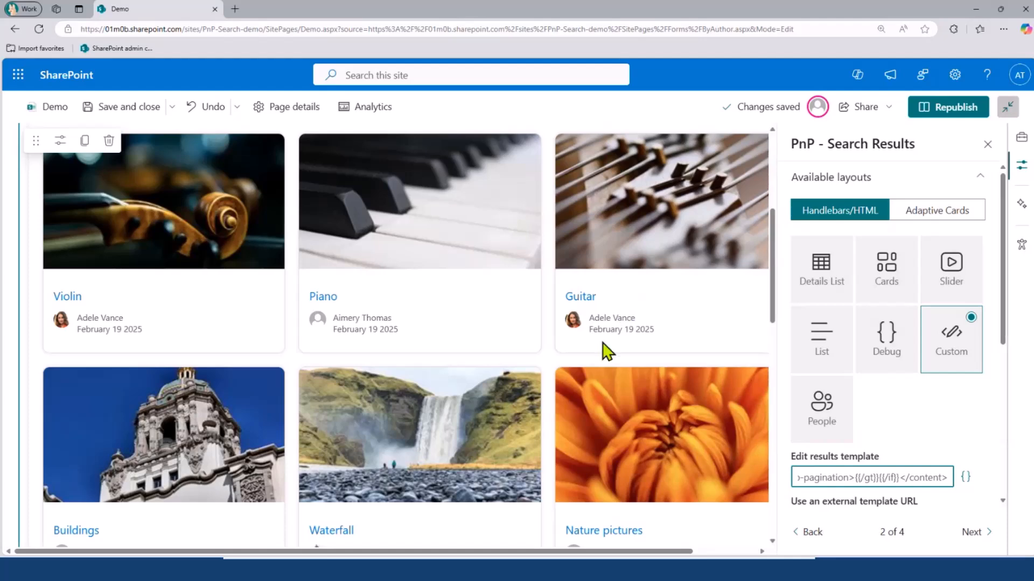
mouse_move(613, 315)
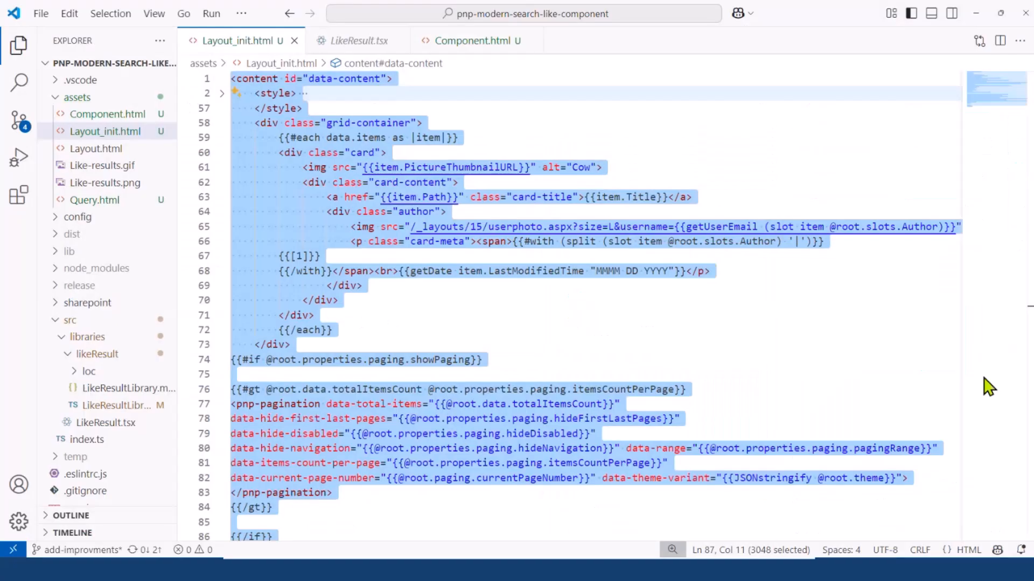
Step: Copy the whole like-result-component markup from Component.html and return to Layout_init.html
click(473, 40)
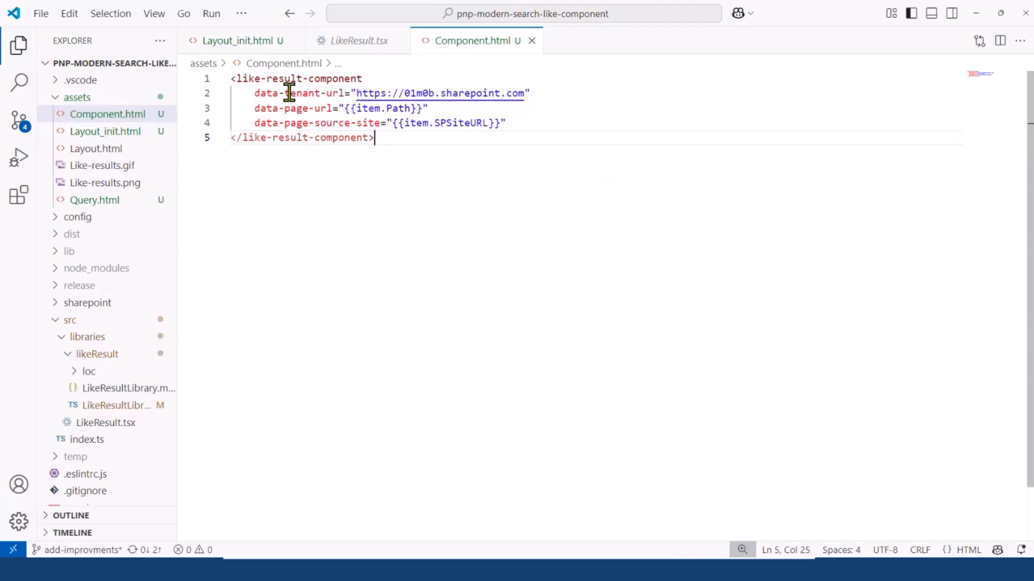
mouse_move(336, 107)
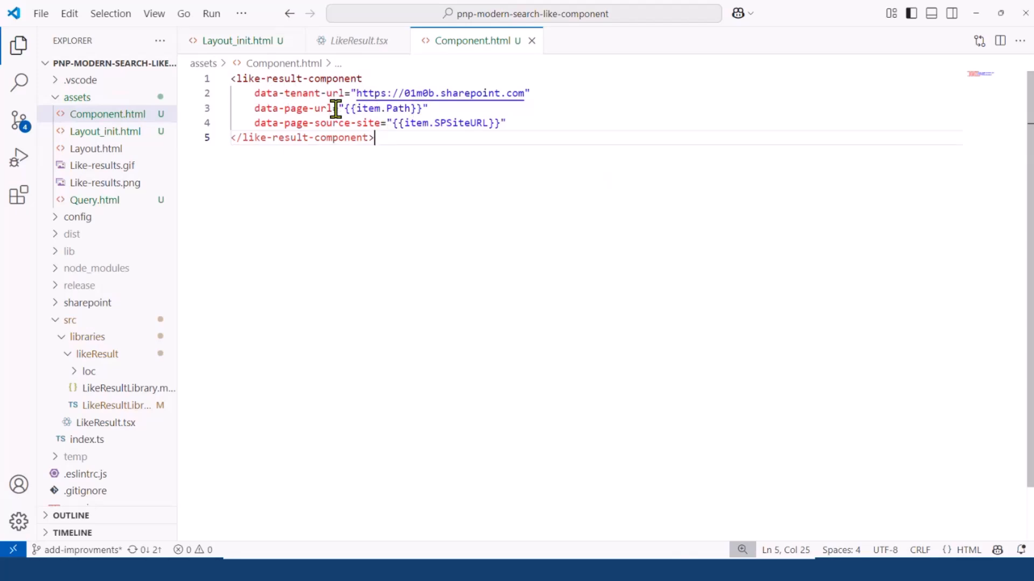
mouse_move(373, 125)
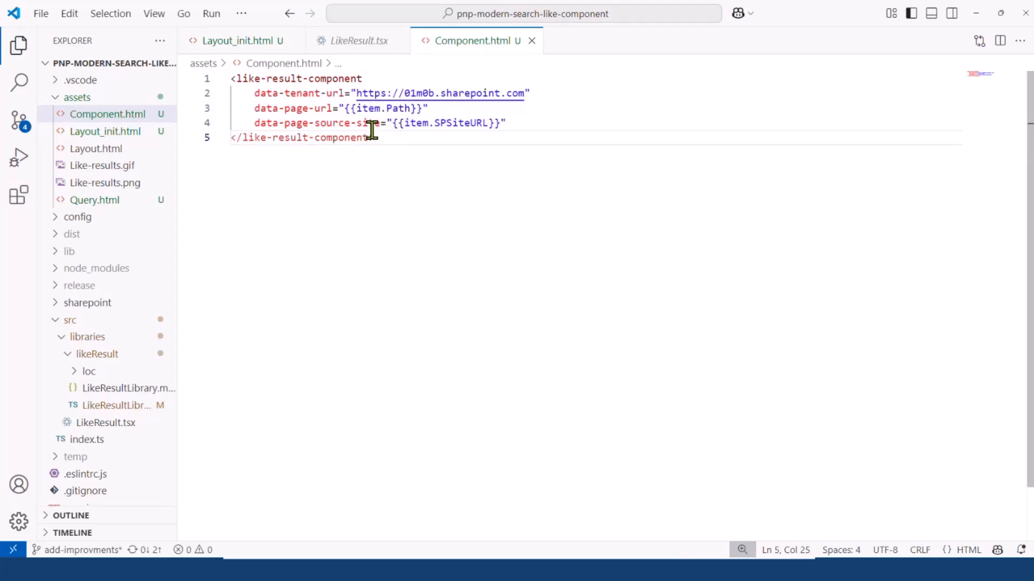
key(ctrl+a)
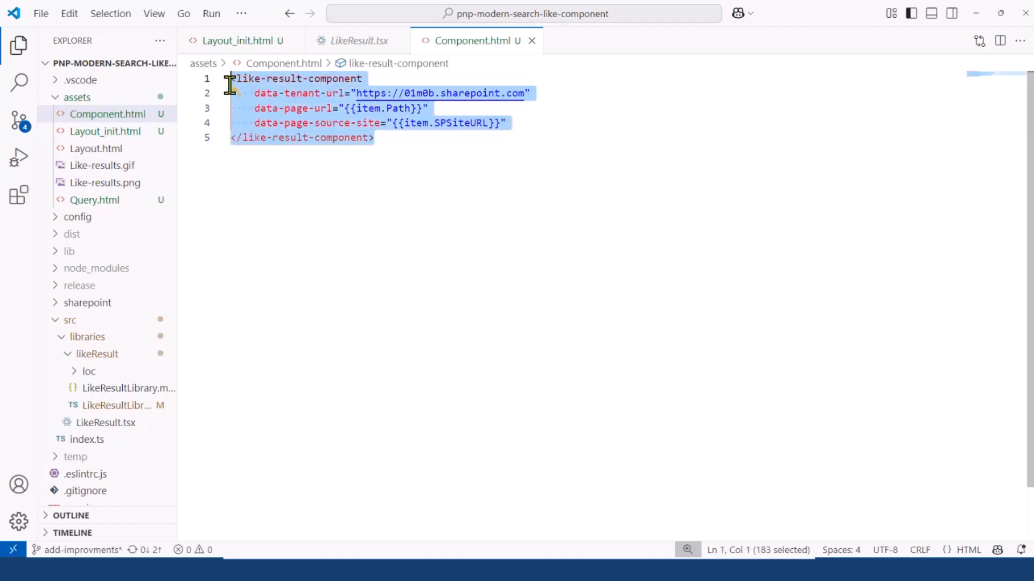
mouse_move(242, 40)
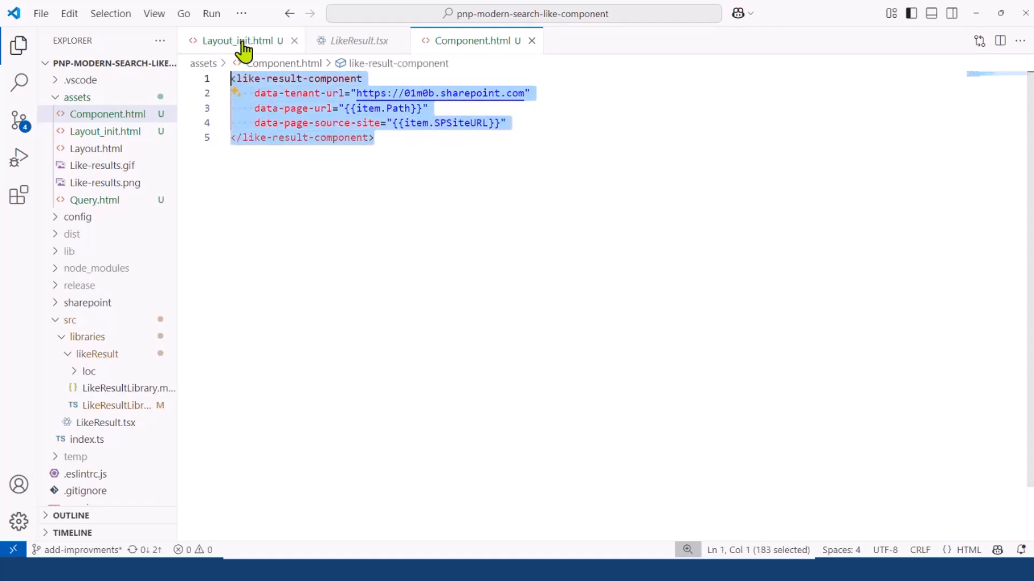
click(236, 40)
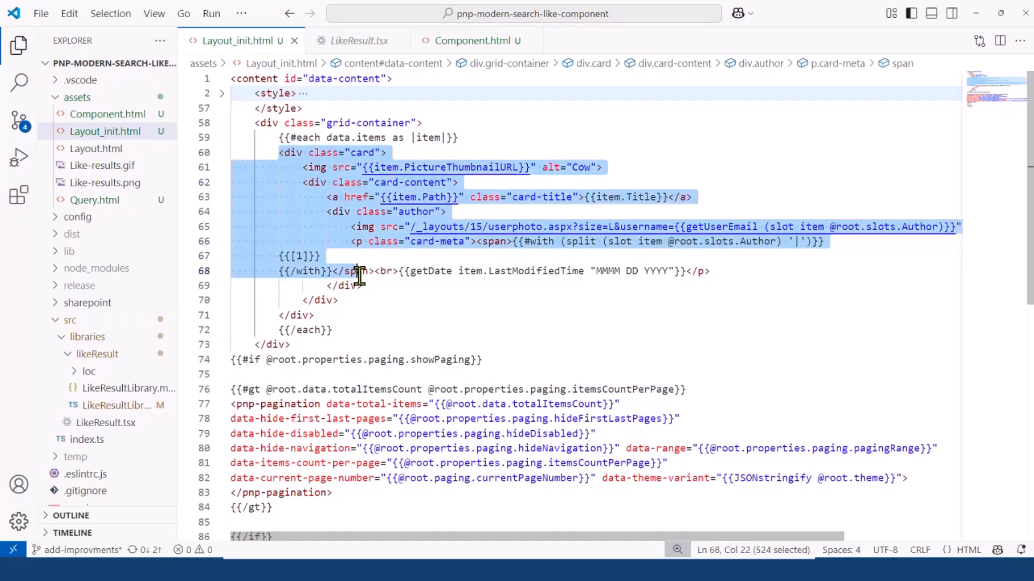
Step: Insert the like-result-component after the author block in each card and select the full layout
click(366, 285)
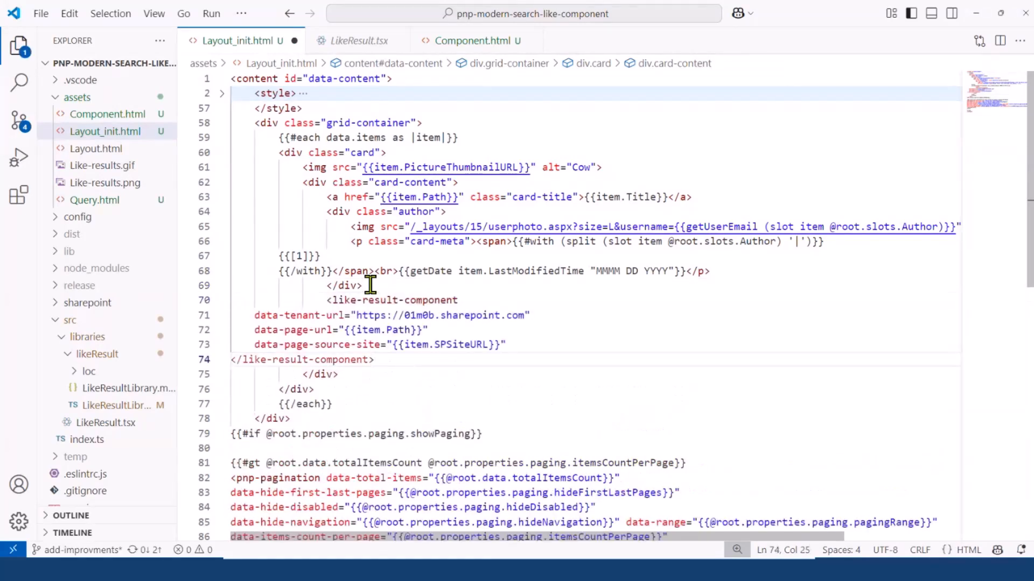
scroll(down, 3)
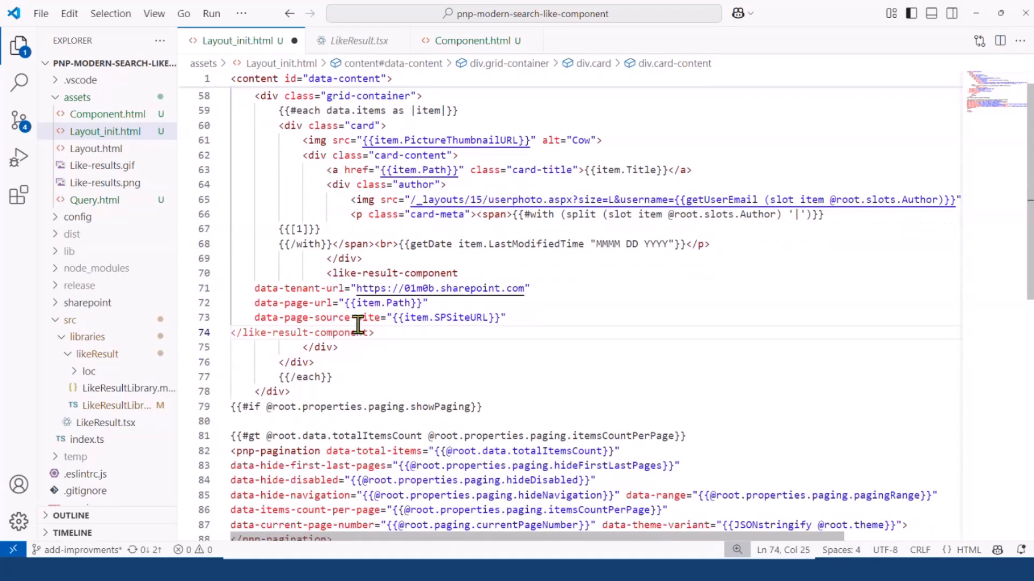
scroll(down, 3)
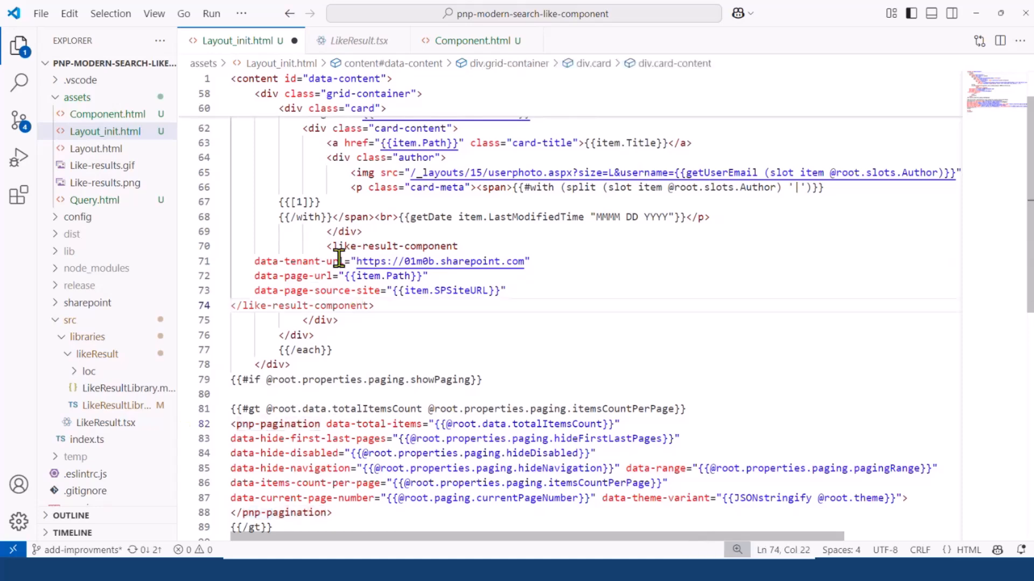
click(377, 305)
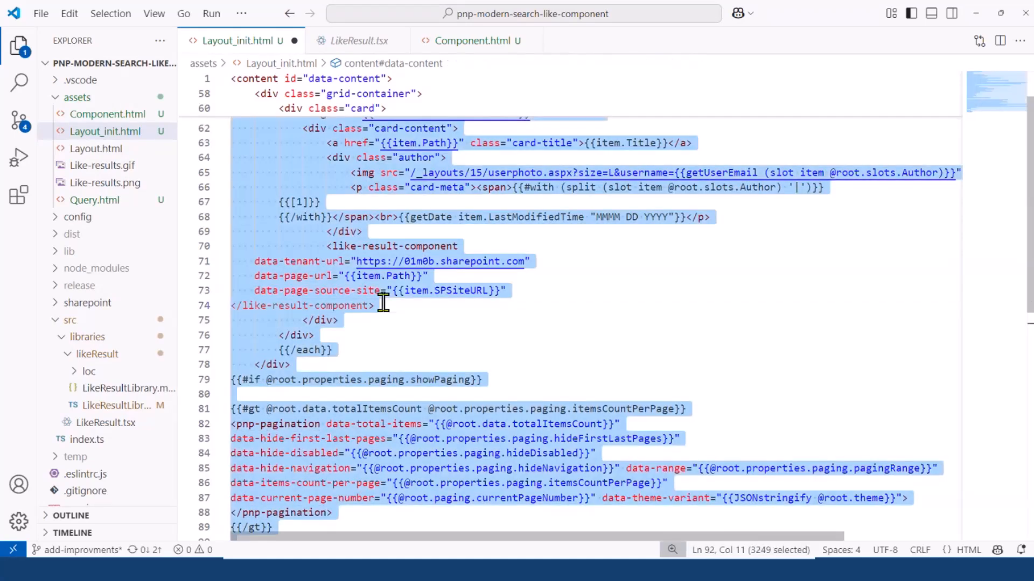
Step: Paste the updated card template with the like component into Edit results template and save
click(385, 305)
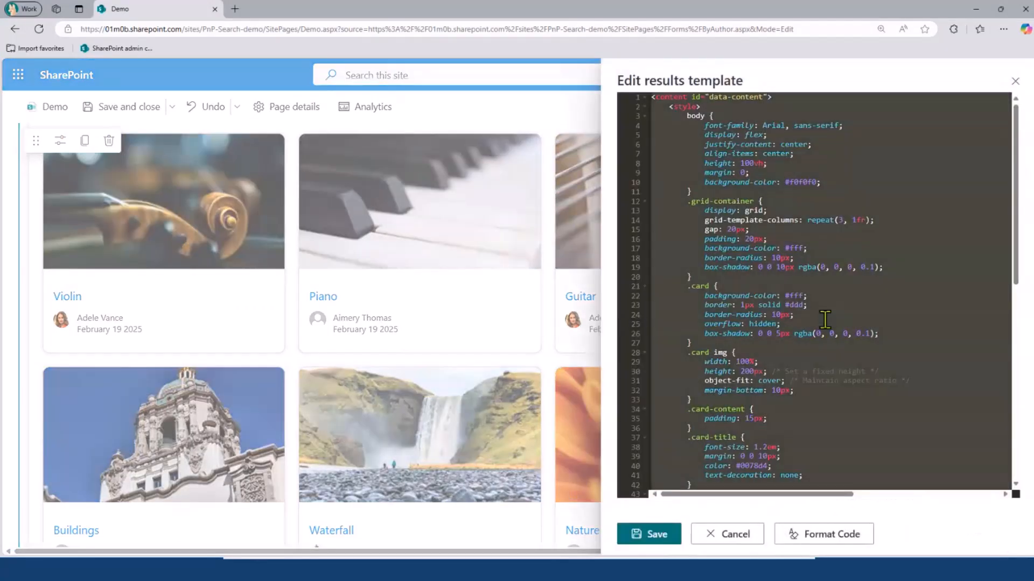
scroll(down, 3)
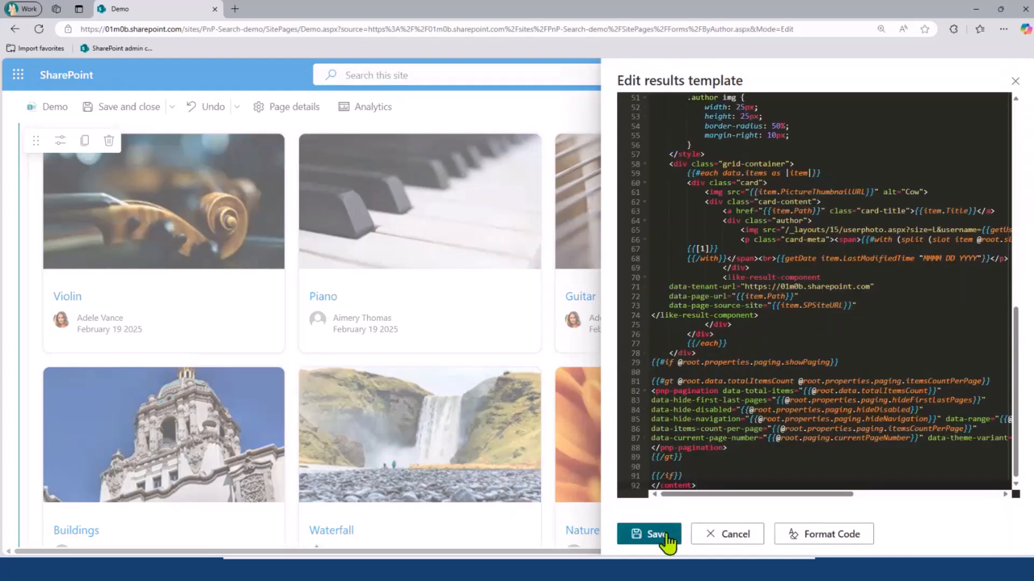
click(648, 534)
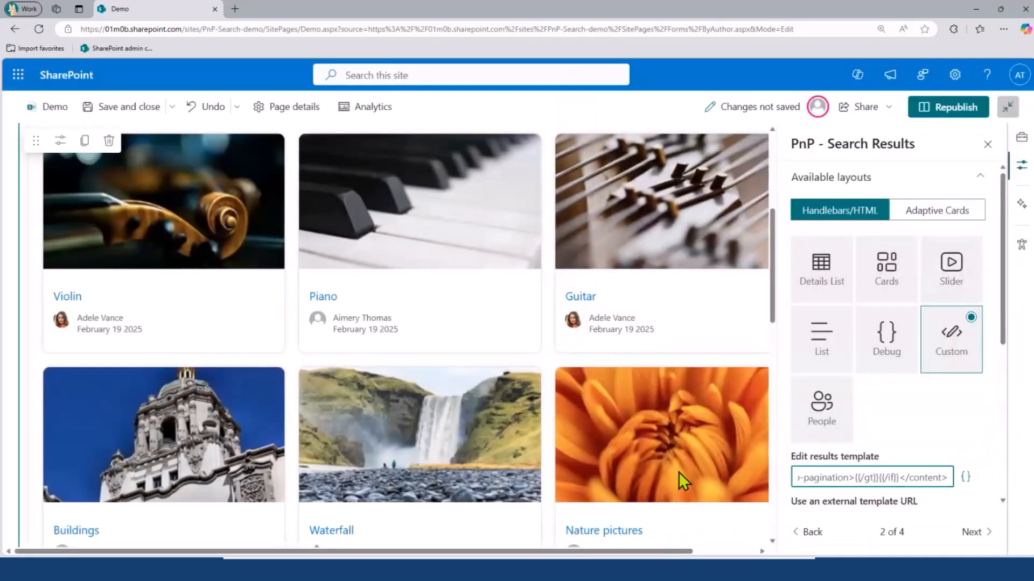
mouse_move(705, 342)
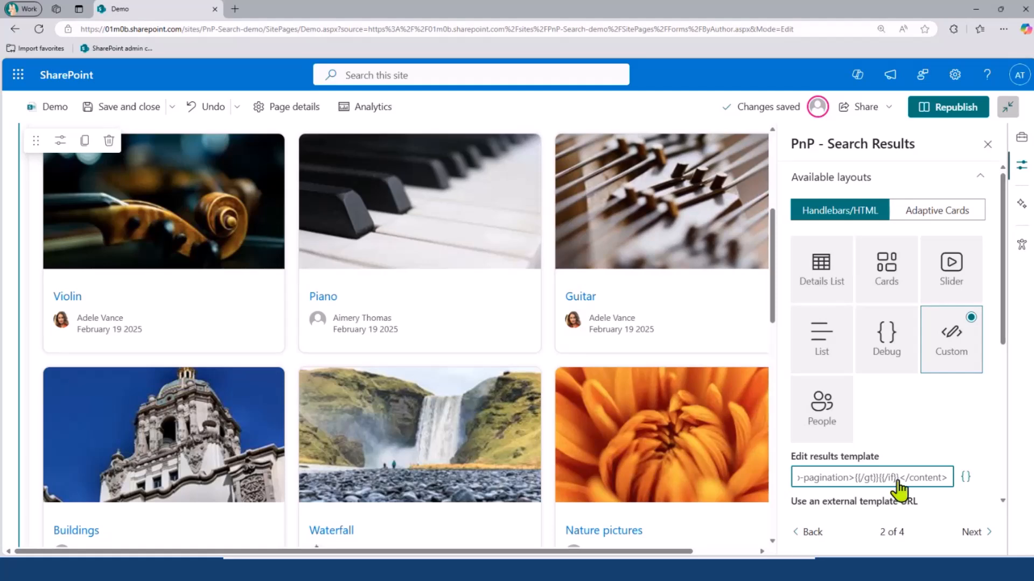
mouse_move(897, 485)
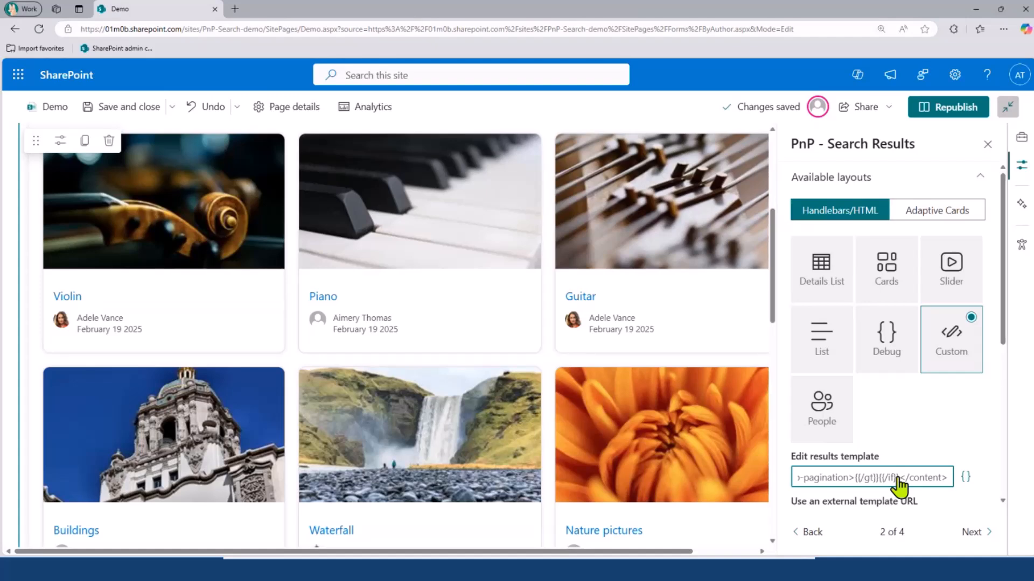
mouse_move(948, 516)
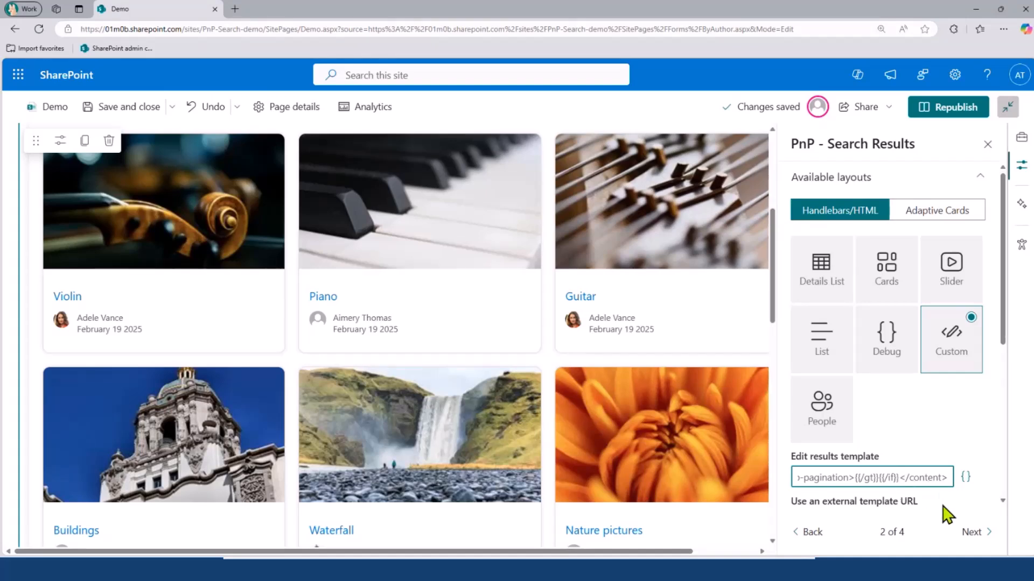
mouse_move(973, 531)
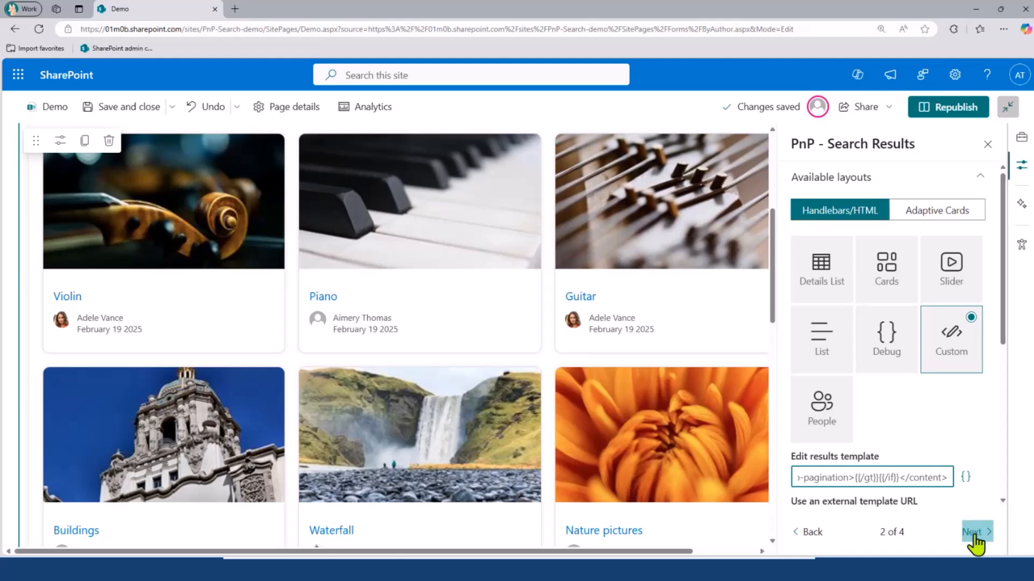
Step: On property pane page 4, add the Like component extensibility library enabled at startup and save
click(975, 532)
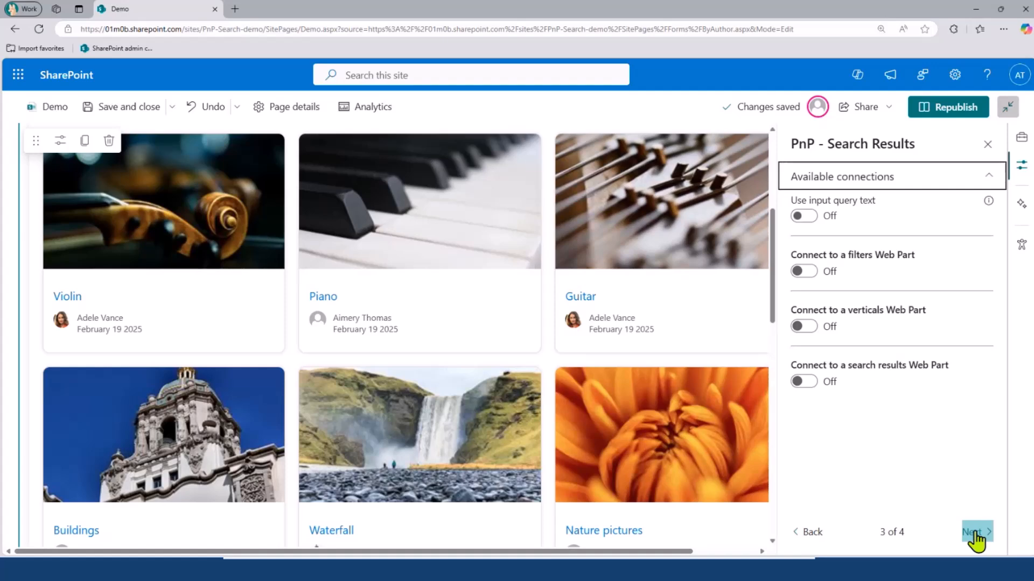
click(975, 532)
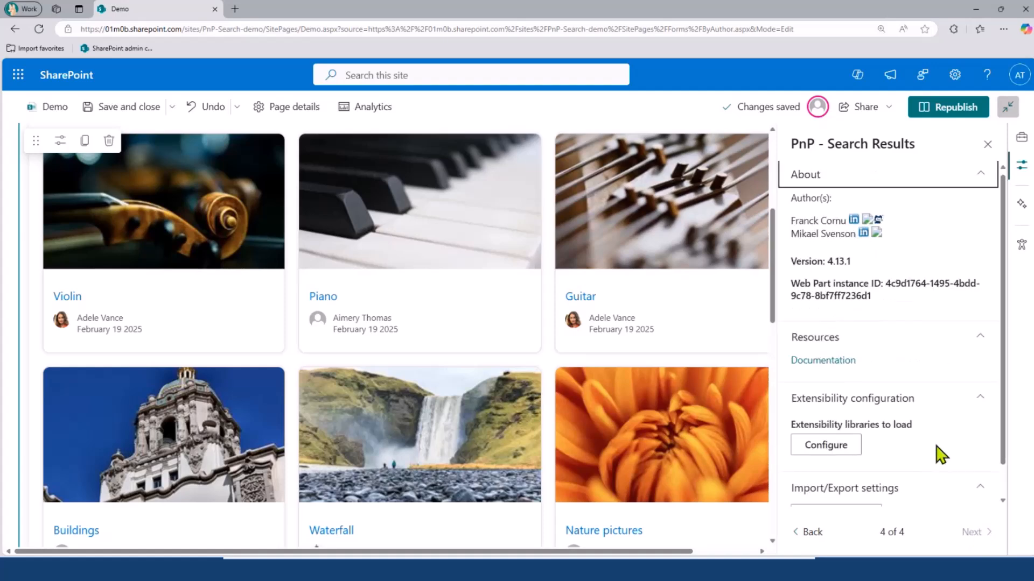
scroll(down, 3)
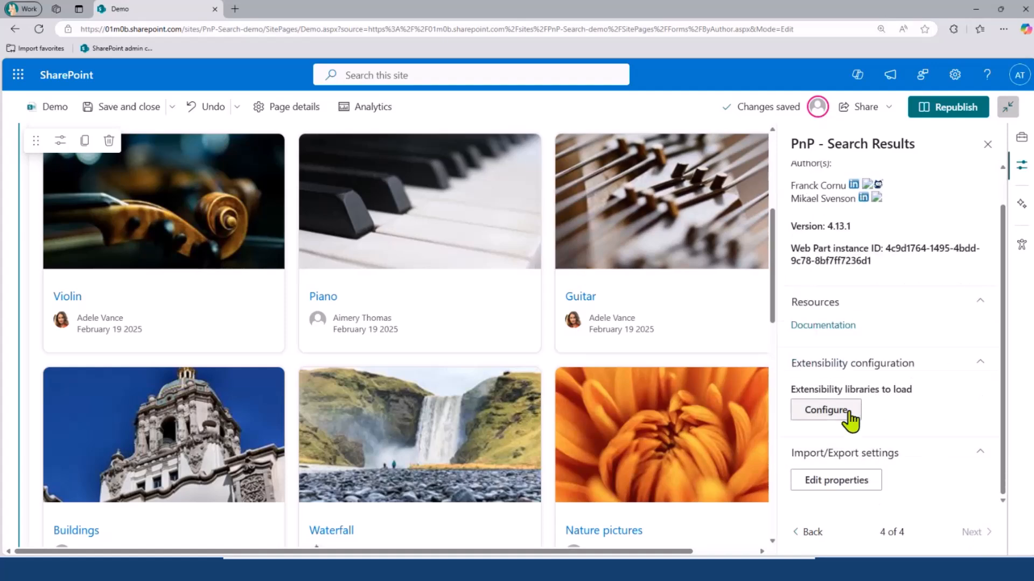
click(825, 410)
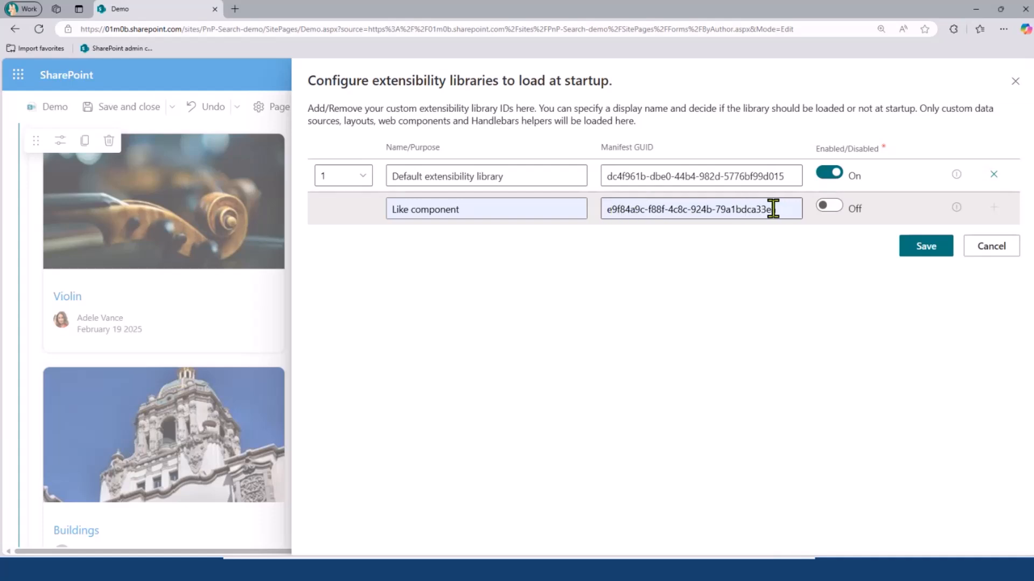
mouse_move(829, 206)
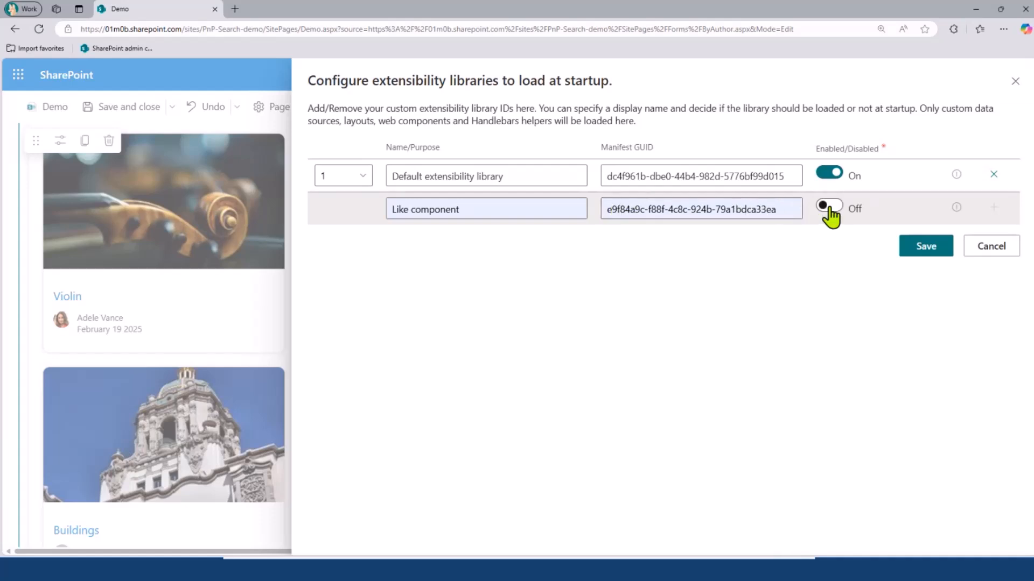
click(829, 208)
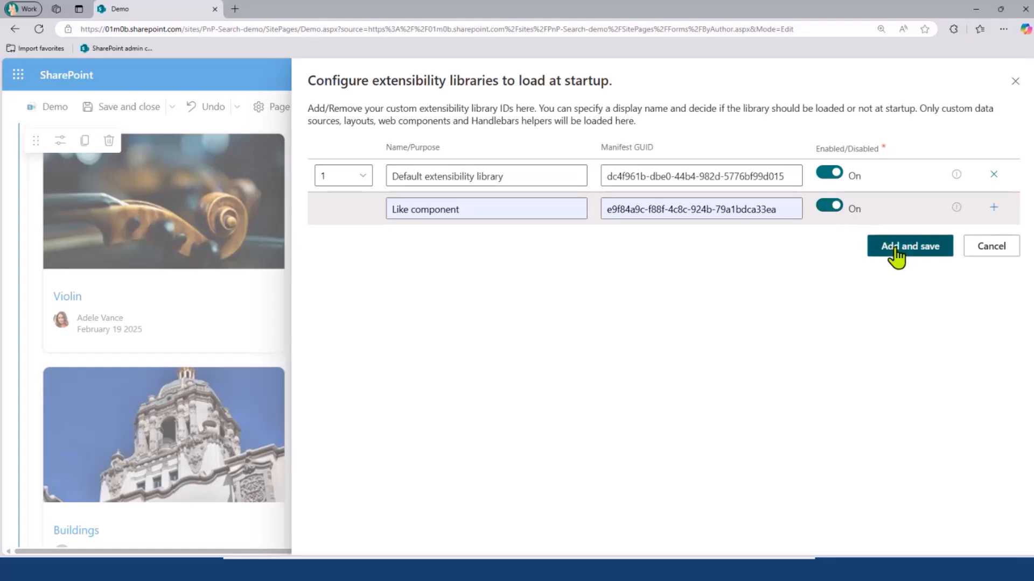
click(910, 245)
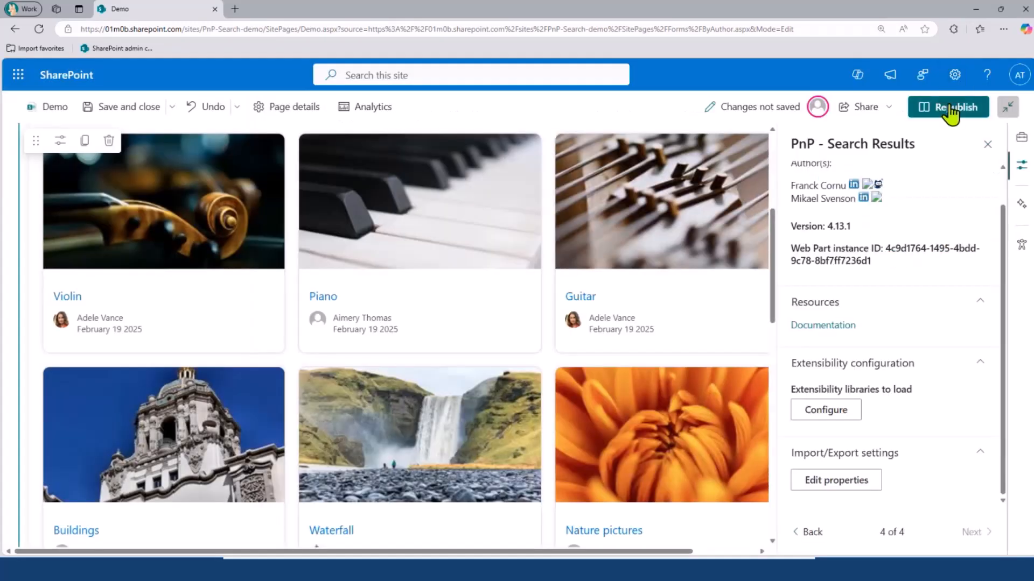
Step: Republish the Demo page and open the Violin article in a new tab
click(948, 106)
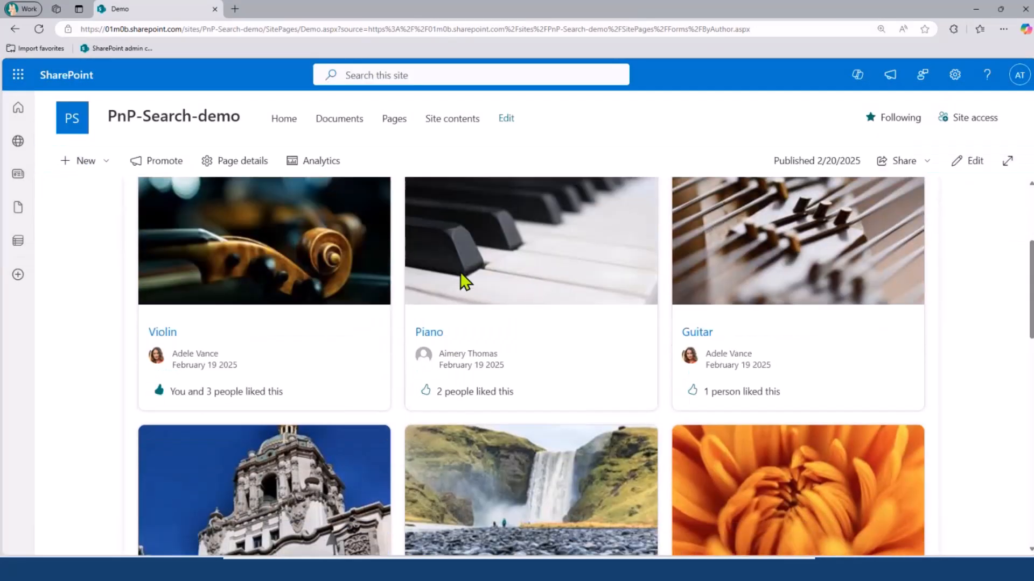
mouse_move(382, 273)
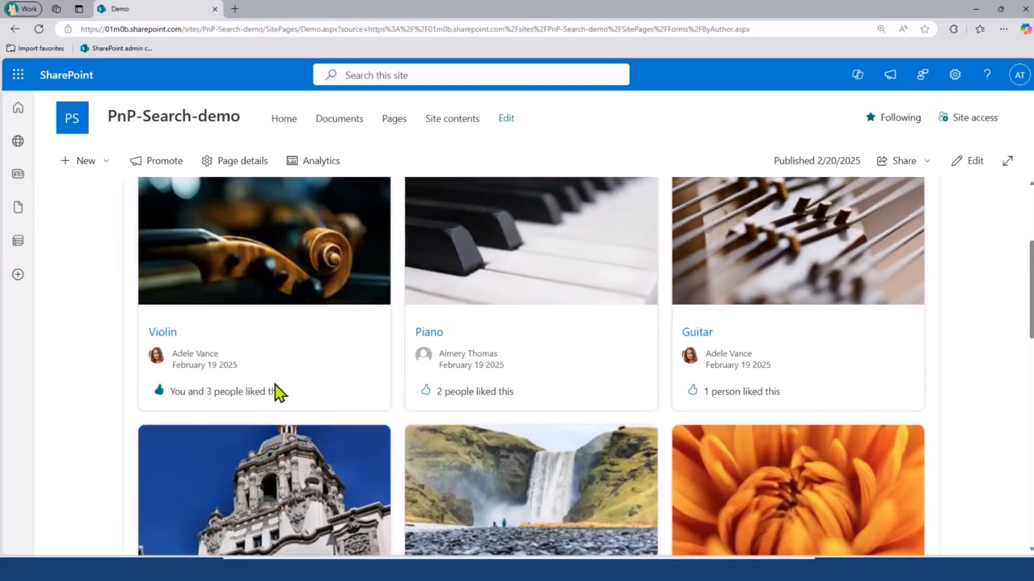
mouse_move(217, 392)
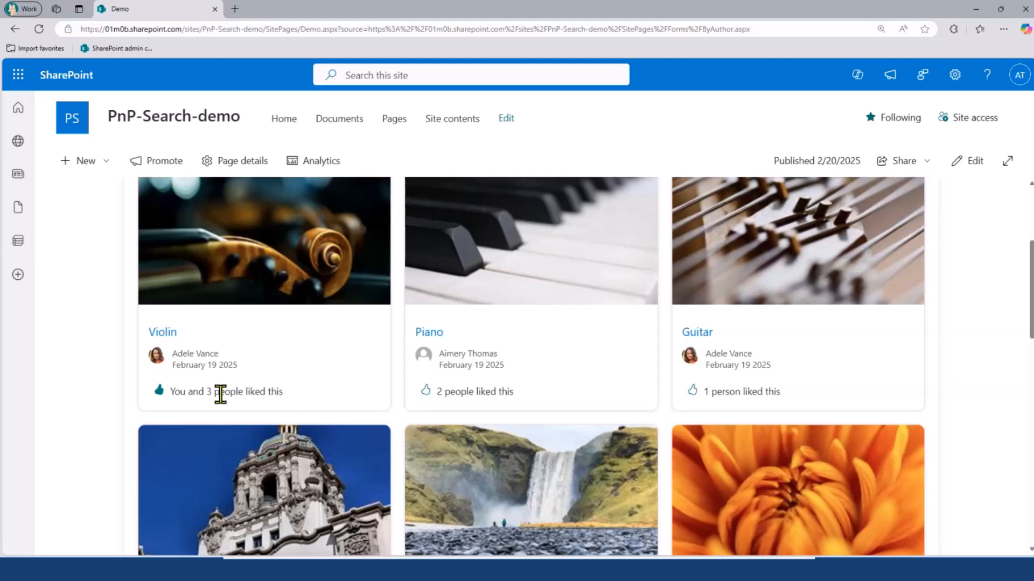
mouse_move(659, 409)
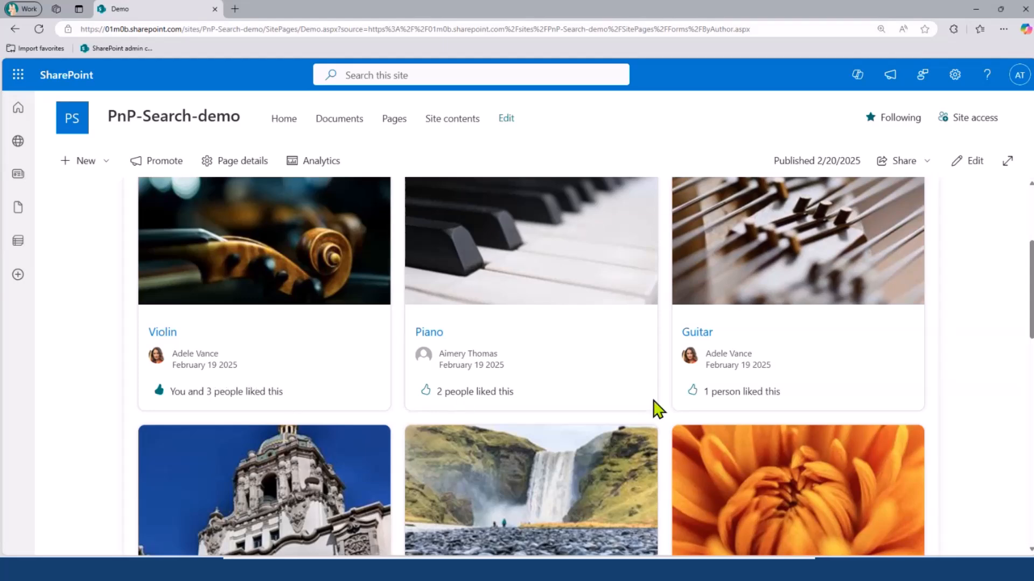
mouse_move(204, 336)
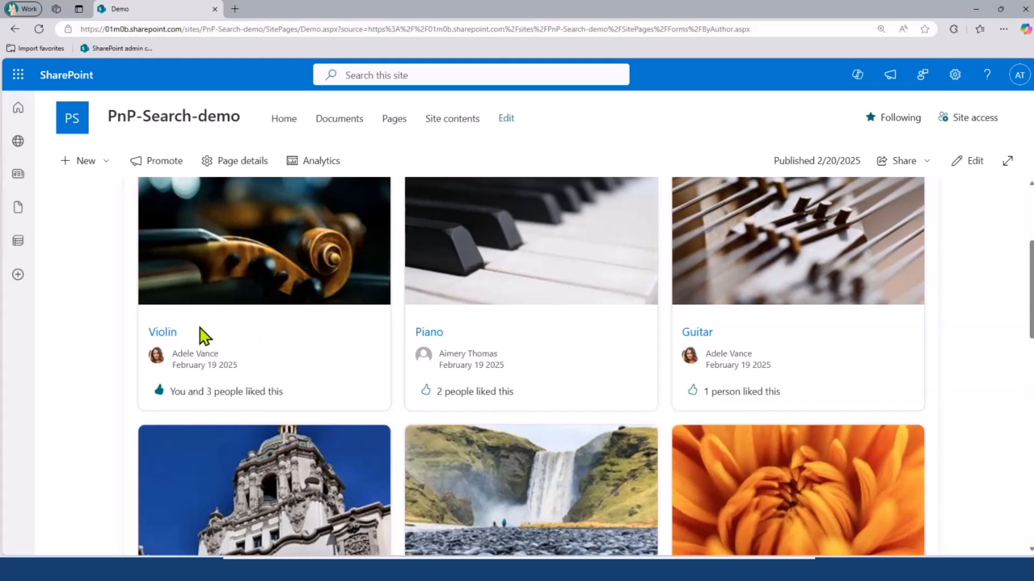
click(163, 331)
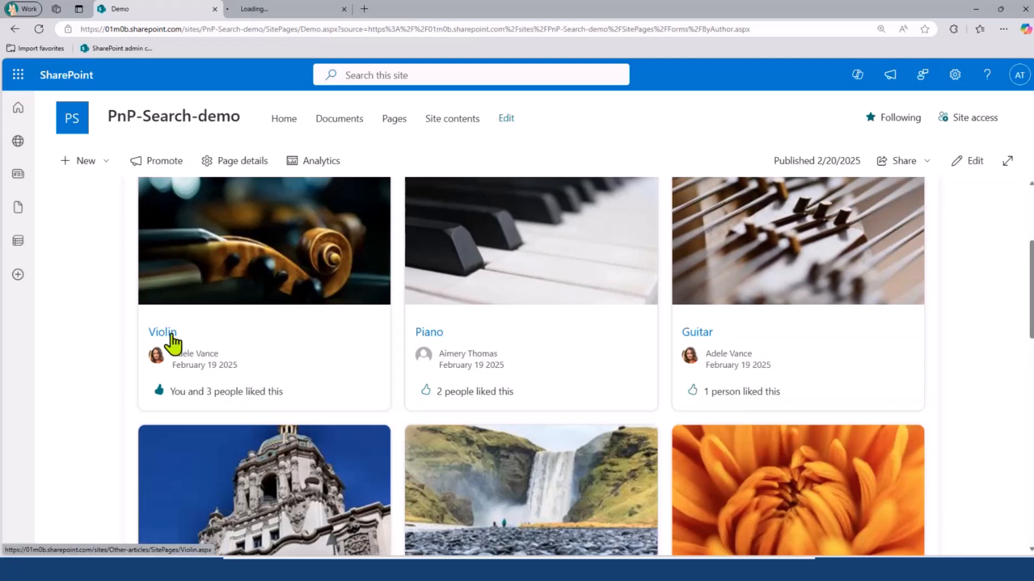
click(162, 333)
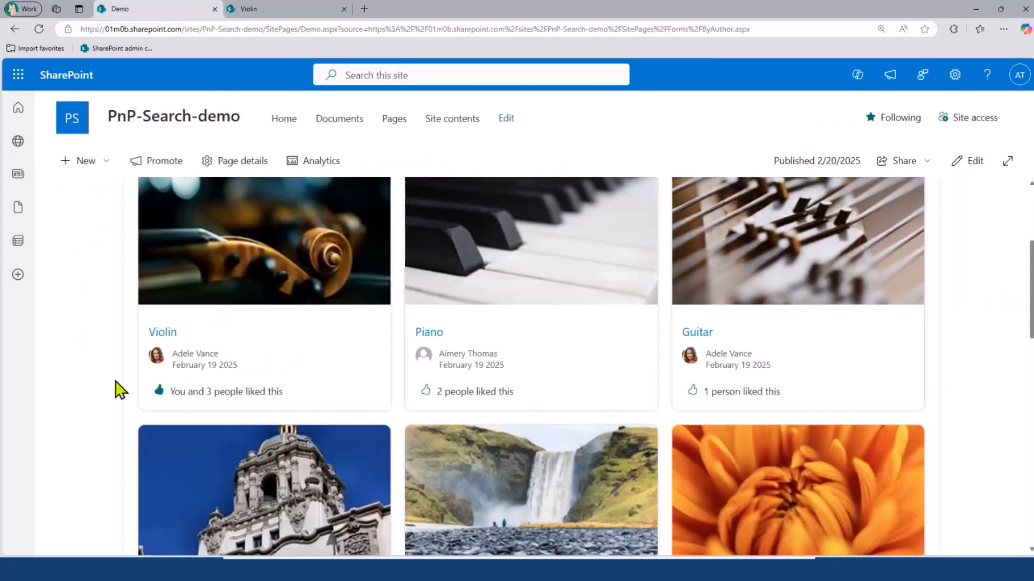
mouse_move(160, 390)
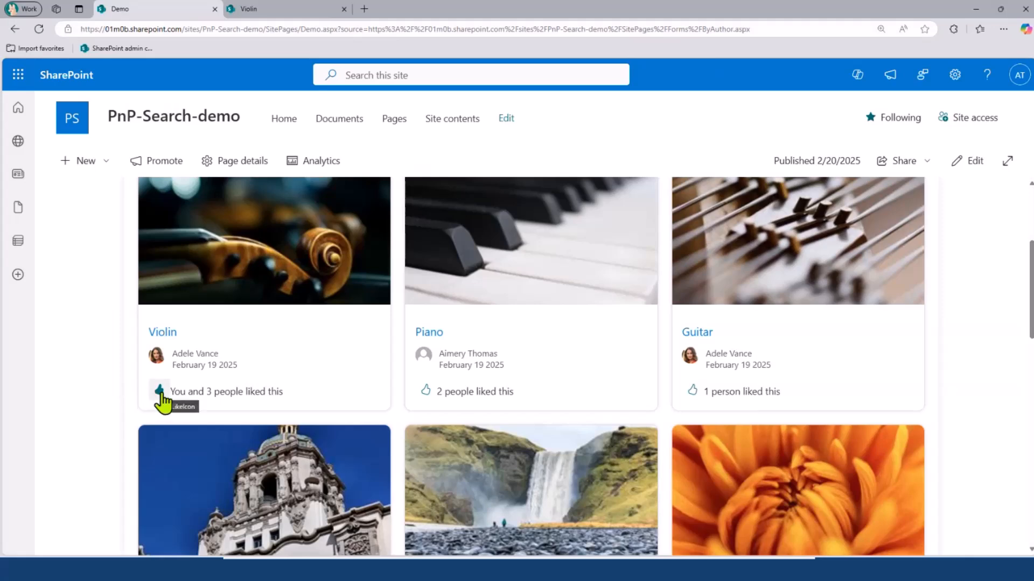
Step: Remove my like from the Violin card so it reads 3 people, verify on the Violin page, then review the cards
click(159, 391)
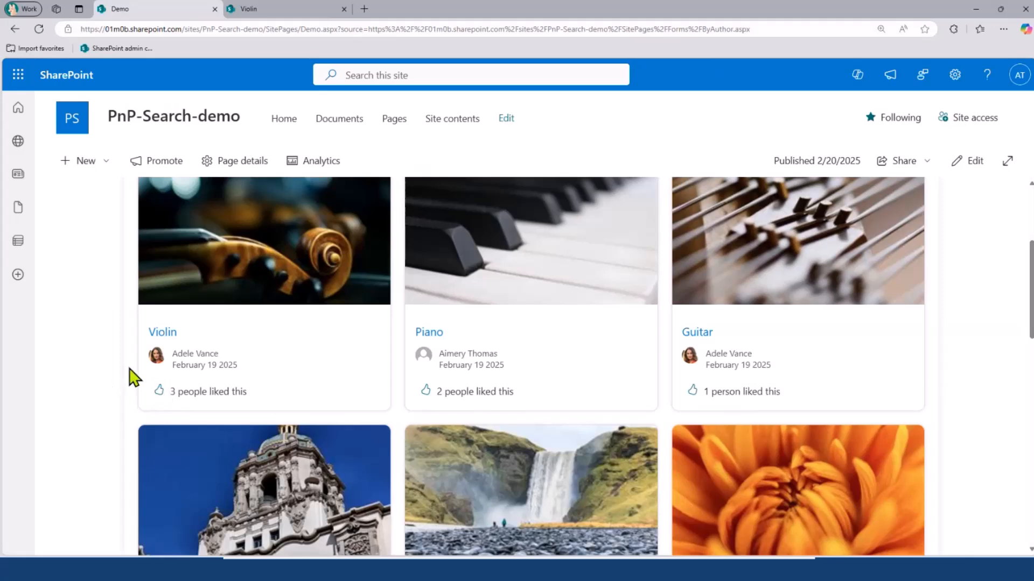
click(162, 331)
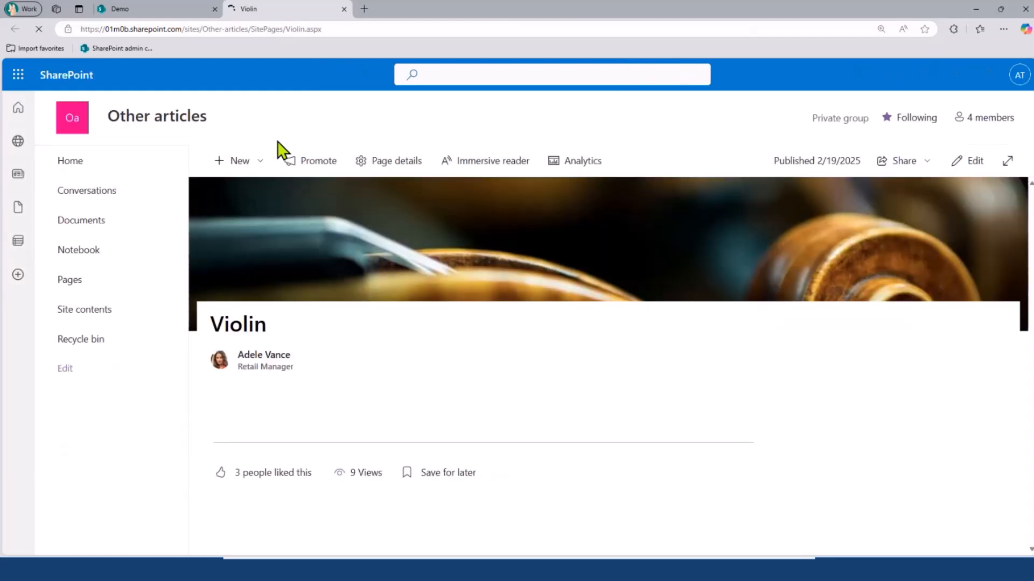
mouse_move(272, 472)
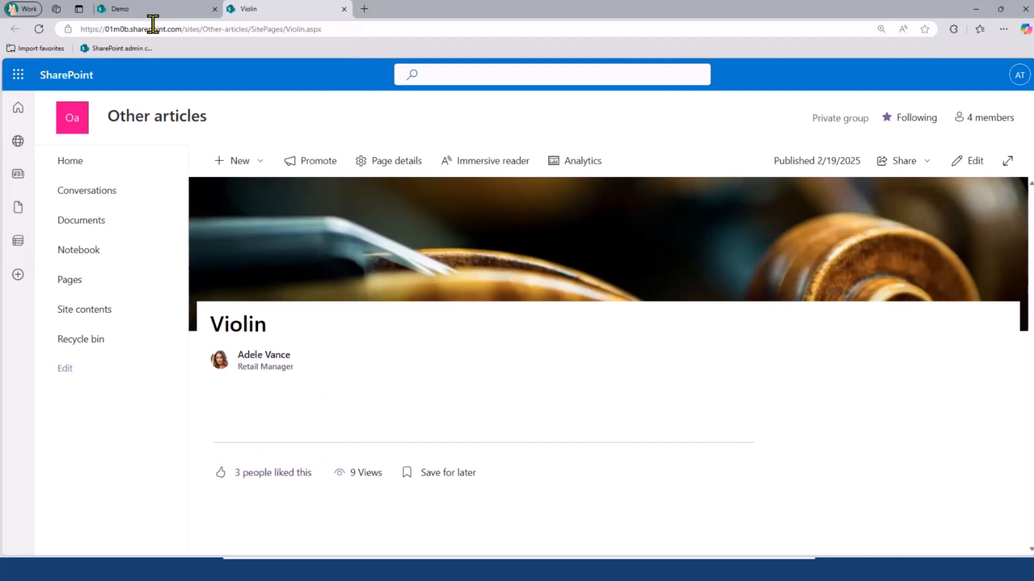
click(118, 9)
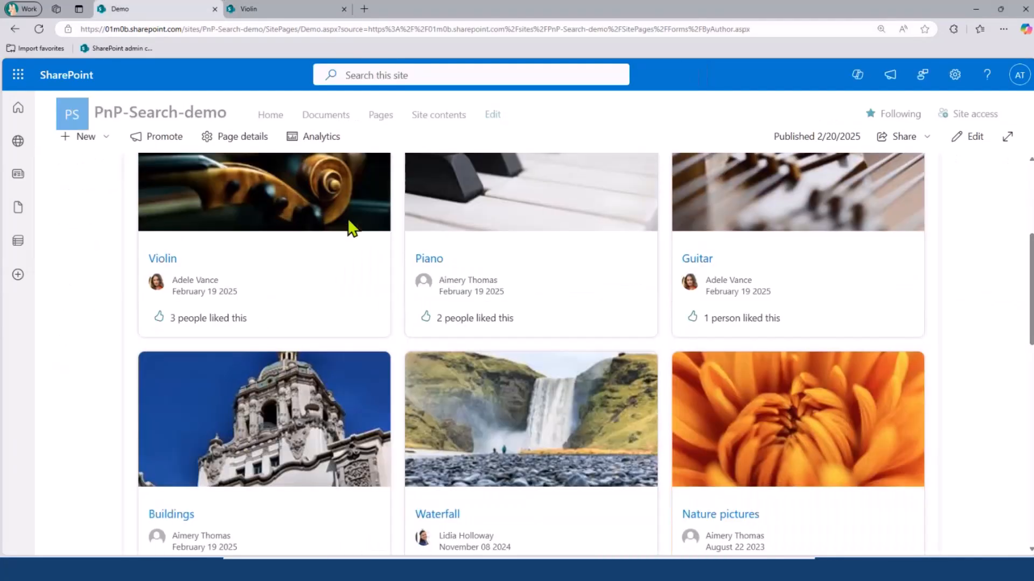
scroll(down, 3)
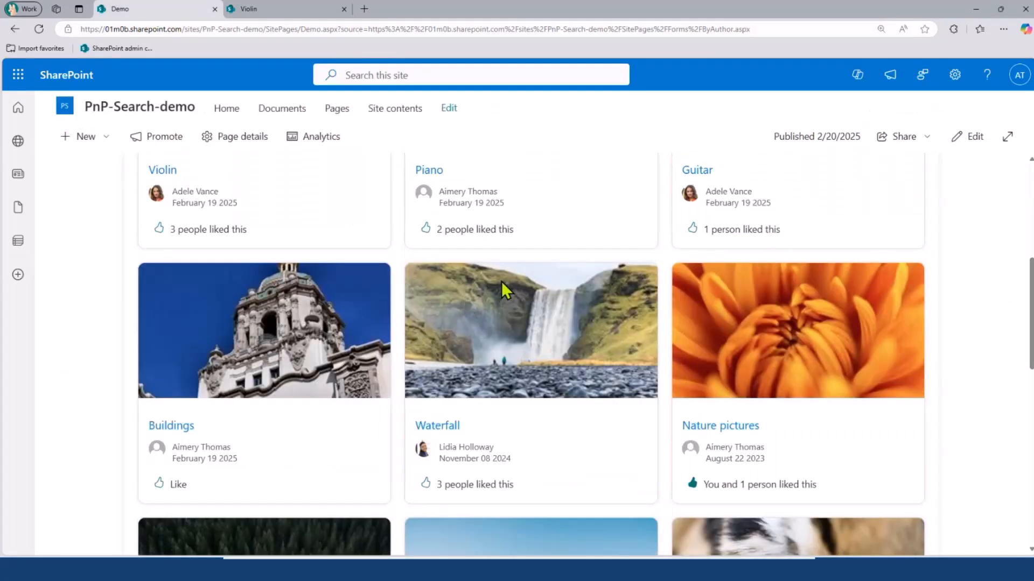
scroll(down, 3)
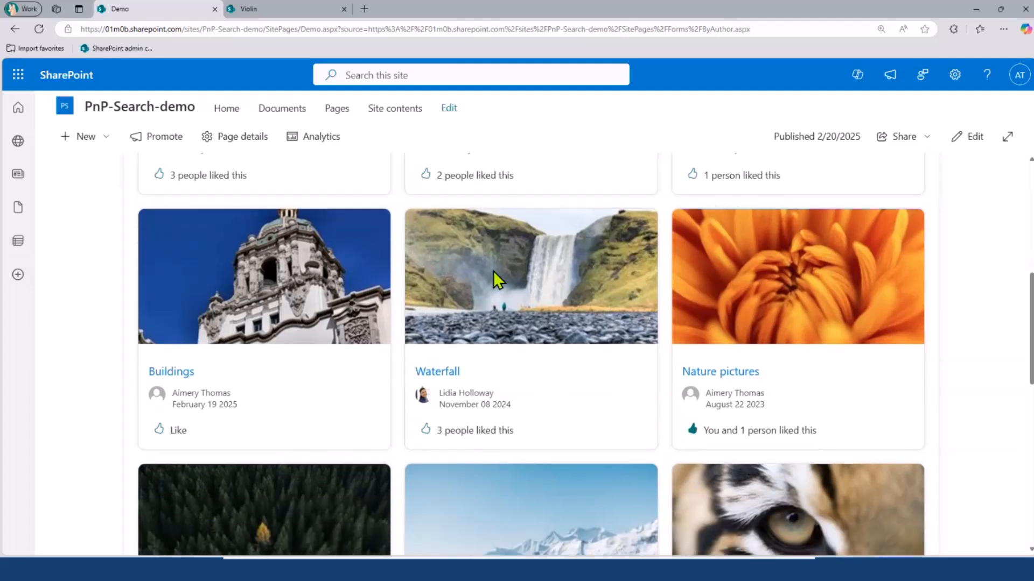
mouse_move(528, 351)
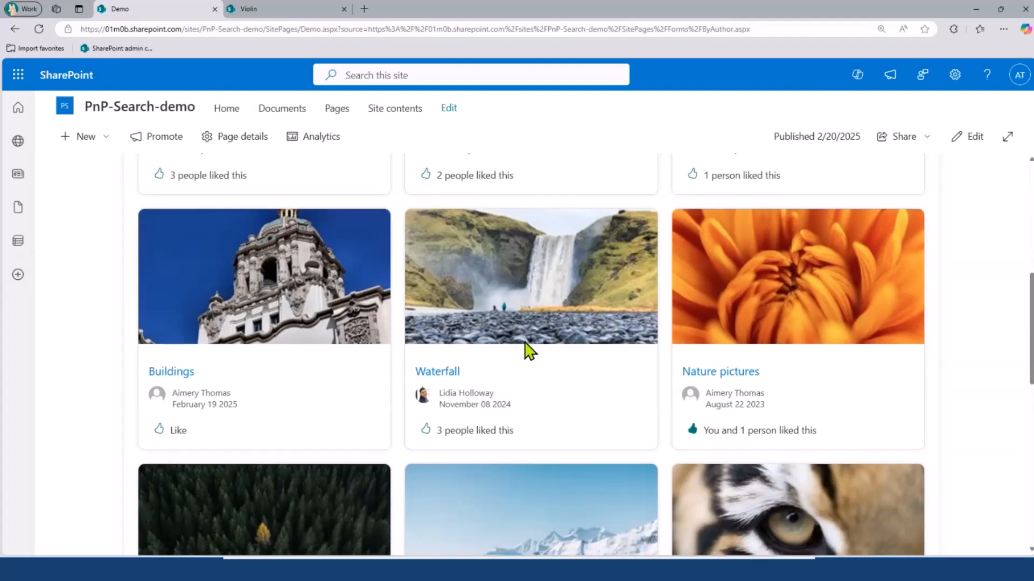
mouse_move(534, 347)
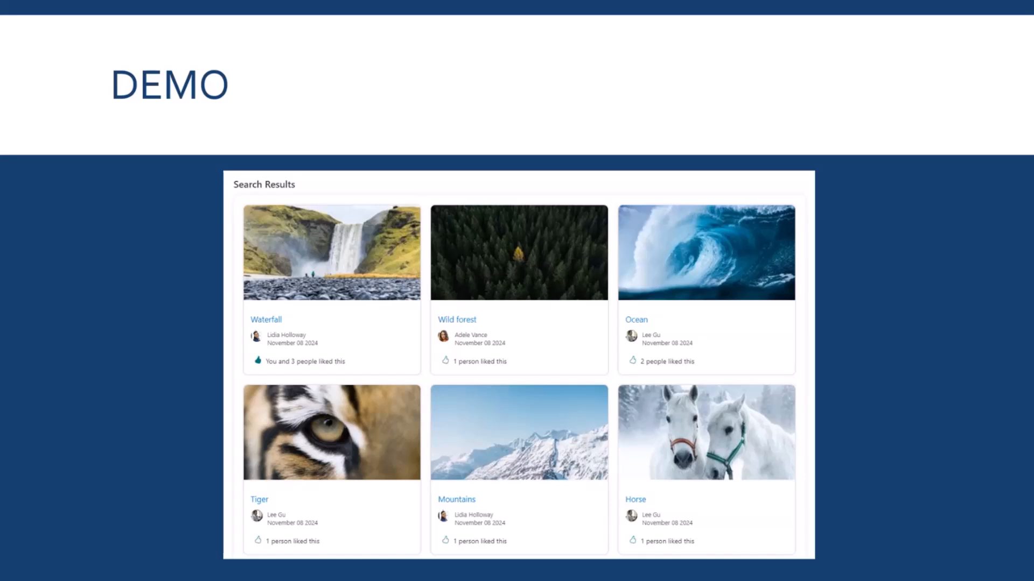
Step: Advance past the Demo slide and return to Layout_init.html in Visual Studio Code
key(right)
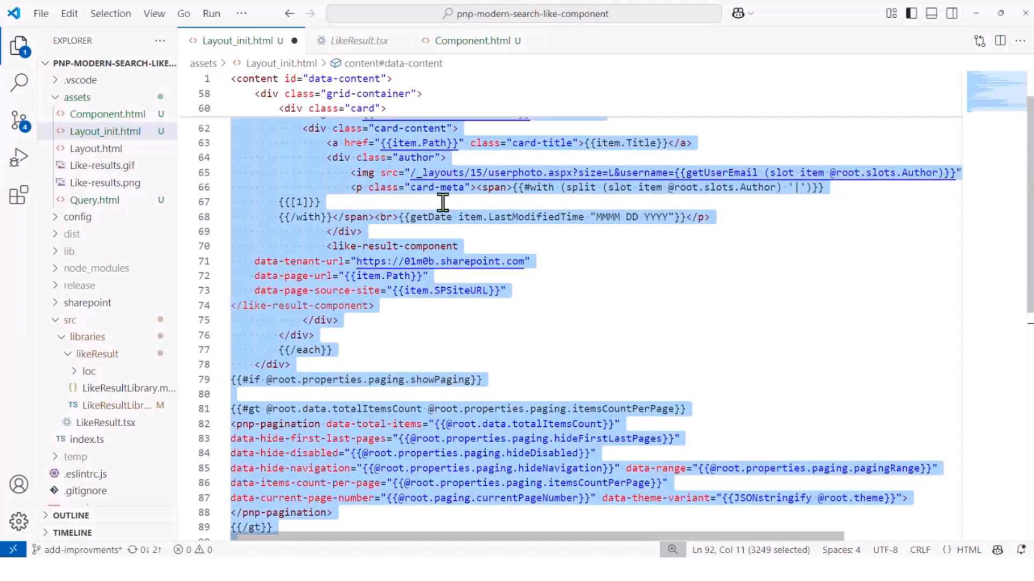
mouse_move(295, 41)
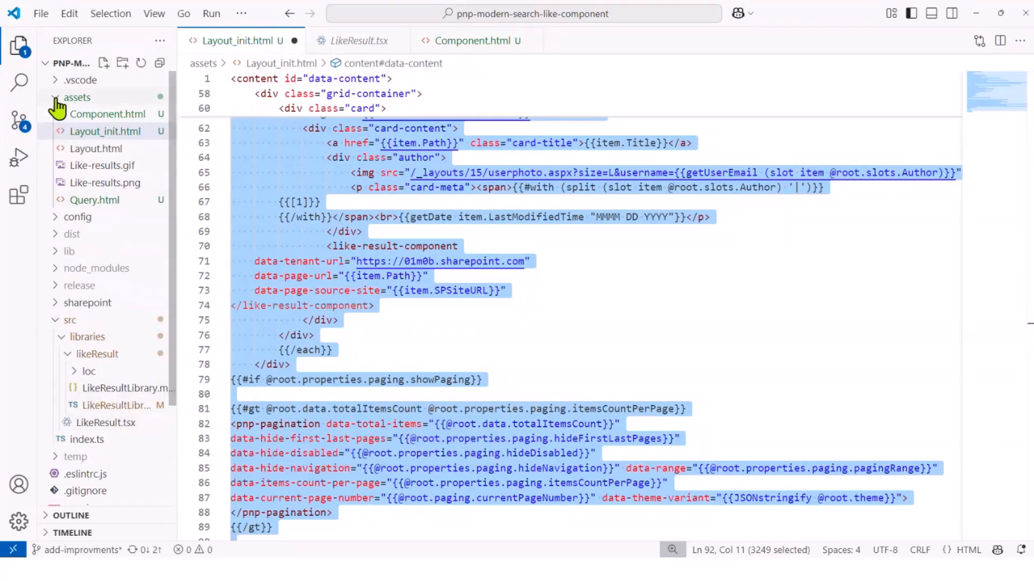
Step: Collapse the assets folder and show LikeResultLibrary.ts from src/libraries/likeResult in the editor
click(77, 97)
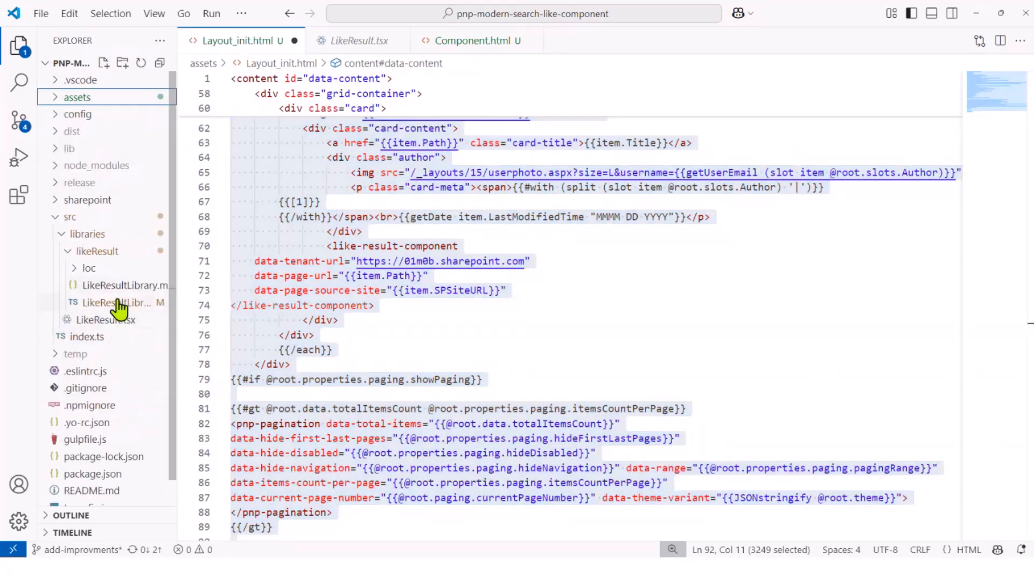
click(118, 303)
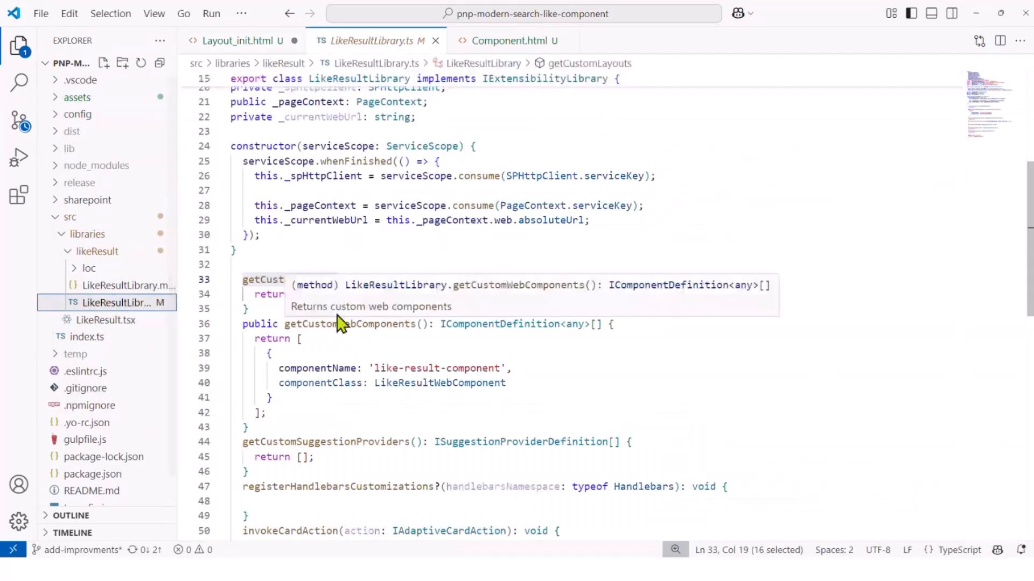
scroll(up, 3)
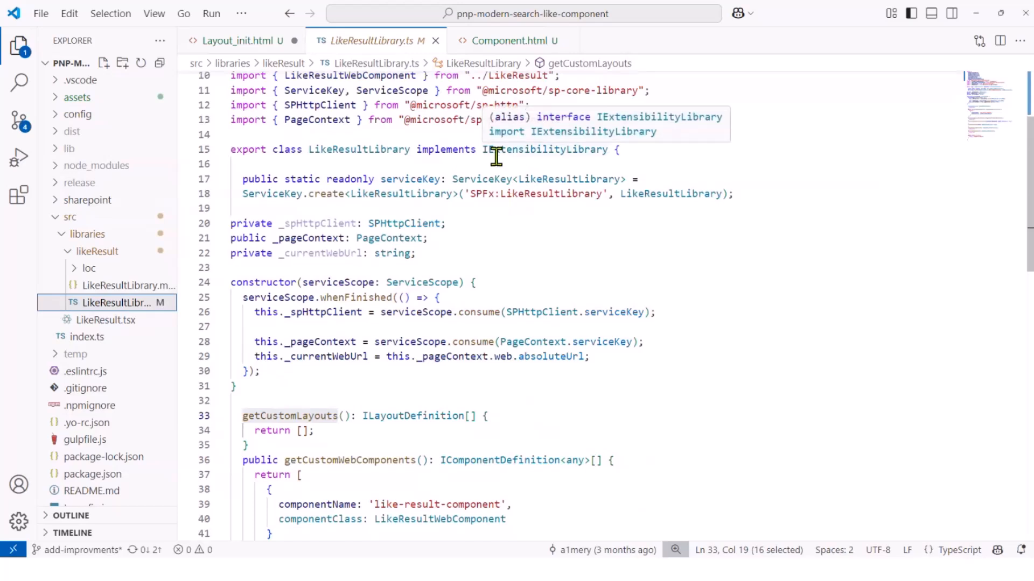
mouse_move(521, 168)
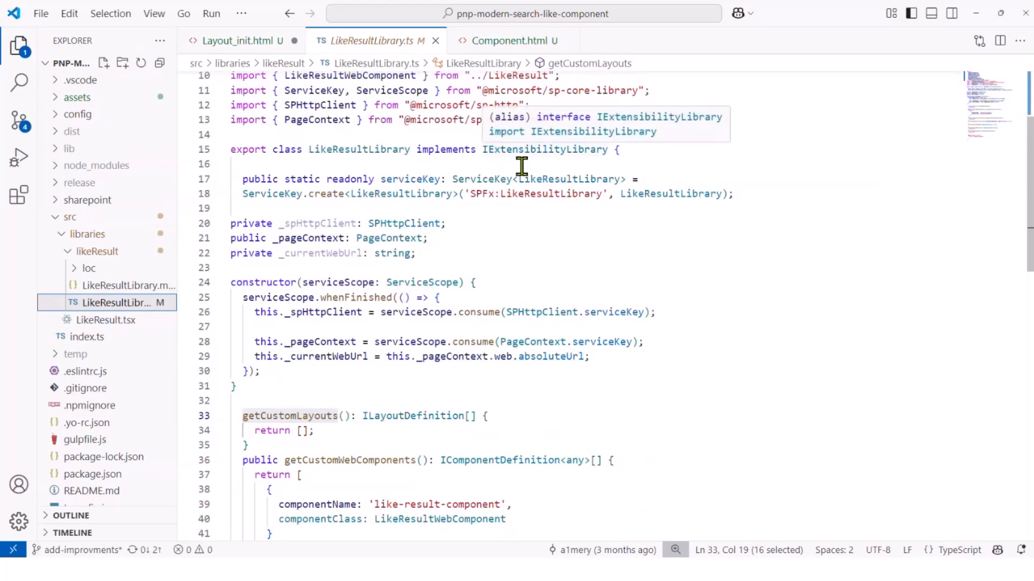
scroll(up, 3)
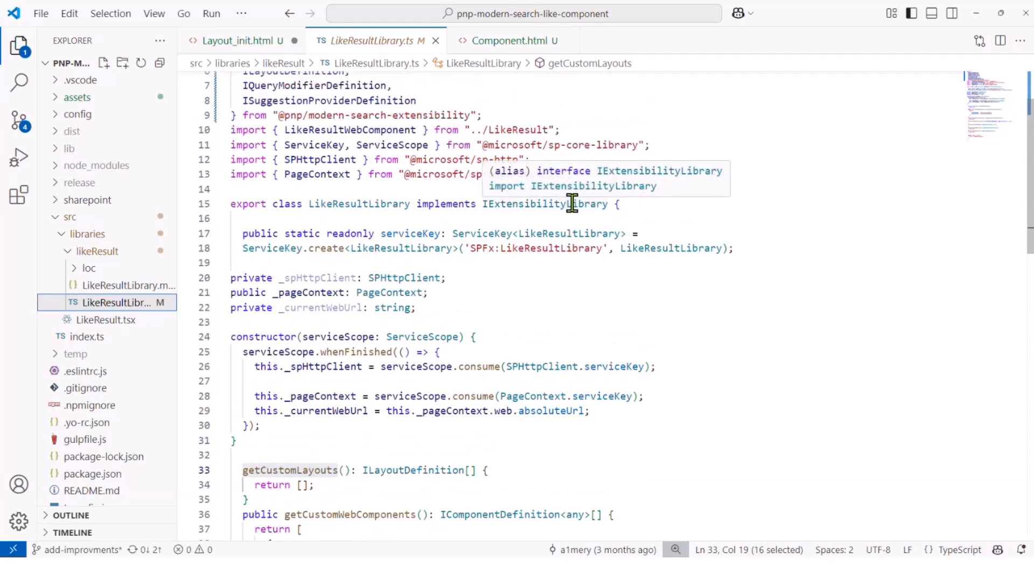
scroll(up, 3)
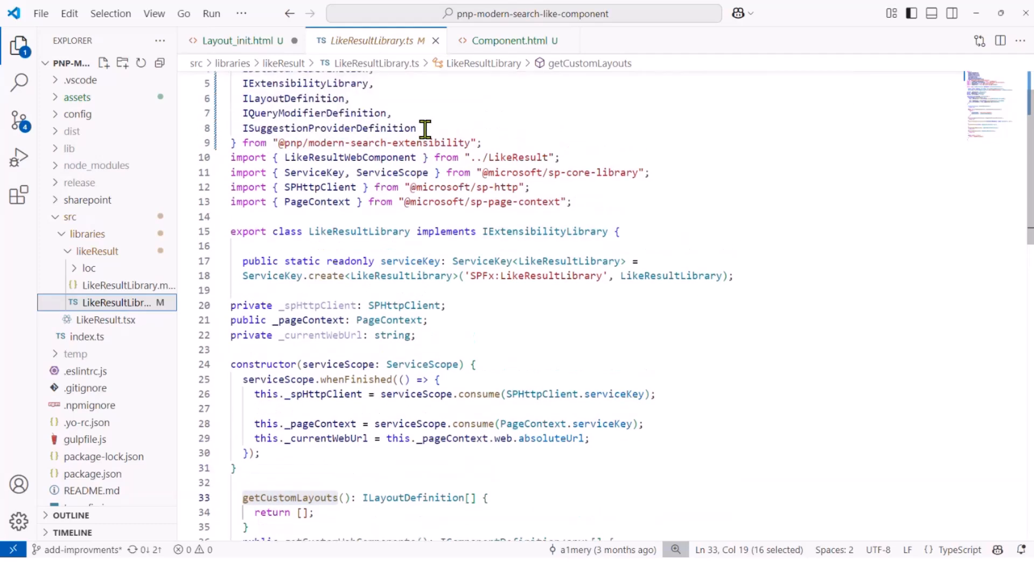
mouse_move(395, 144)
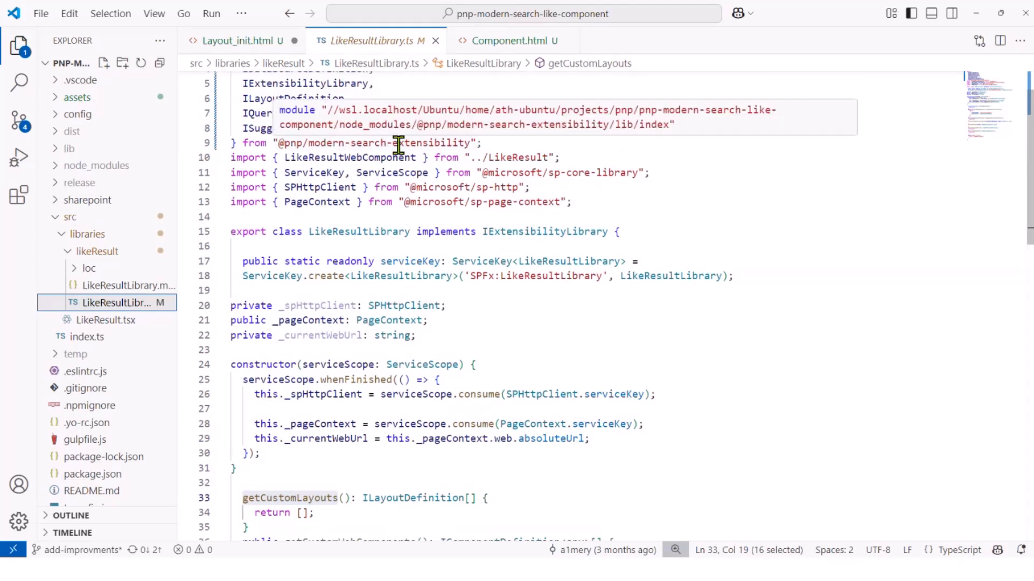
mouse_move(405, 143)
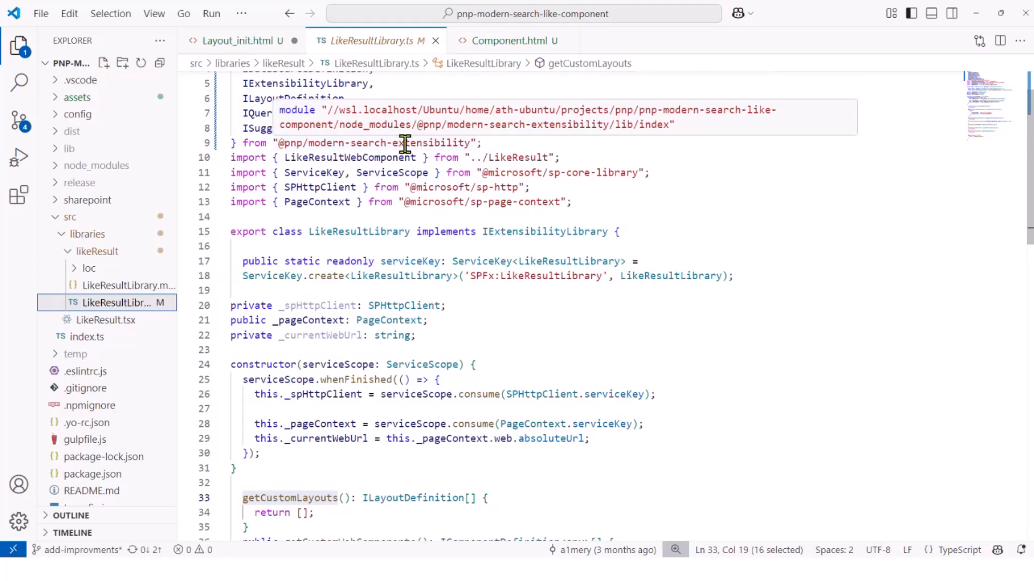
mouse_move(416, 186)
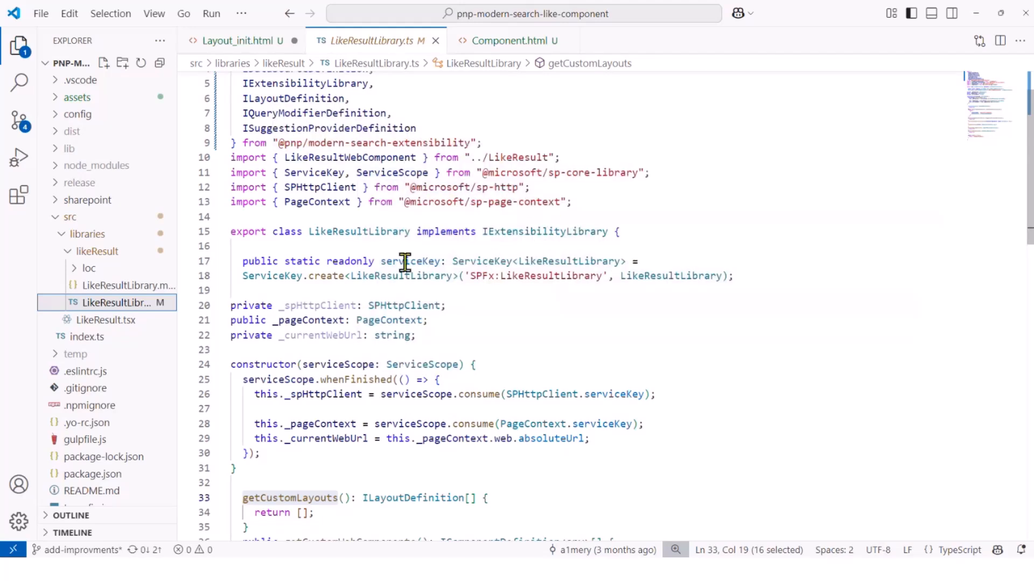
Step: Review the LikeResultLibrary class, highlighting its serviceKey property and the like-result-component registration
double_click(409, 261)
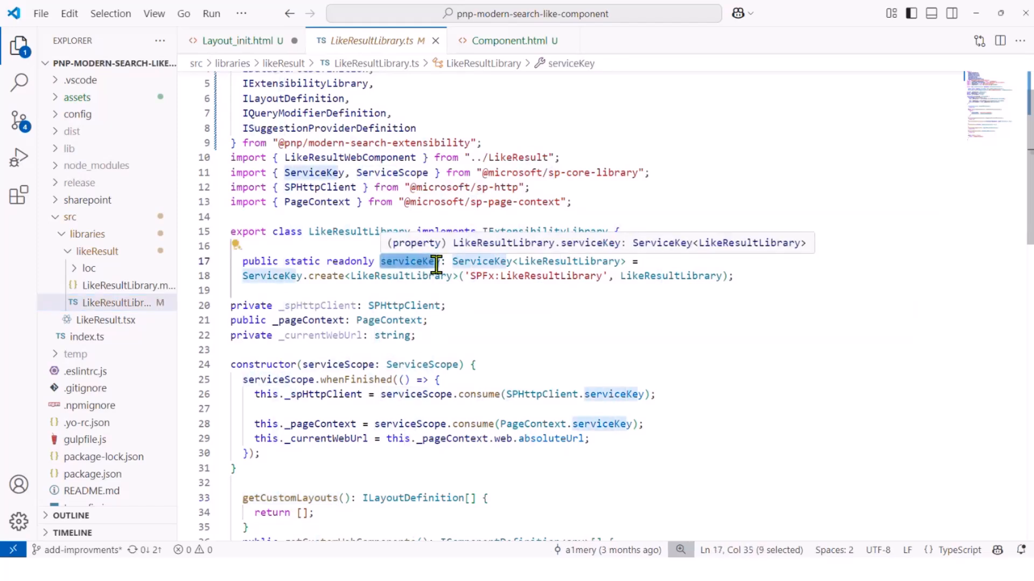
mouse_move(267, 365)
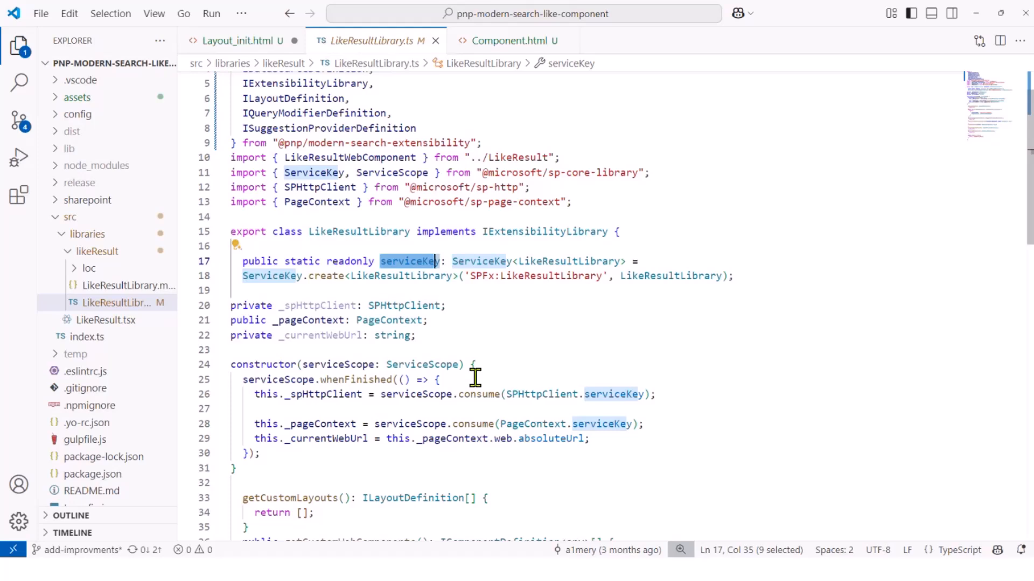
scroll(up, 3)
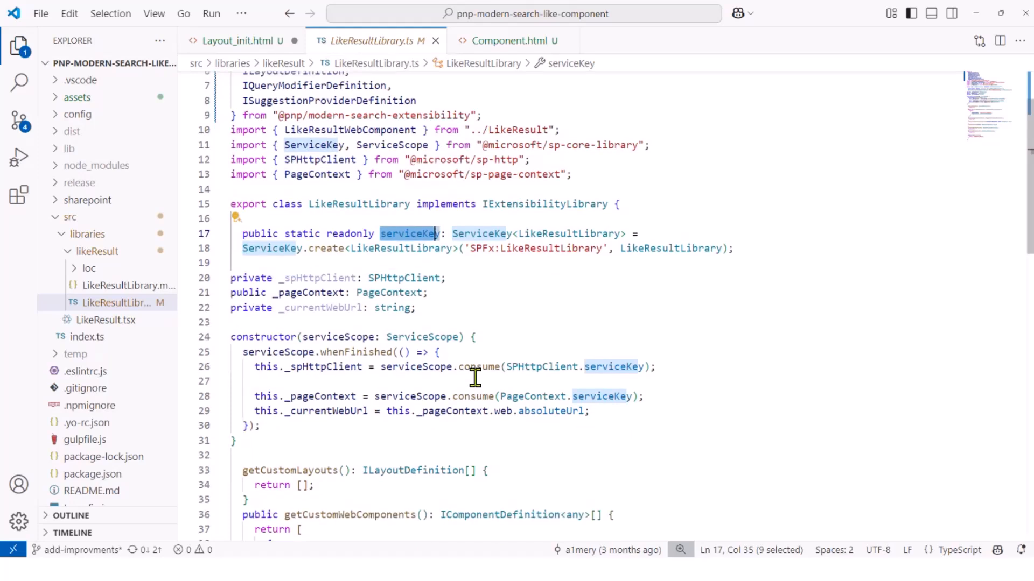
scroll(down, 3)
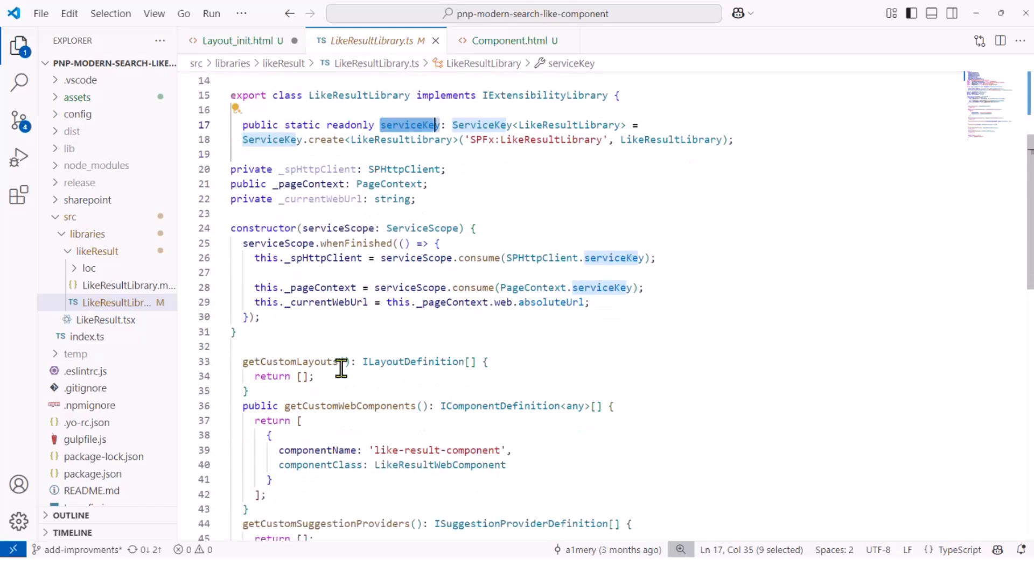
mouse_move(351, 366)
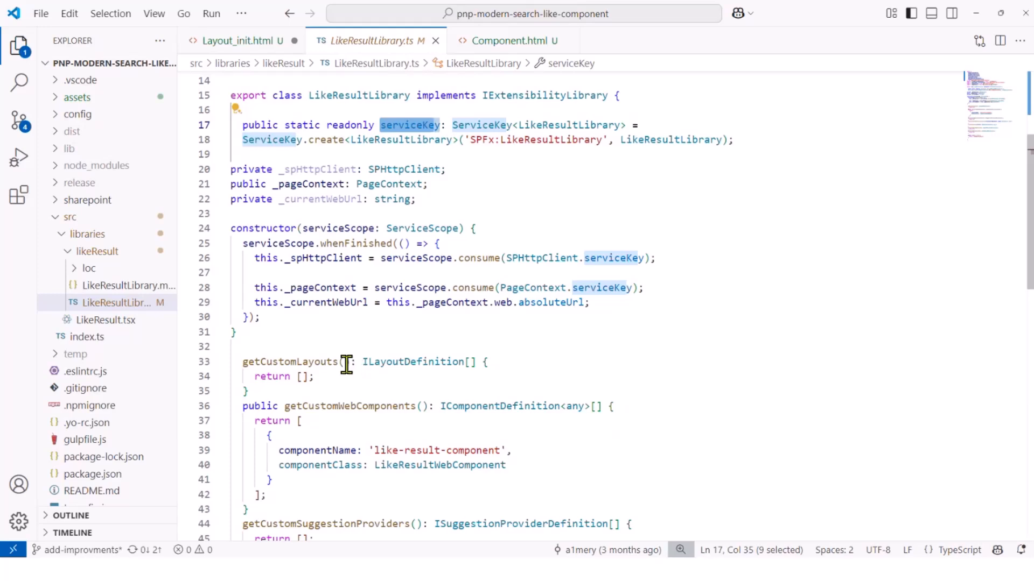
mouse_move(292, 362)
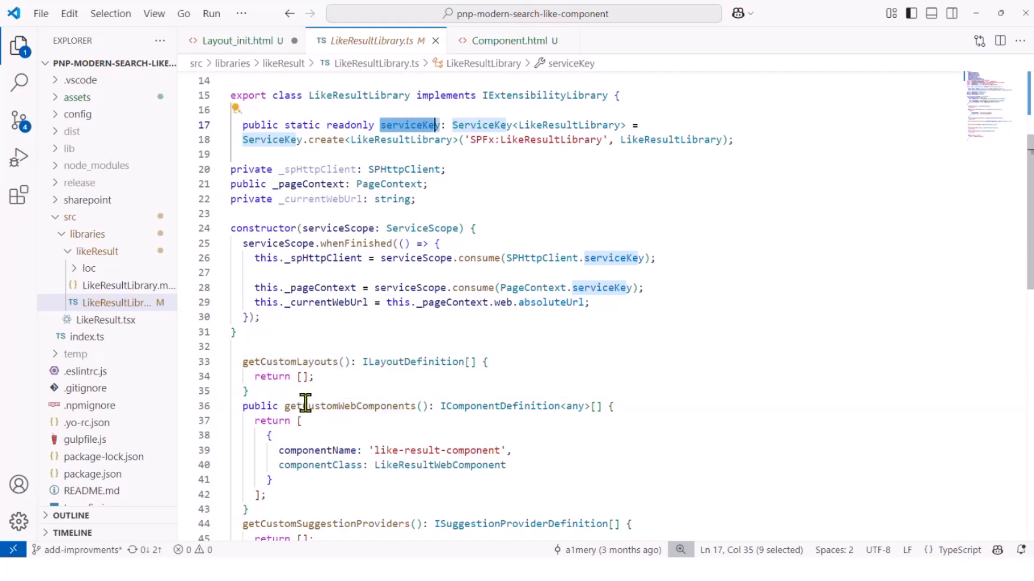
mouse_move(262, 382)
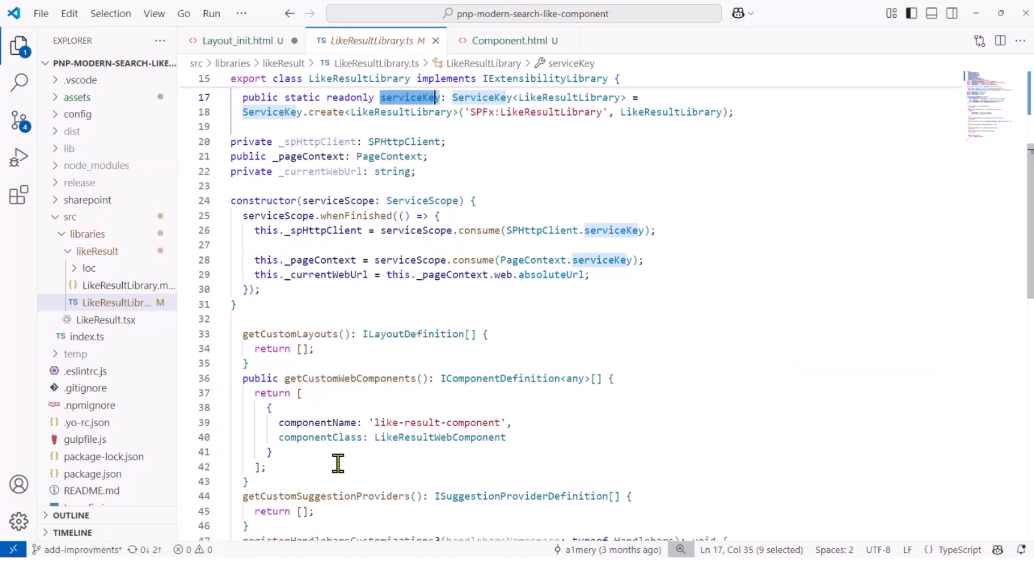
mouse_move(422, 443)
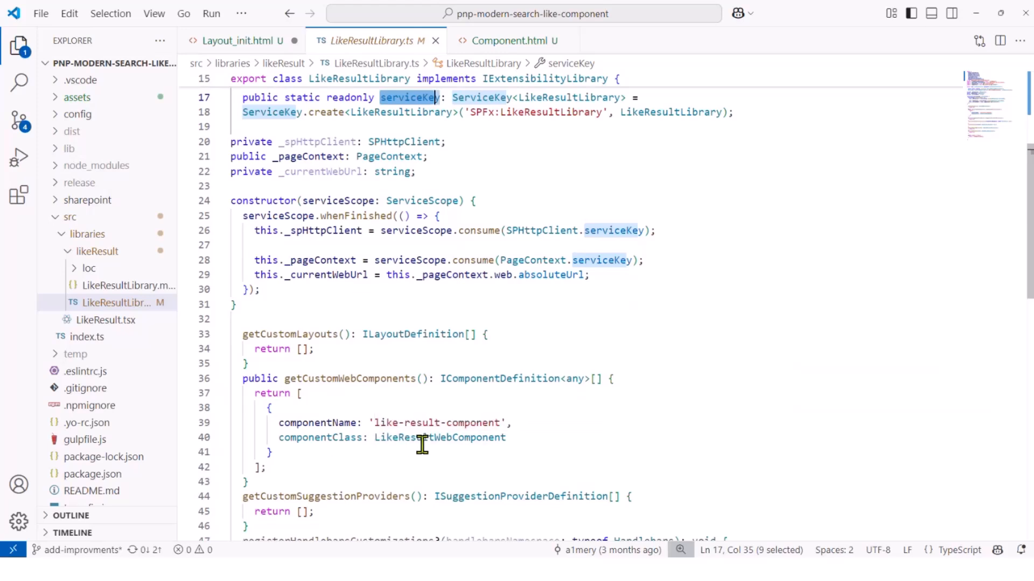
mouse_move(499, 471)
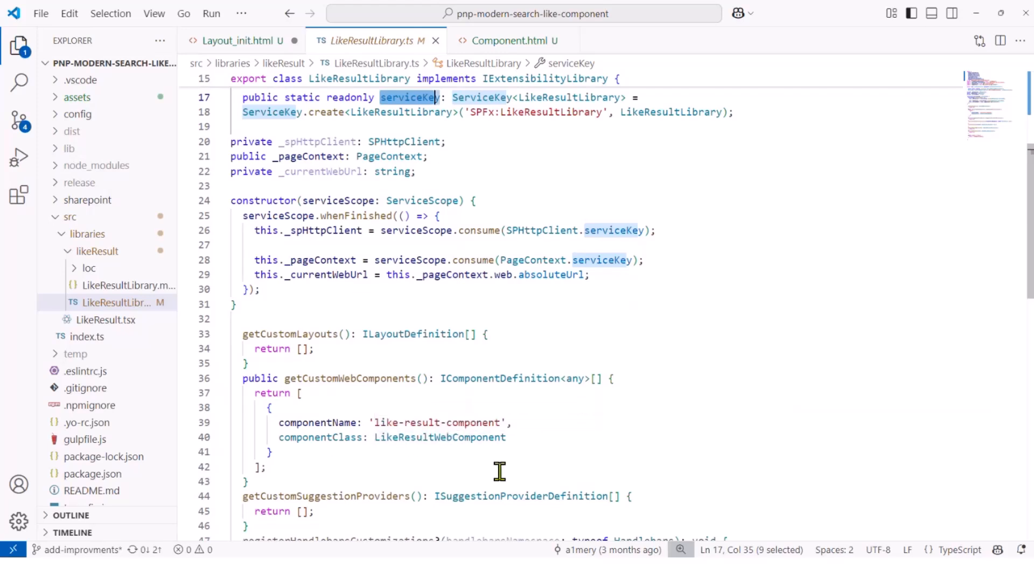
mouse_move(498, 422)
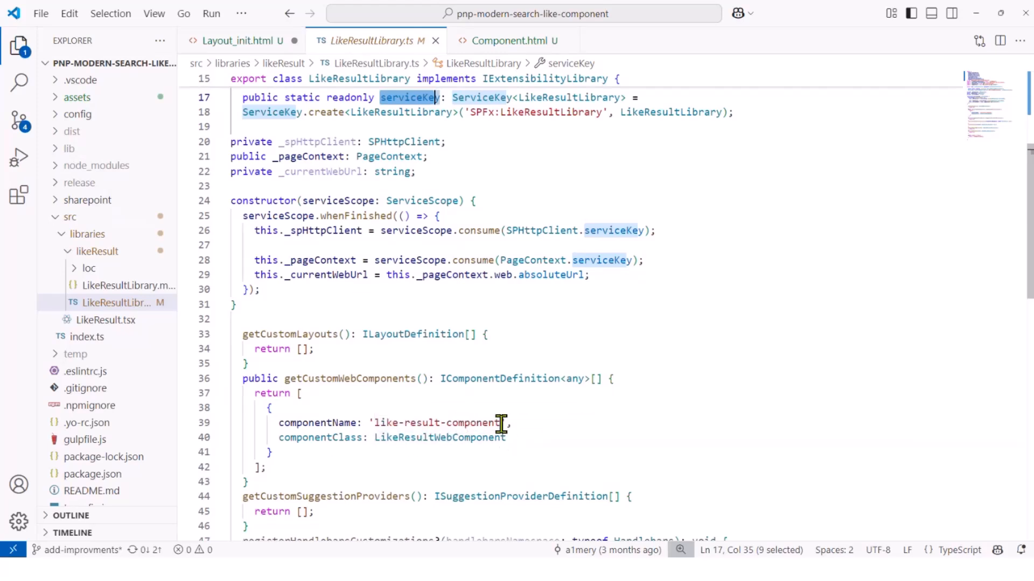
mouse_move(525, 416)
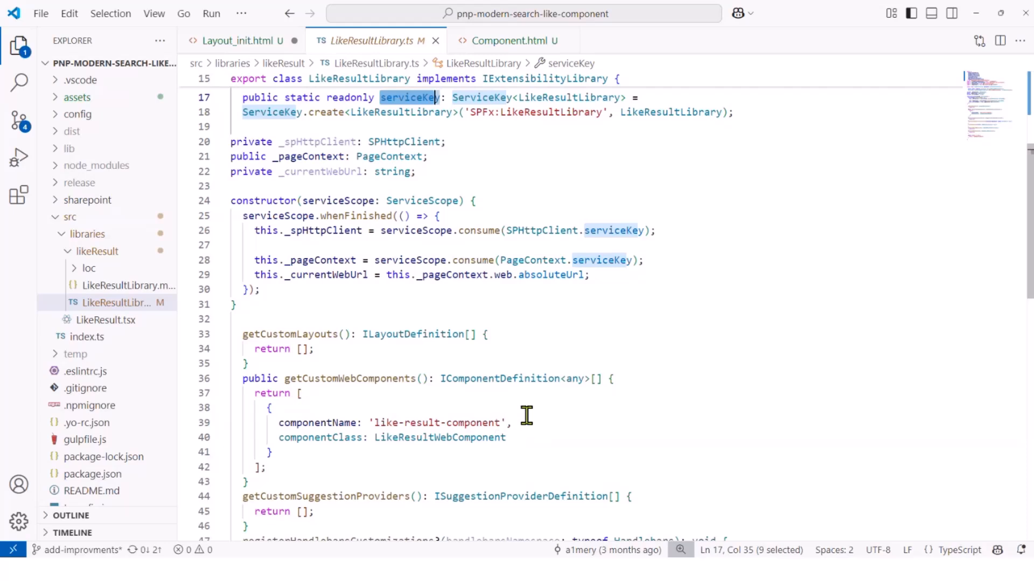
mouse_move(119, 323)
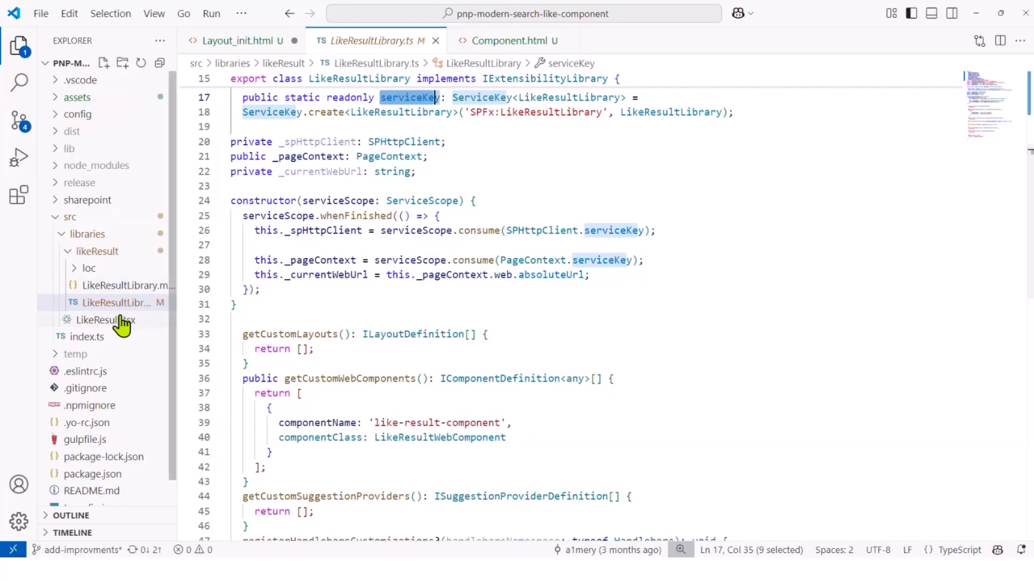
mouse_move(103, 320)
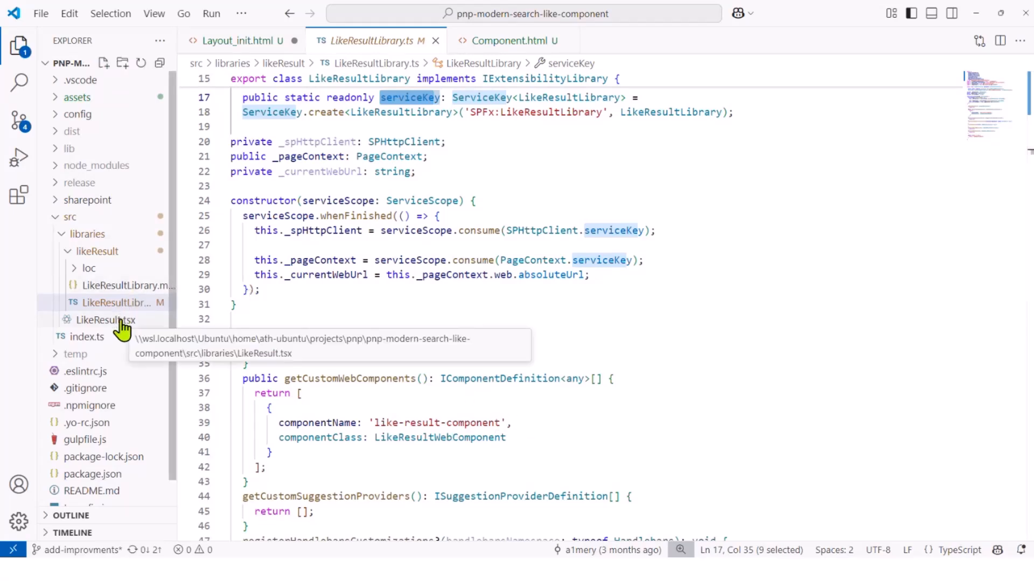
Step: Look over the LikeResultWebComponent class in LikeResult.tsx, then show Component.html's like-result-component markup again
click(104, 320)
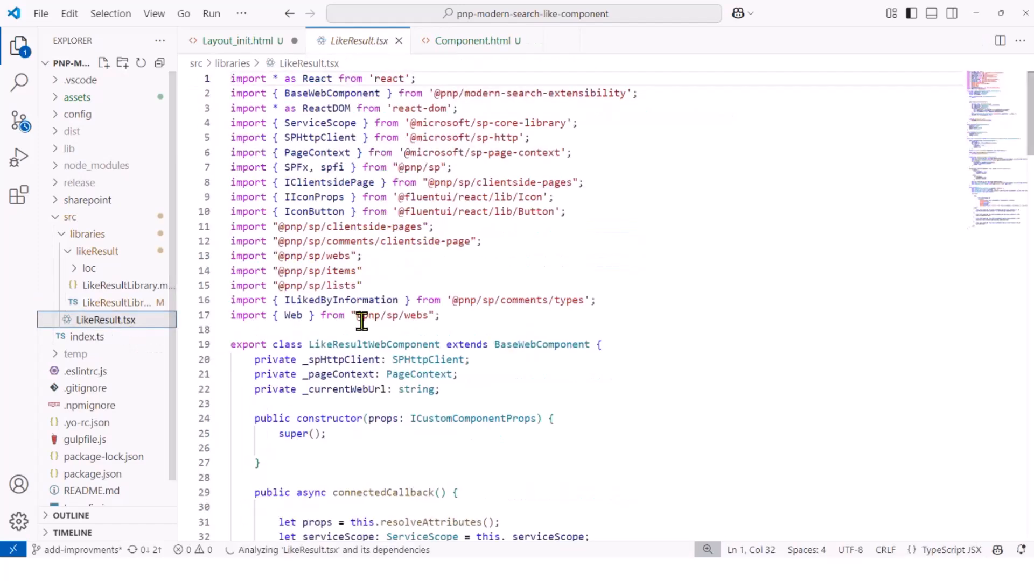
scroll(down, 3)
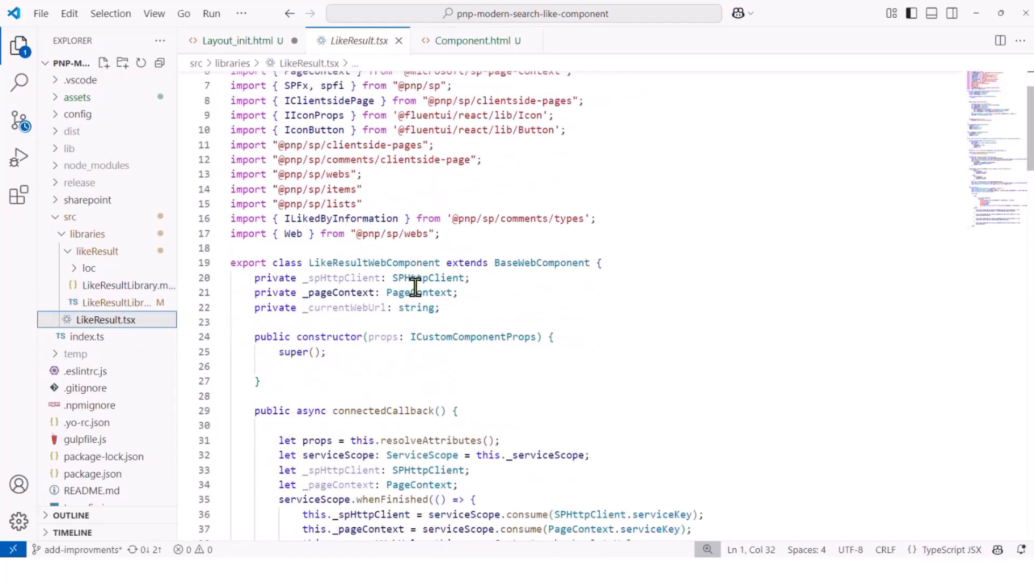
mouse_move(540, 263)
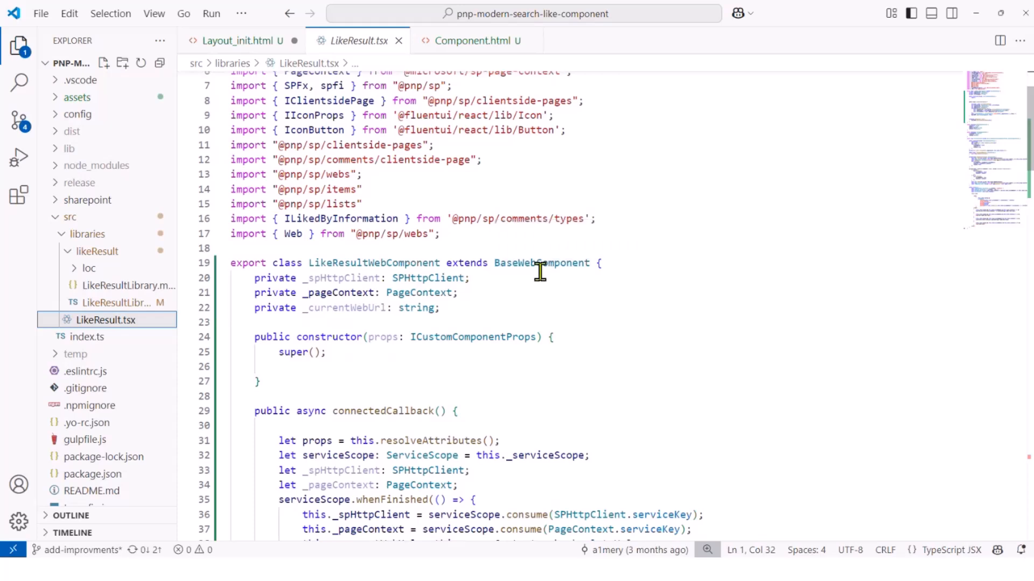
mouse_move(539, 263)
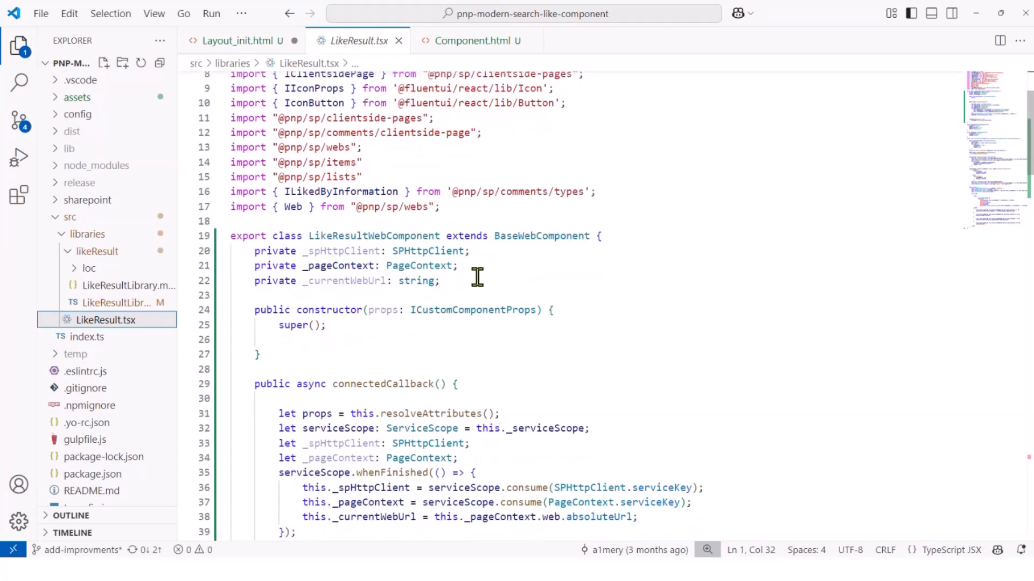
mouse_move(438, 315)
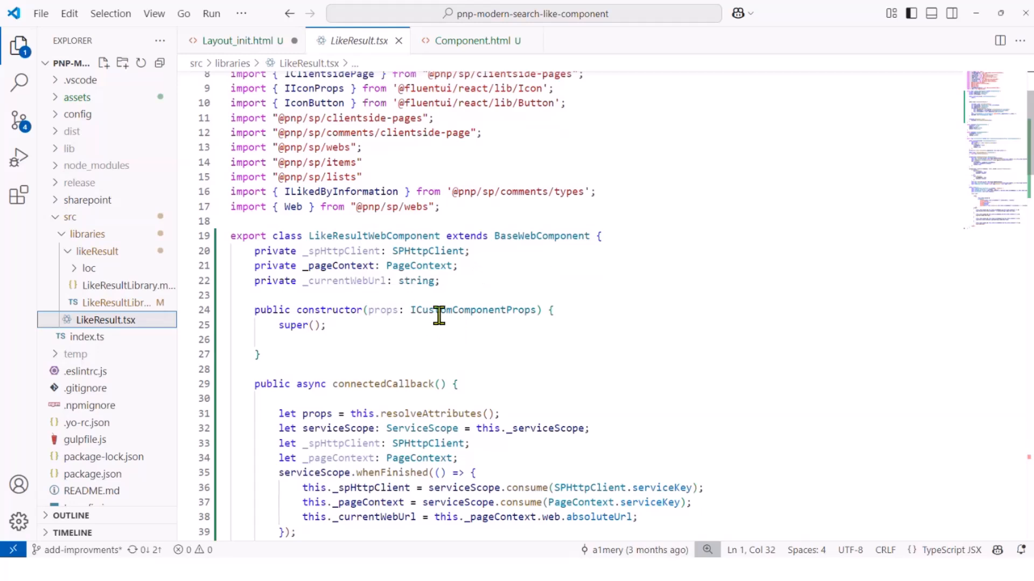
scroll(down, 3)
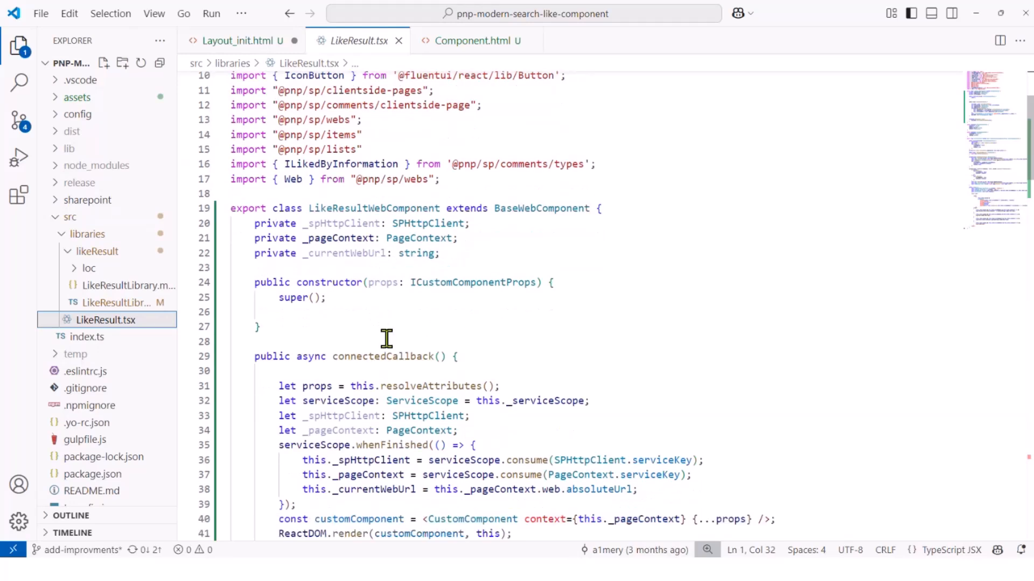
mouse_move(403, 385)
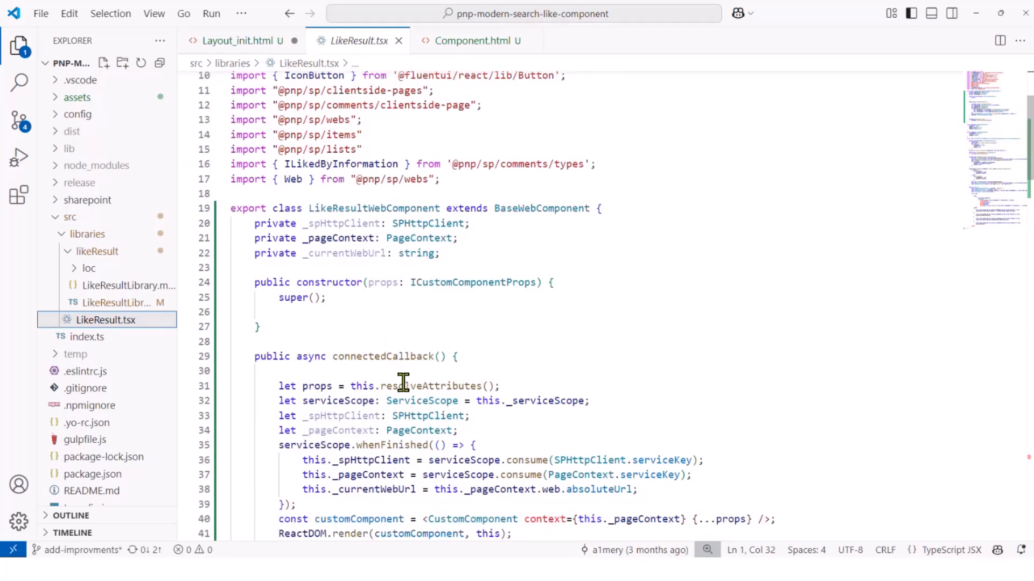
mouse_move(402, 387)
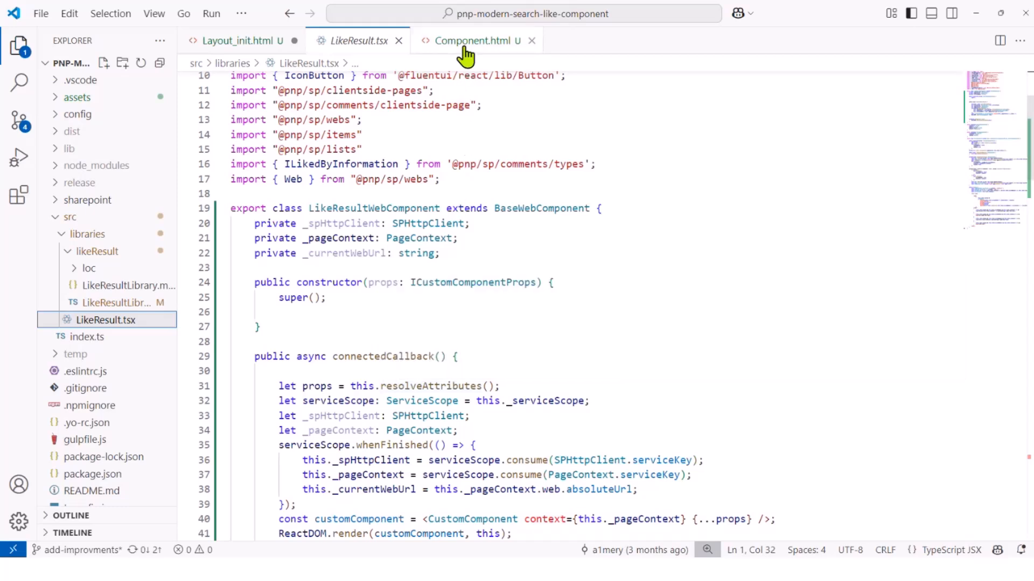
click(473, 41)
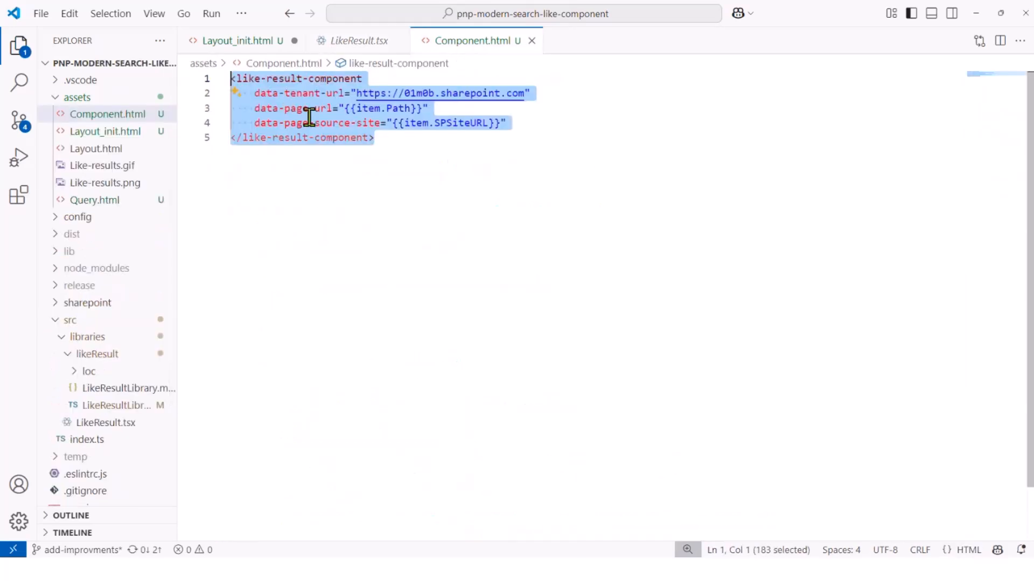
mouse_move(358, 40)
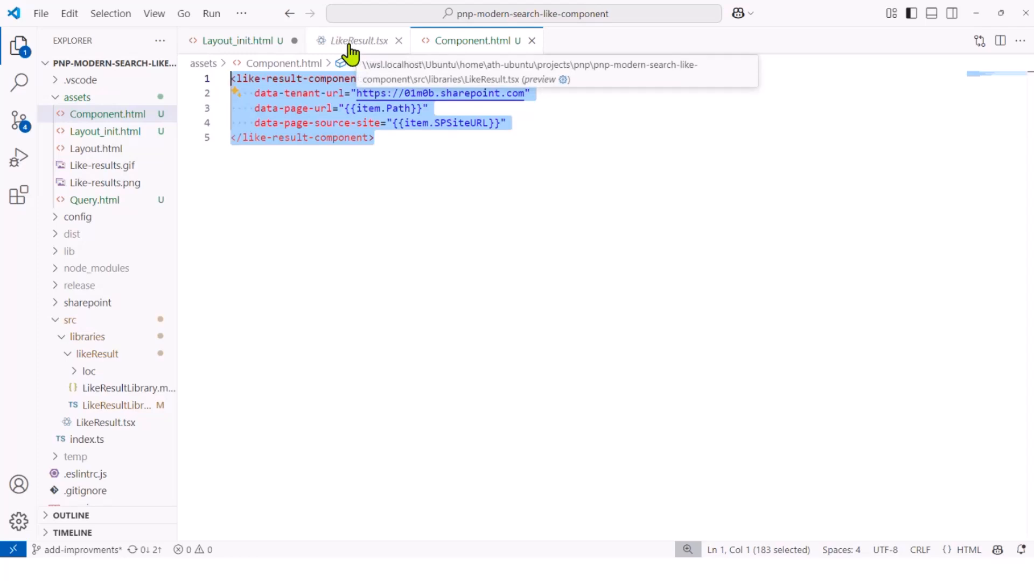
Step: Review the CustomComponent's state, checkCurrentLikes, likeOnClick and render markup in LikeResult.tsx
click(360, 40)
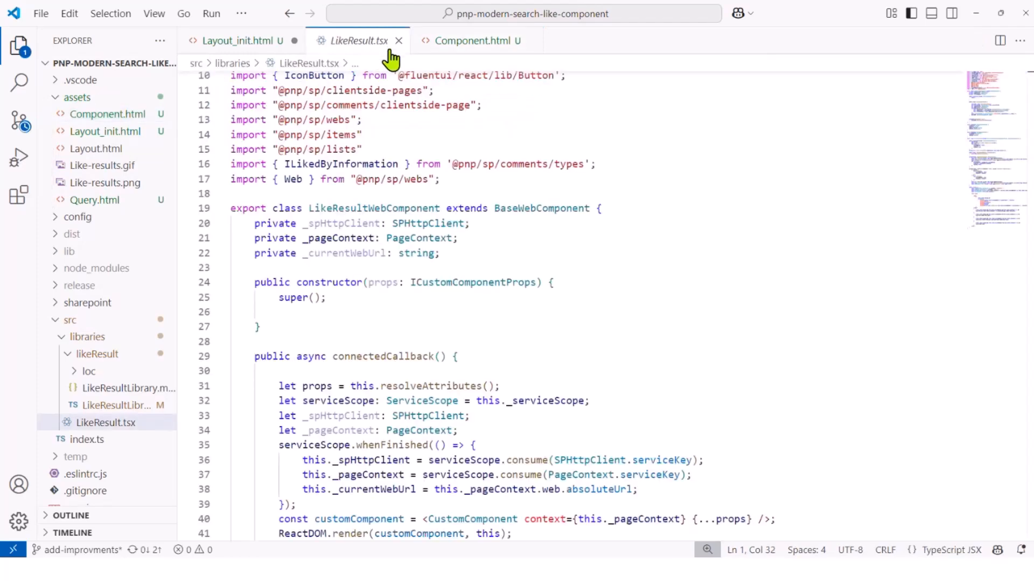
mouse_move(407, 193)
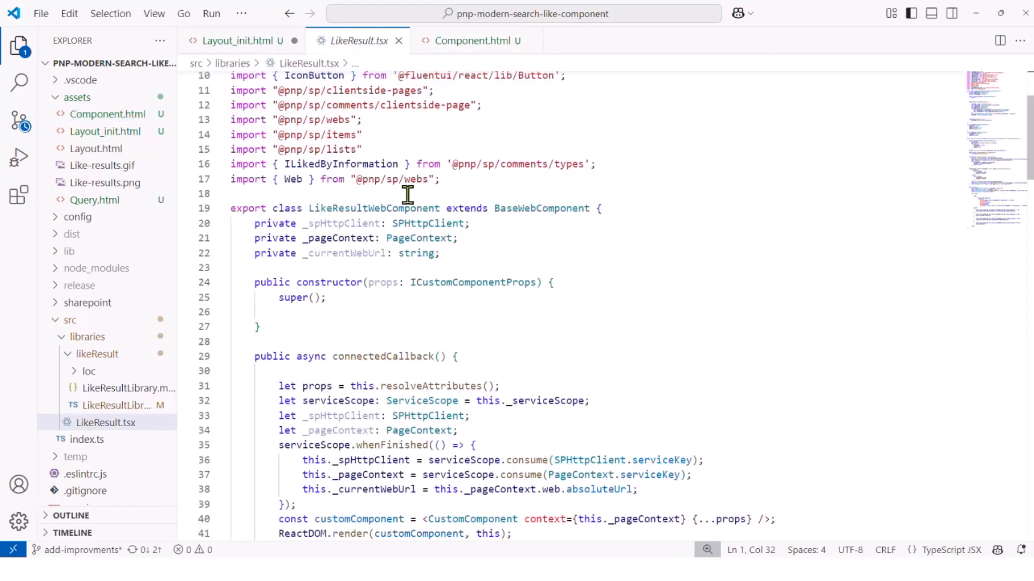
mouse_move(426, 311)
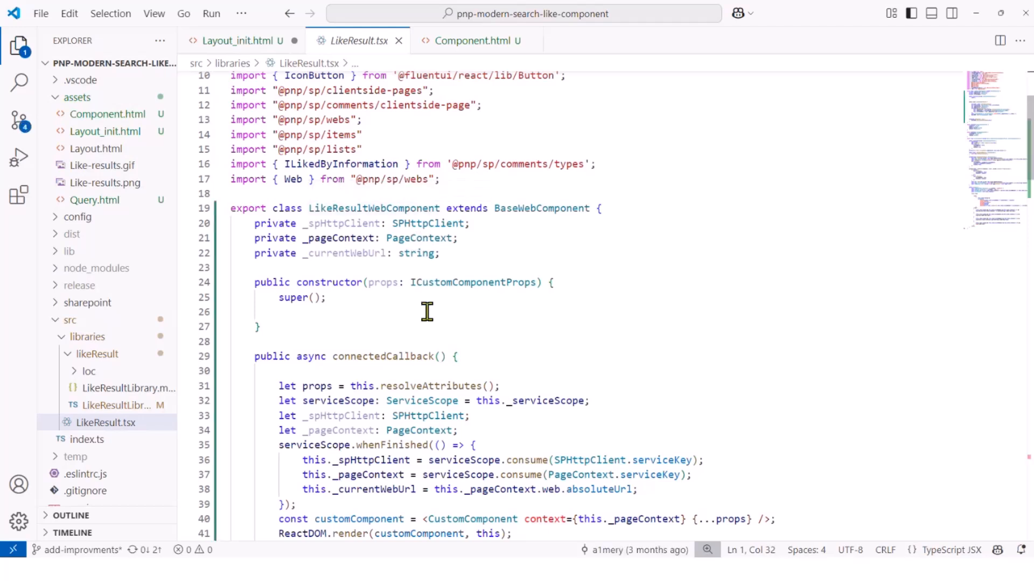
scroll(down, 3)
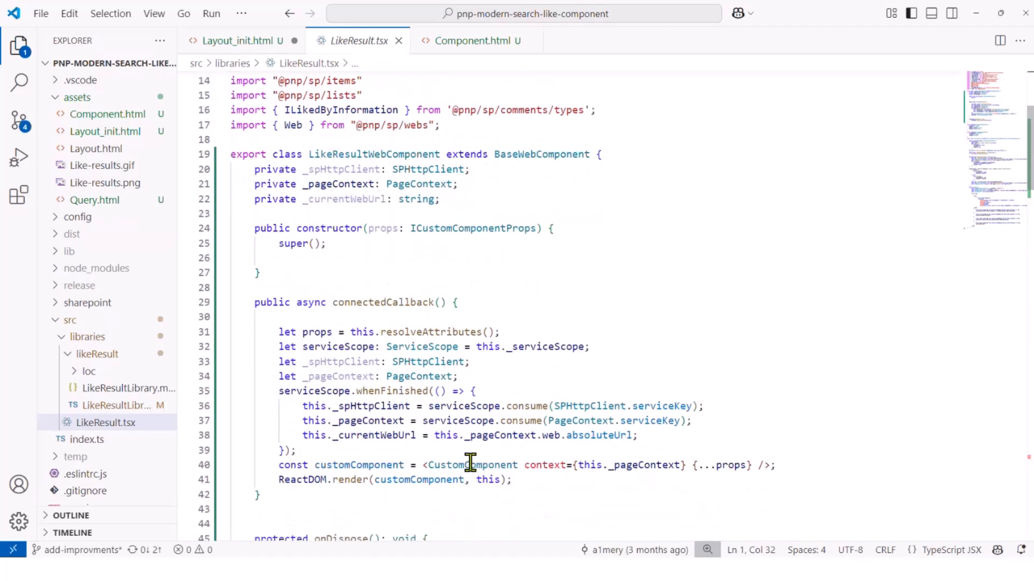
mouse_move(470, 465)
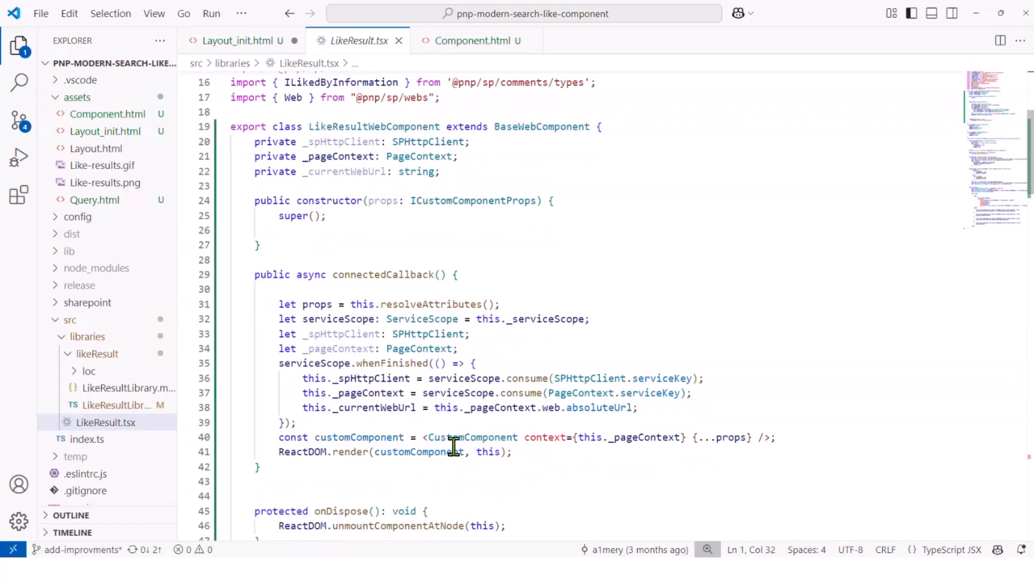
scroll(down, 3)
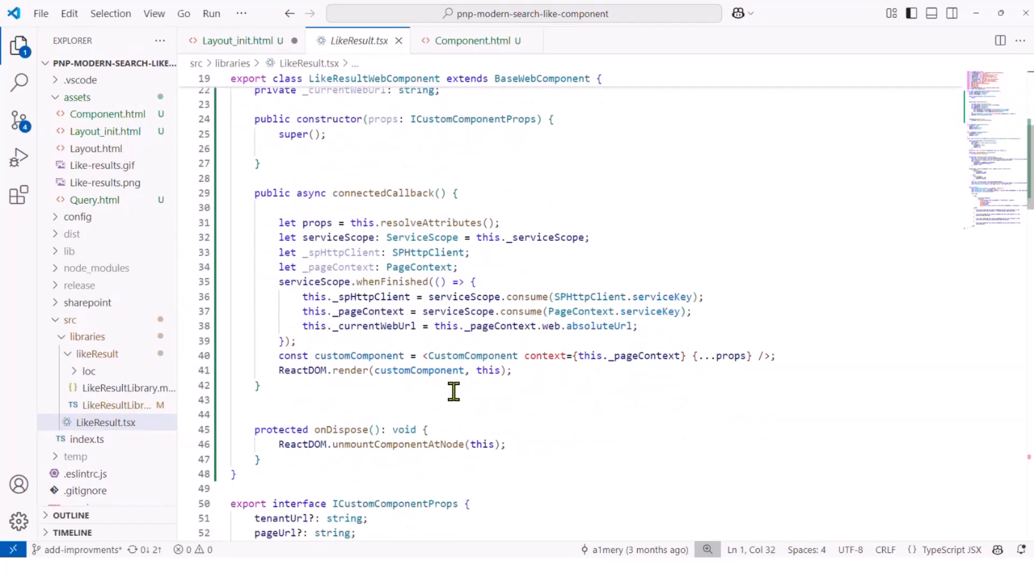
scroll(down, 3)
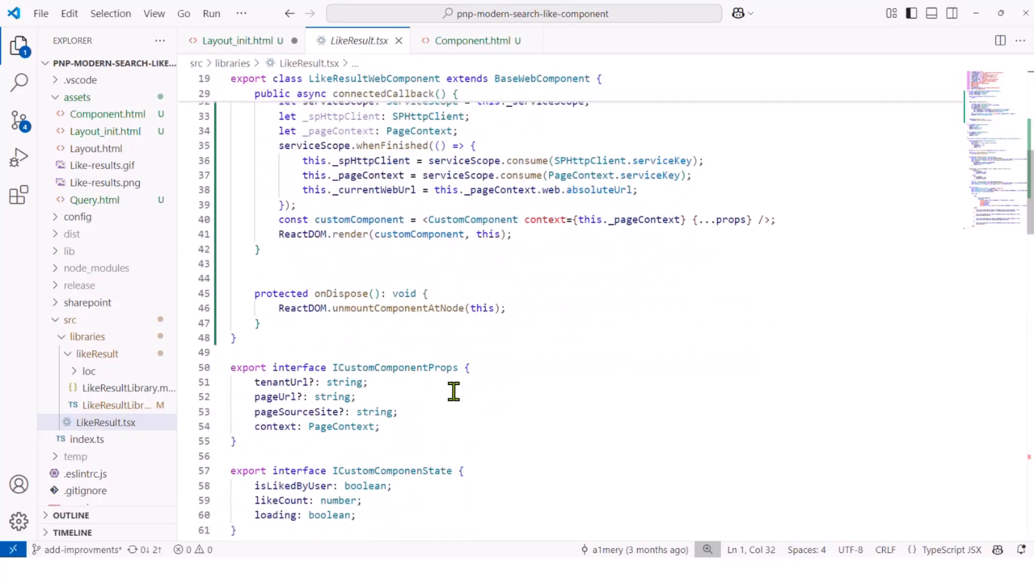
scroll(down, 3)
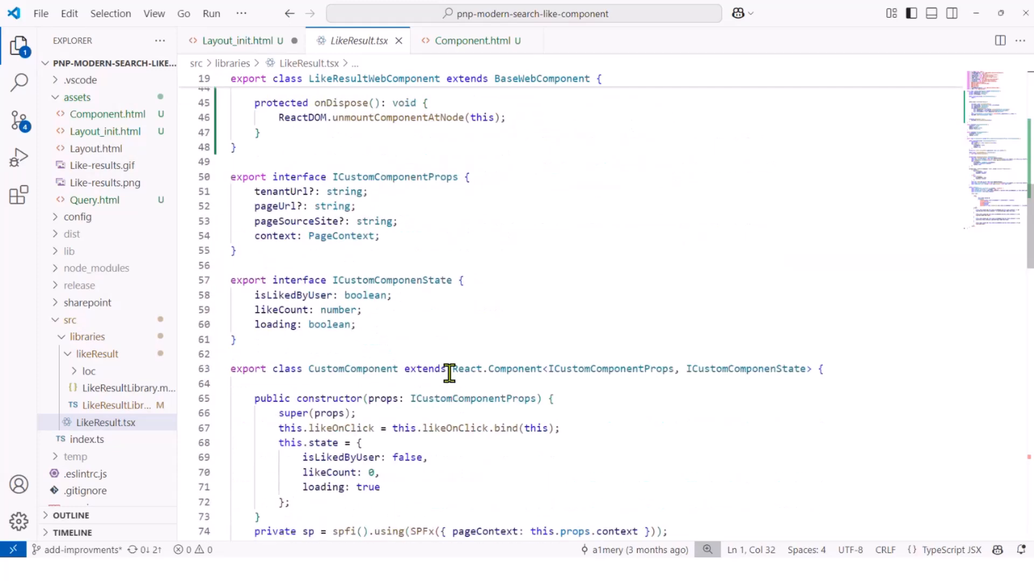
scroll(down, 3)
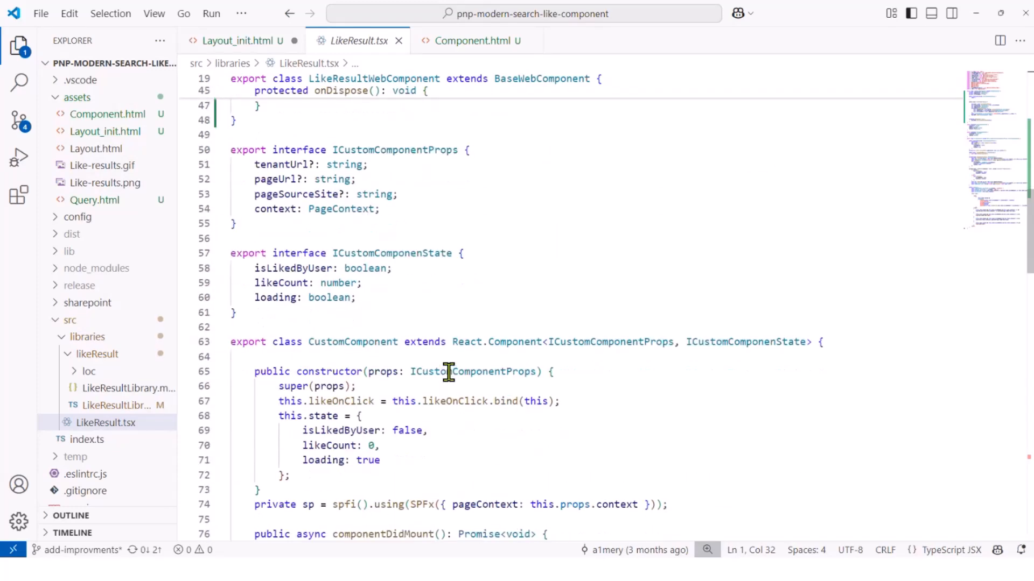
scroll(down, 3)
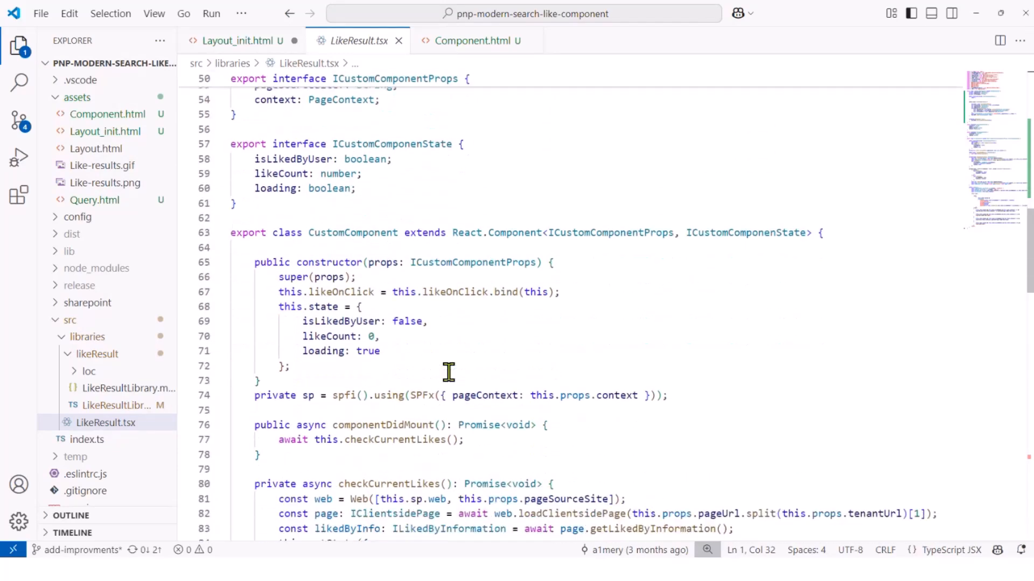
scroll(down, 3)
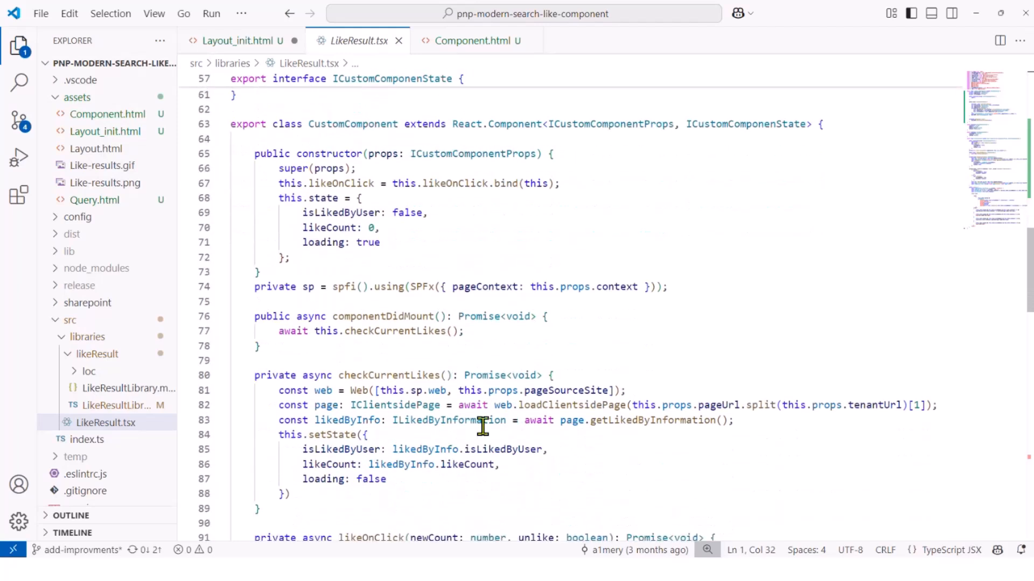
mouse_move(466, 464)
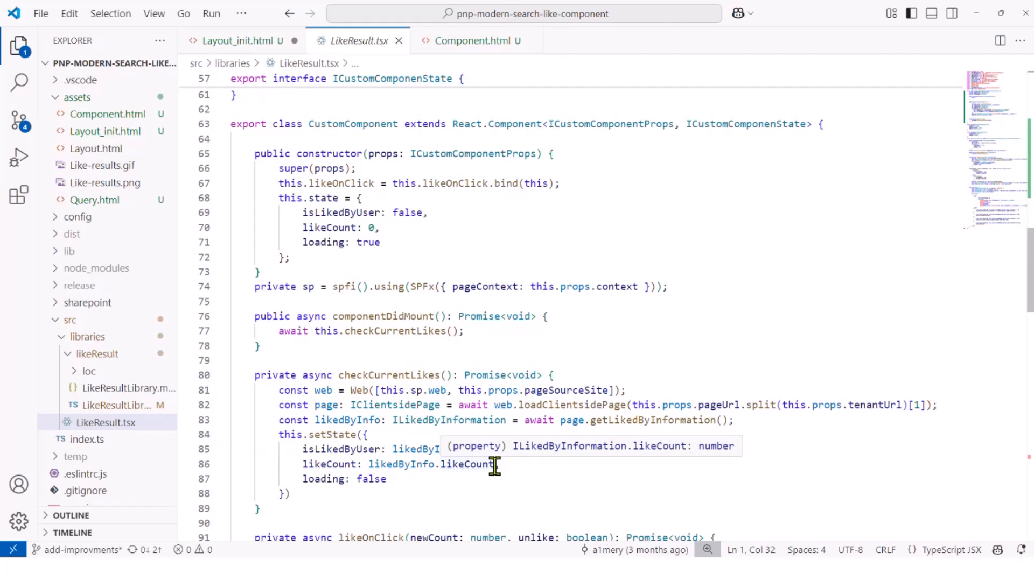
mouse_move(495, 450)
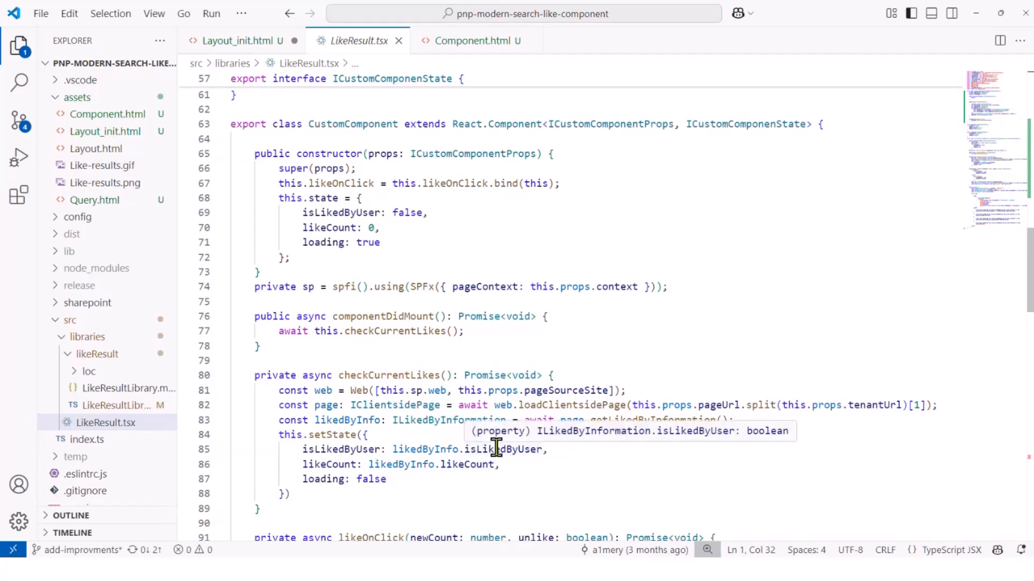
scroll(down, 3)
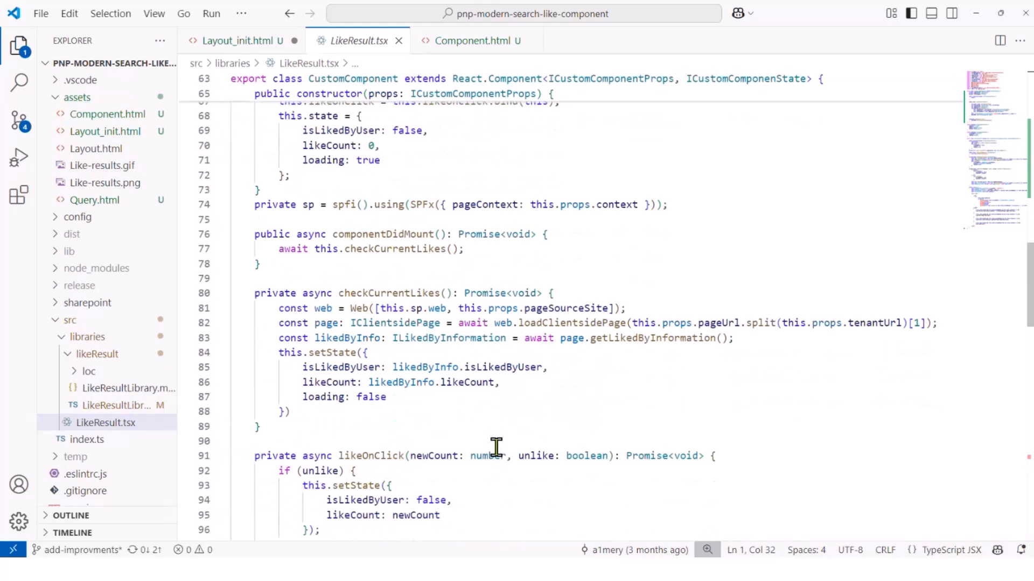
scroll(down, 3)
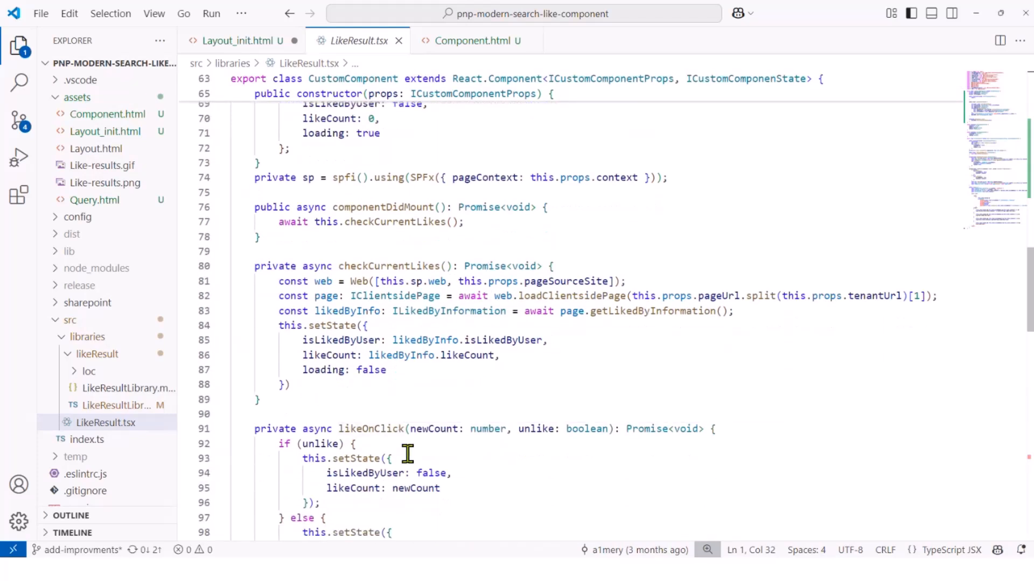
mouse_move(463, 483)
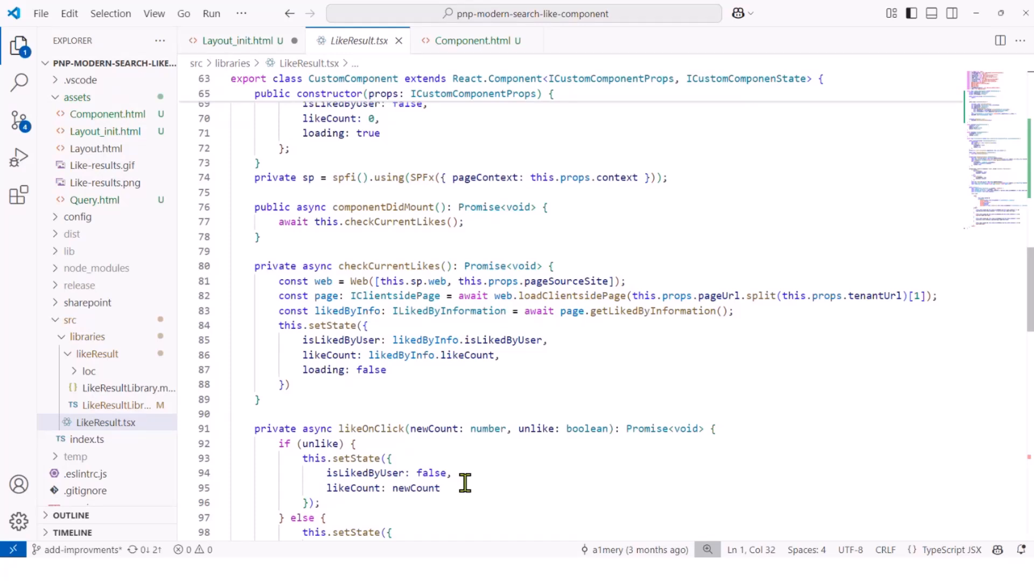
mouse_move(469, 471)
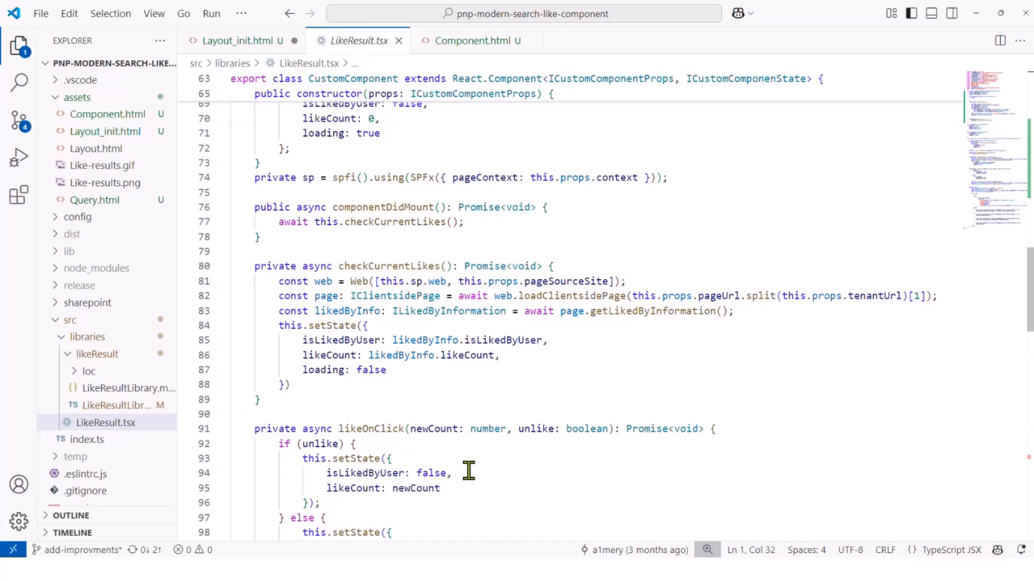
scroll(down, 3)
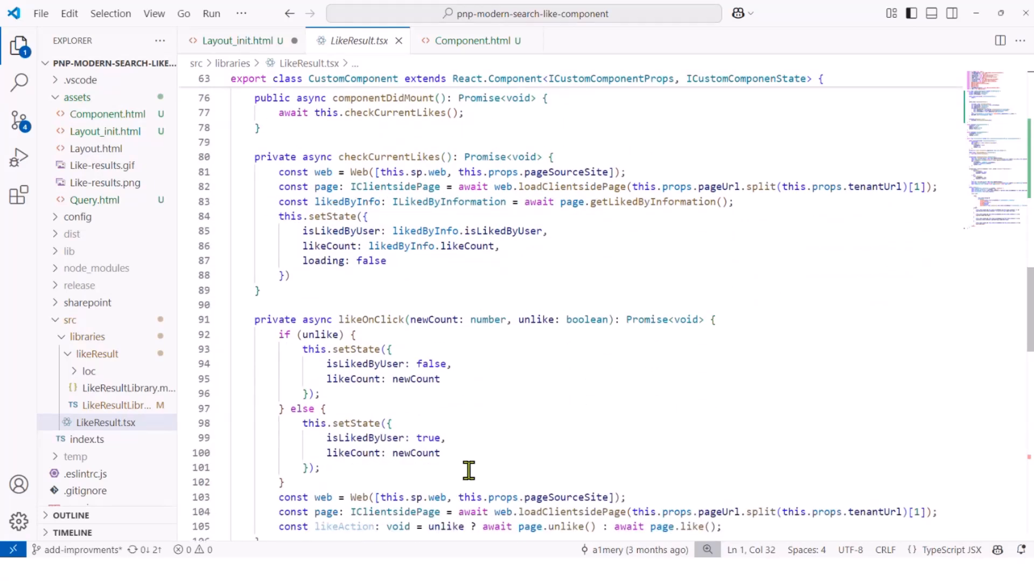
scroll(down, 3)
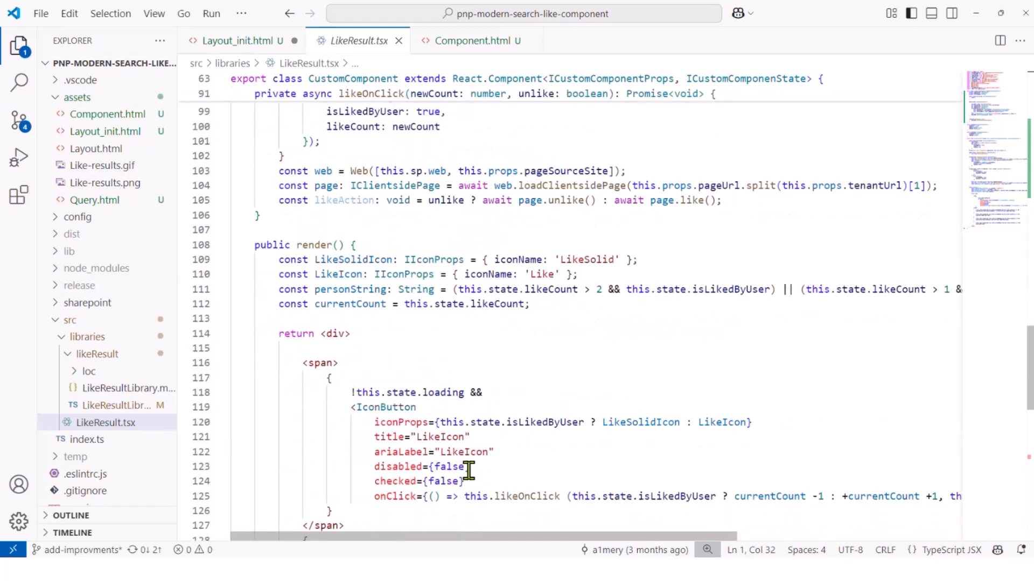